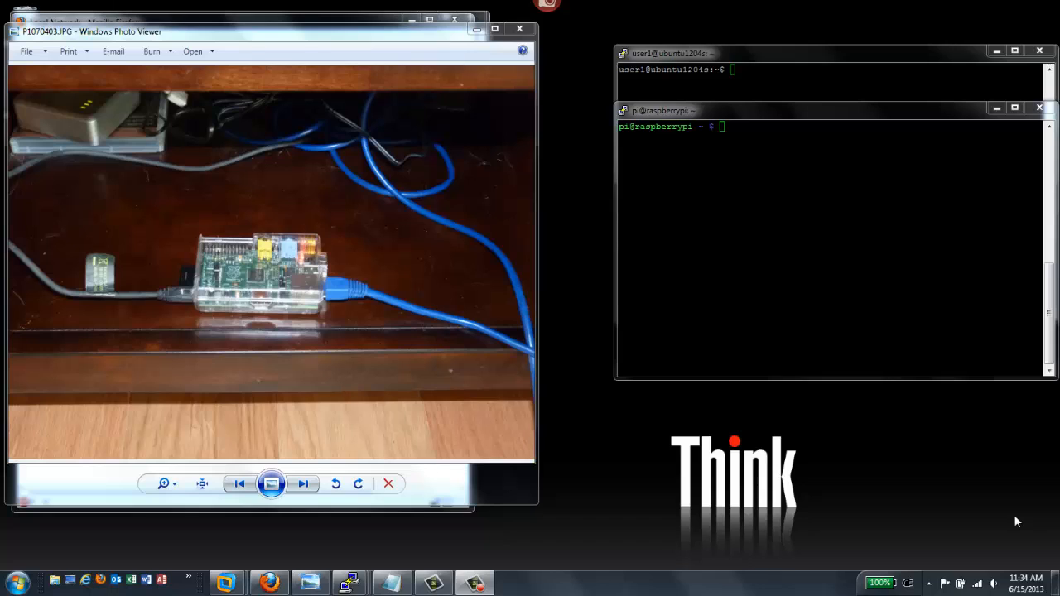
{"action": "mouse_move", "coordinate": [640, 496]}
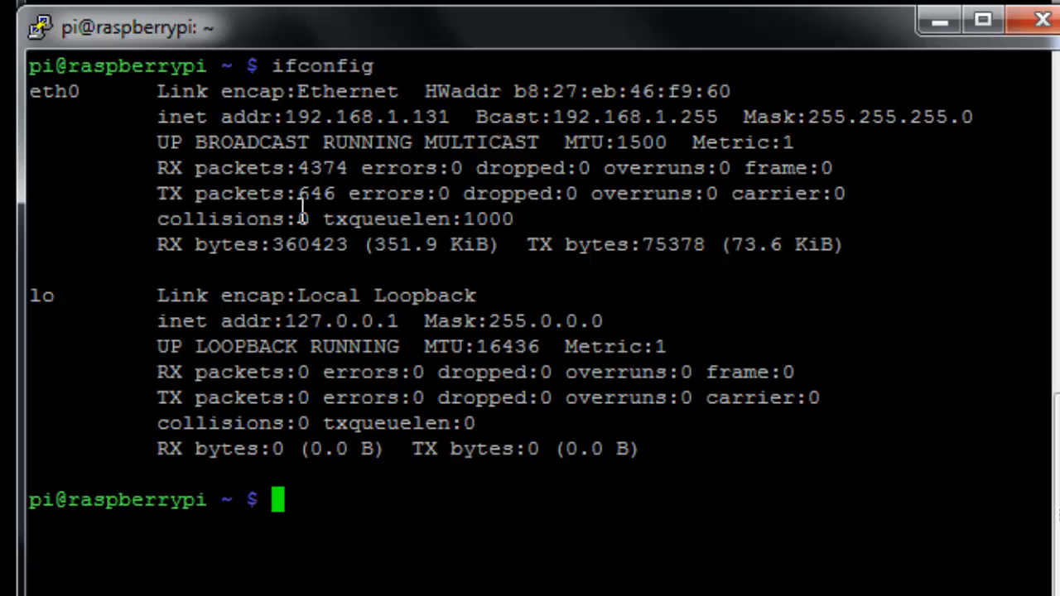
{"action": "mouse_move", "coordinate": [301, 212]}
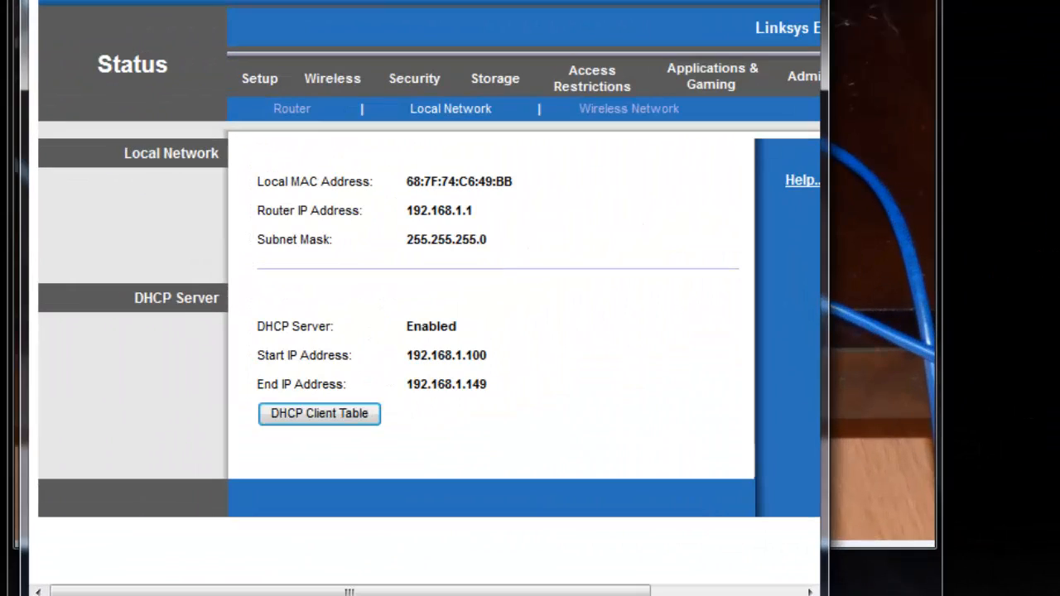
{"action": "mouse_move", "coordinate": [530, 239]}
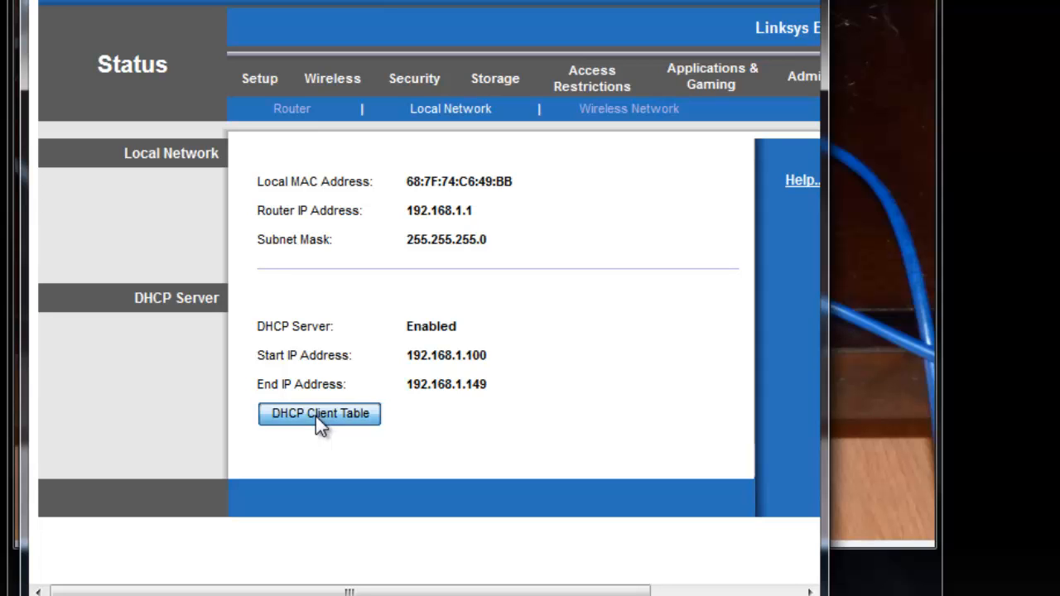
- Locate the raspberrypi entry at 192.168.1.131 in the Linksys DHCP Client Table
{"action": "left_click", "coordinate": [318, 414]}
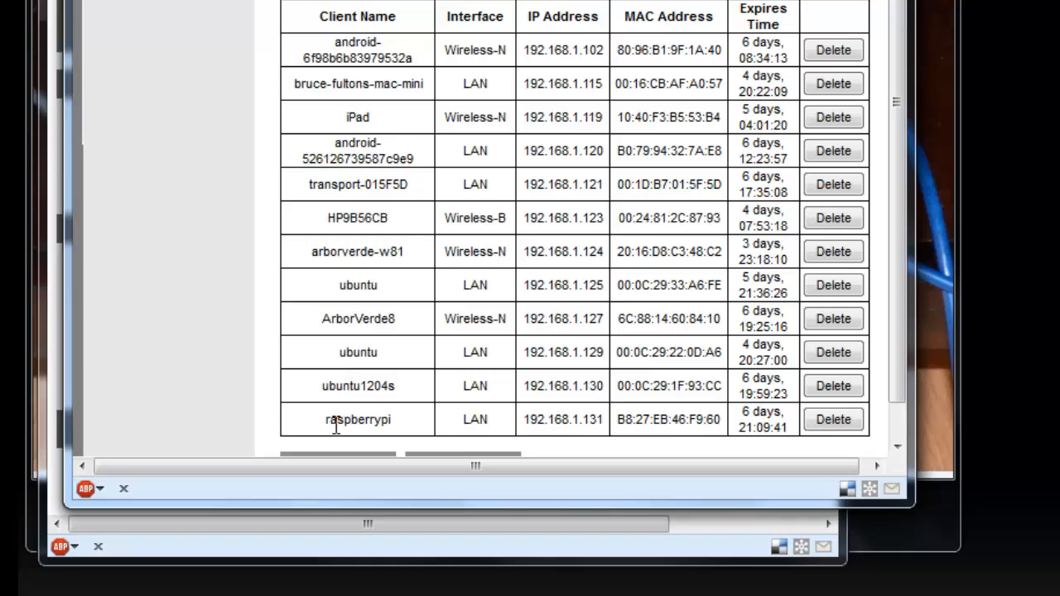
{"action": "mouse_move", "coordinate": [353, 396]}
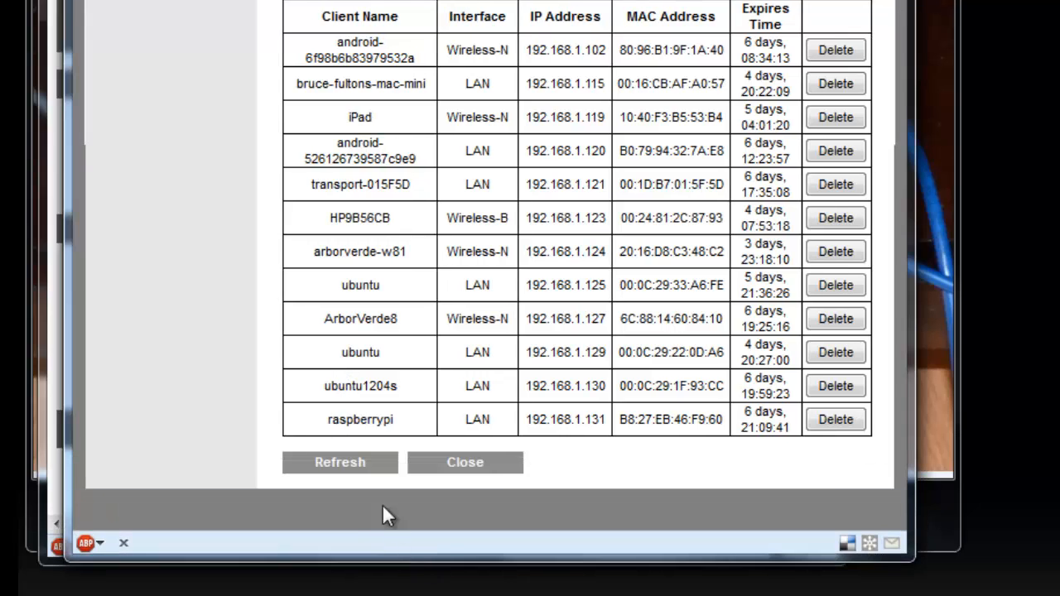
{"action": "mouse_move", "coordinate": [610, 427]}
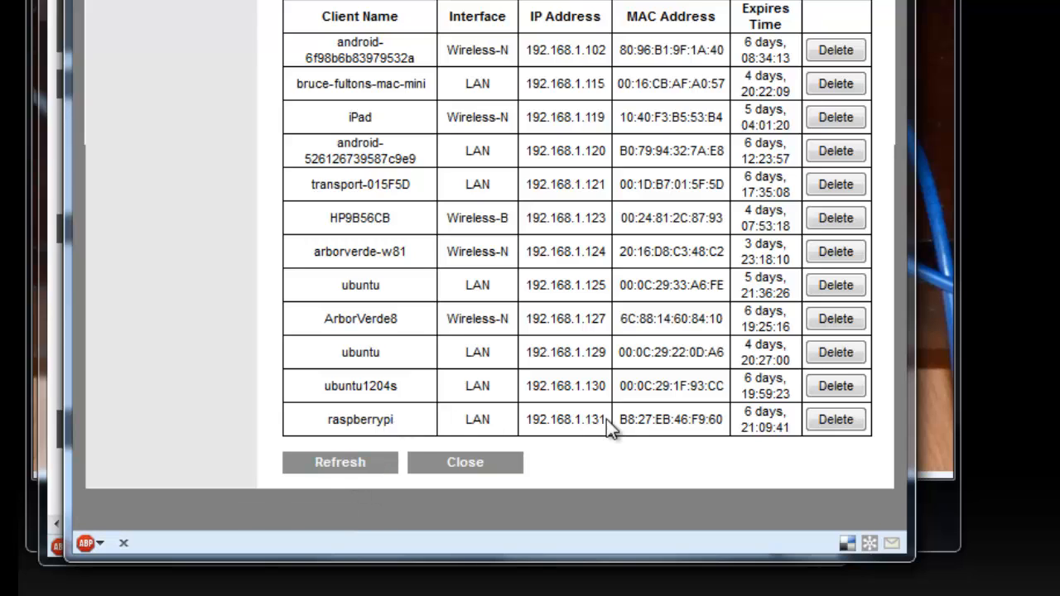
{"action": "mouse_move", "coordinate": [530, 414]}
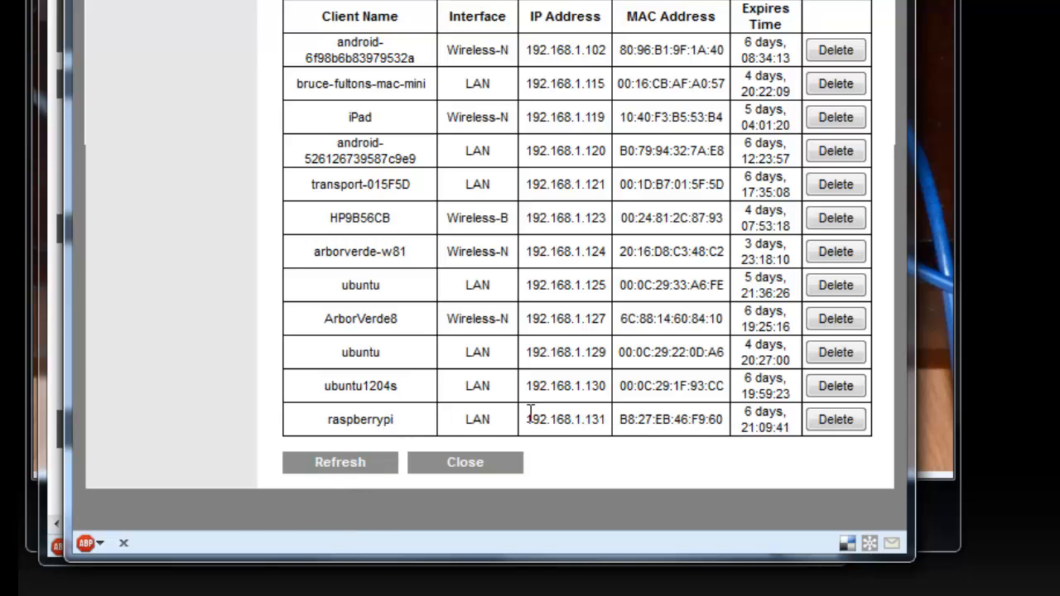
{"action": "double_click", "coordinate": [567, 420]}
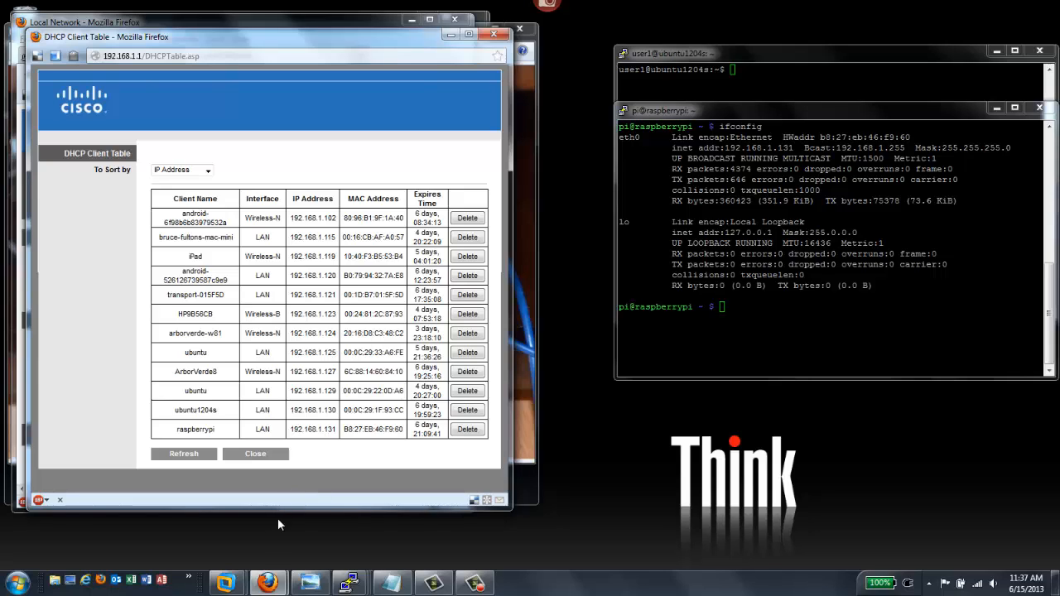
{"action": "mouse_move", "coordinate": [266, 583]}
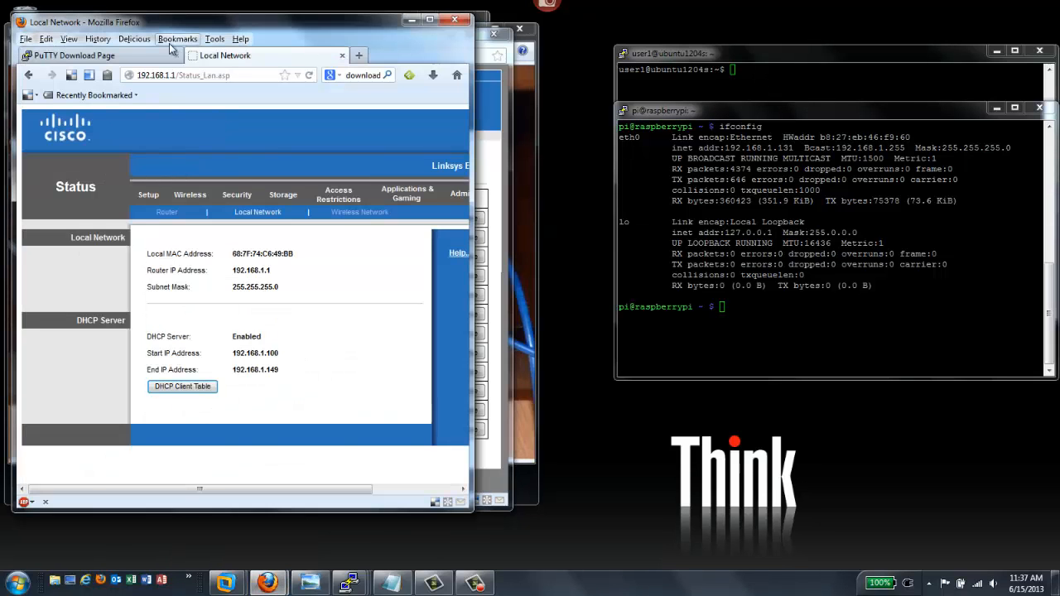
- Bring the Windows on Intel x86 downloads of the PuTTY Download Page into view
{"action": "left_click", "coordinate": [73, 57]}
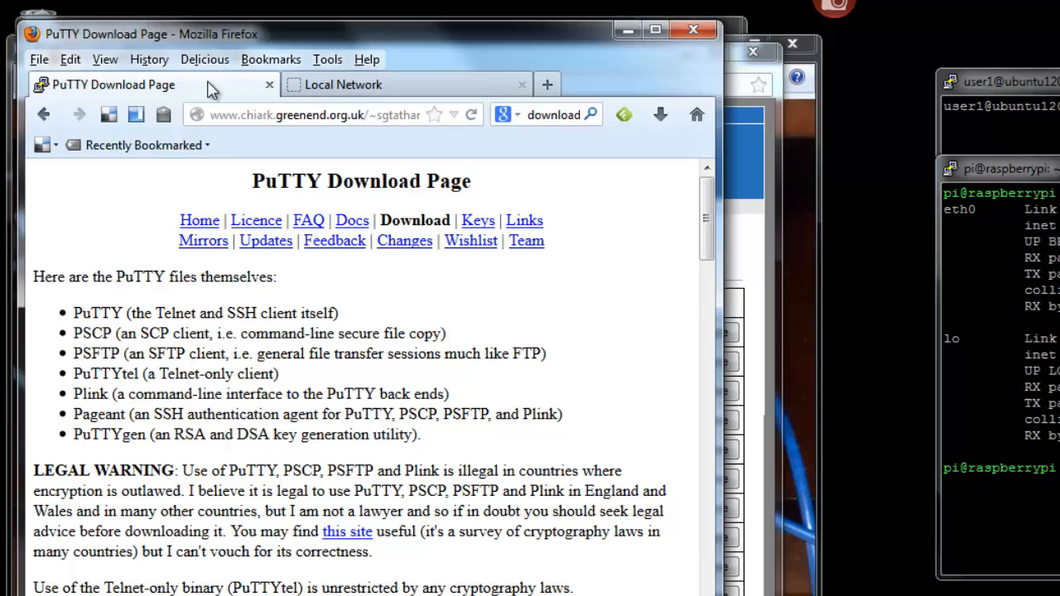
{"action": "mouse_move", "coordinate": [506, 164]}
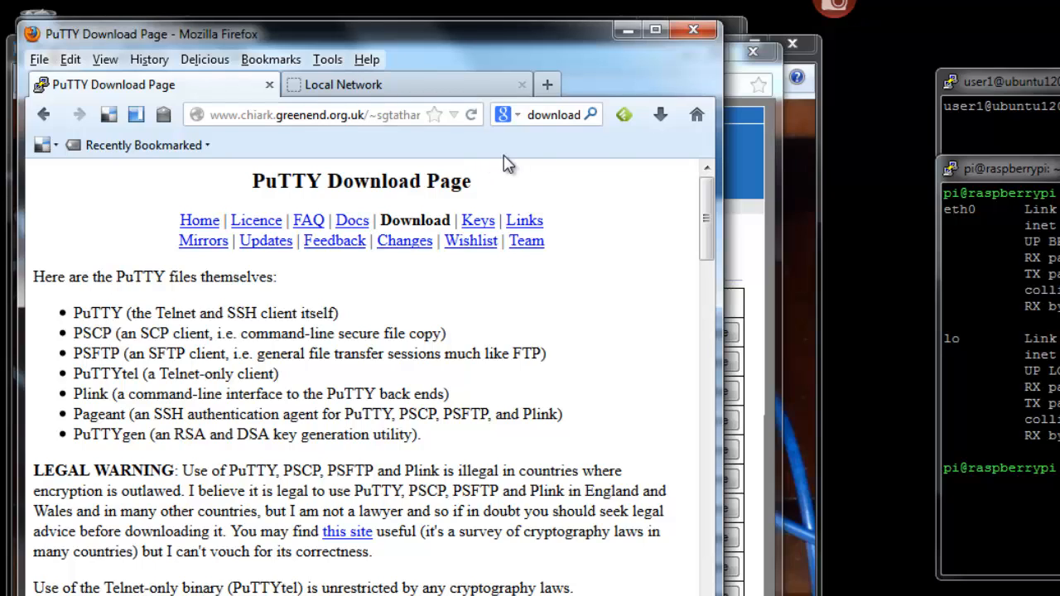
{"action": "mouse_move", "coordinate": [718, 146]}
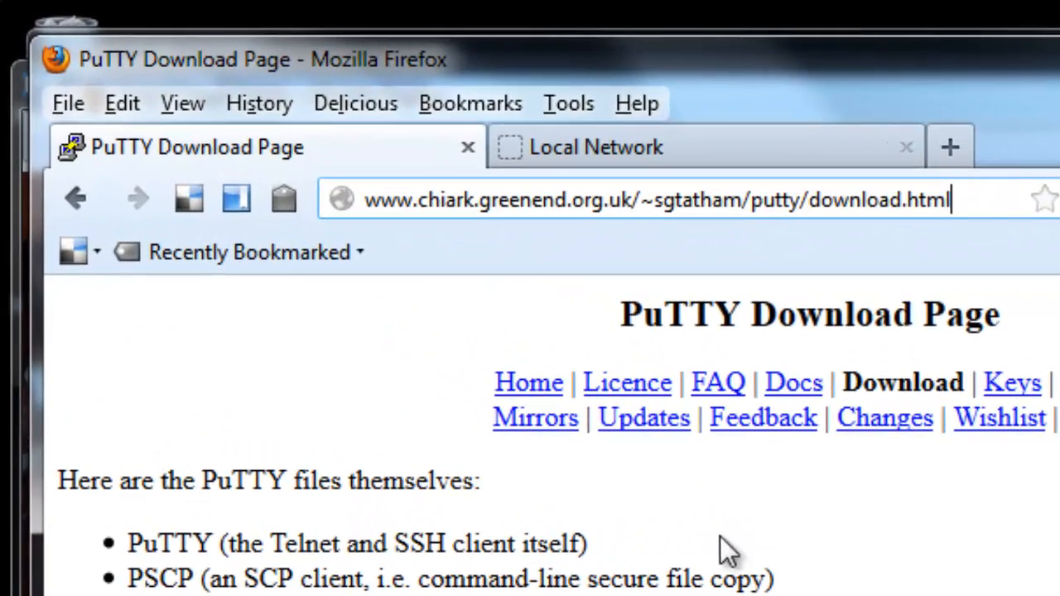
{"action": "scroll", "scroll_direction": "down", "scroll_amount": 3}
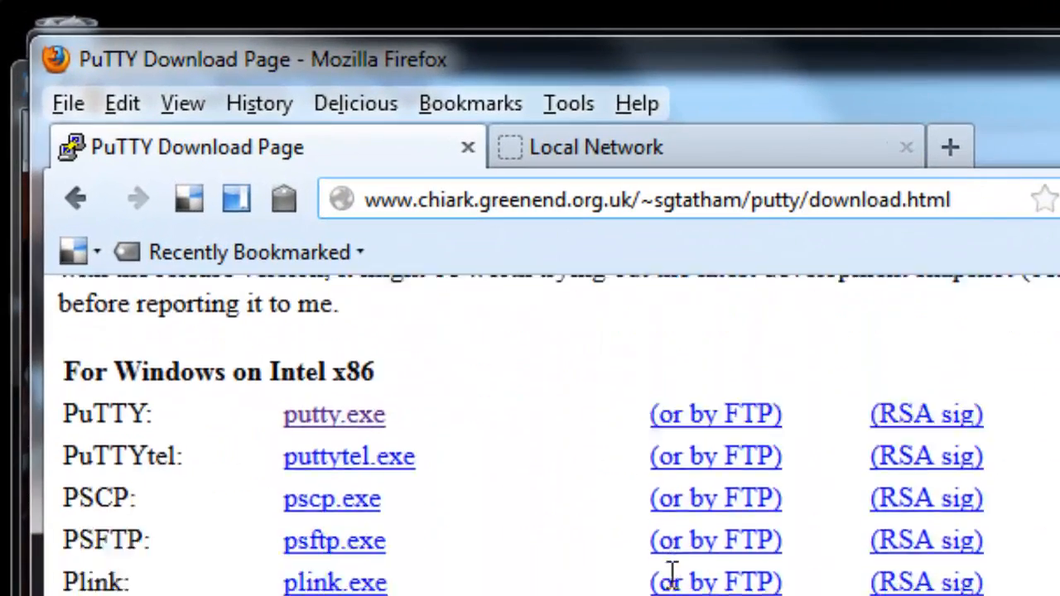
{"action": "scroll", "scroll_direction": "down", "scroll_amount": 3}
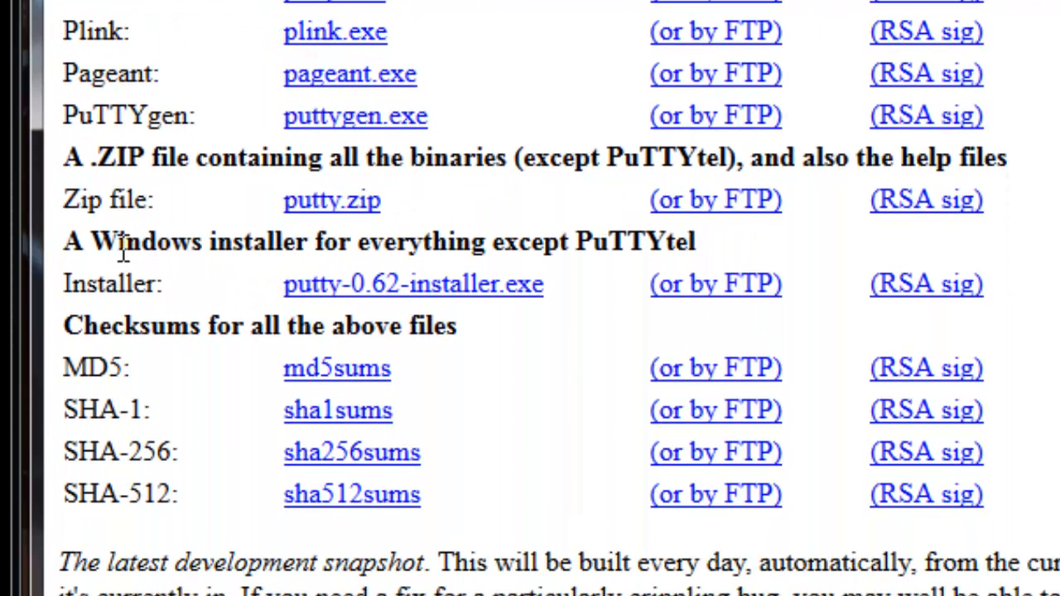
{"action": "mouse_move", "coordinate": [560, 252]}
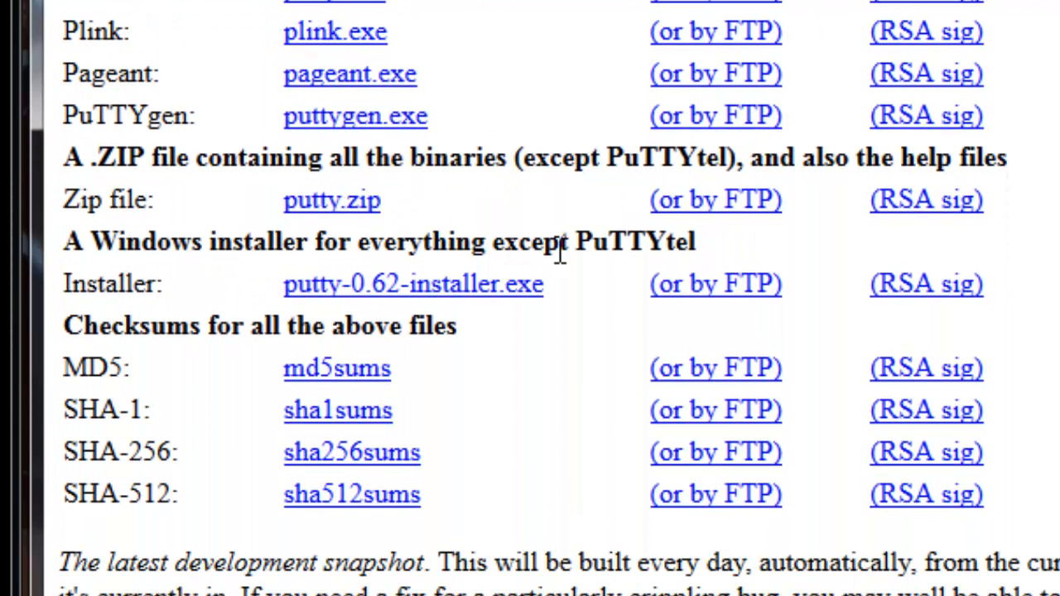
{"action": "mouse_move", "coordinate": [477, 312]}
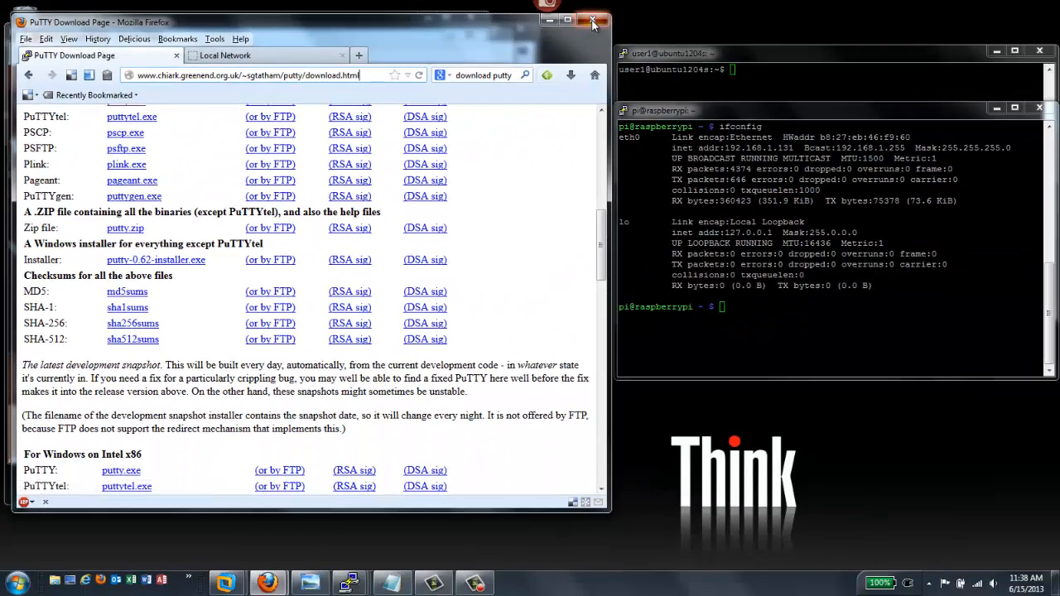
- Start a PuTTY session with Host Name 192.168.1.131 using SSH on port 22
{"action": "left_click", "coordinate": [593, 20]}
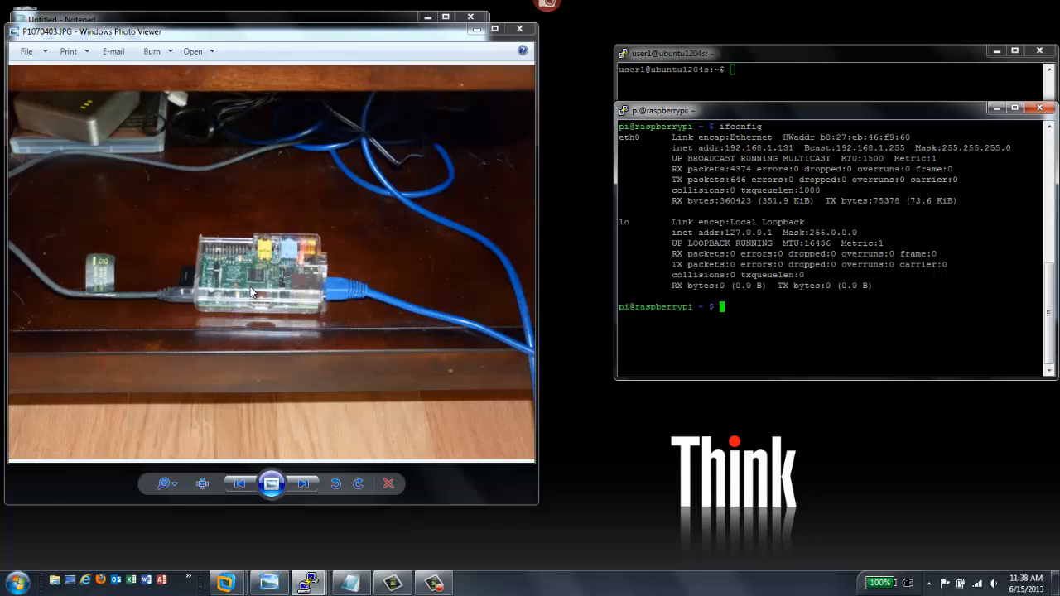
{"action": "mouse_move", "coordinate": [308, 583]}
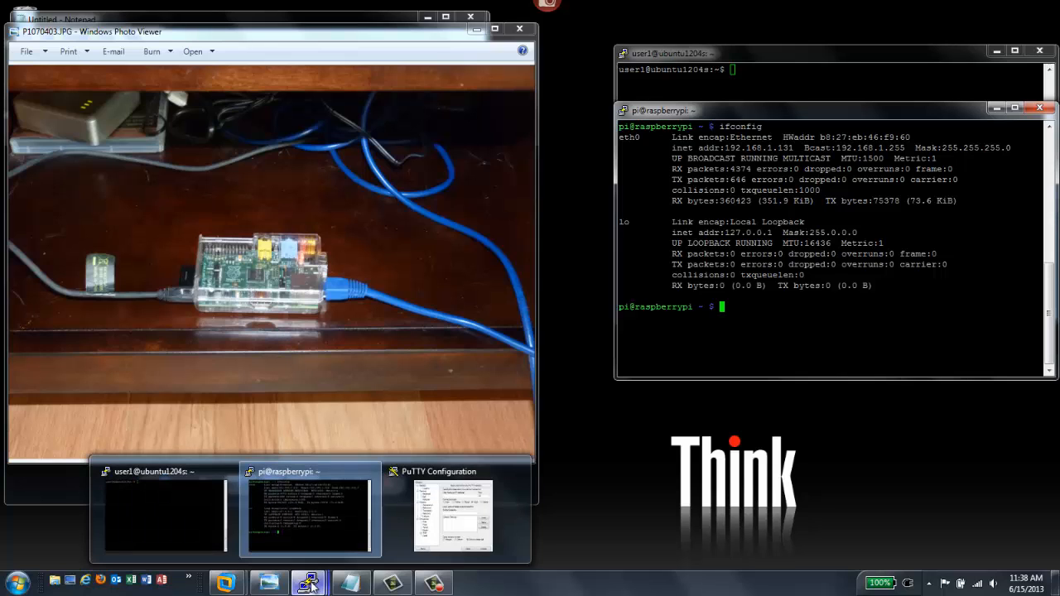
{"action": "left_click", "coordinate": [453, 513]}
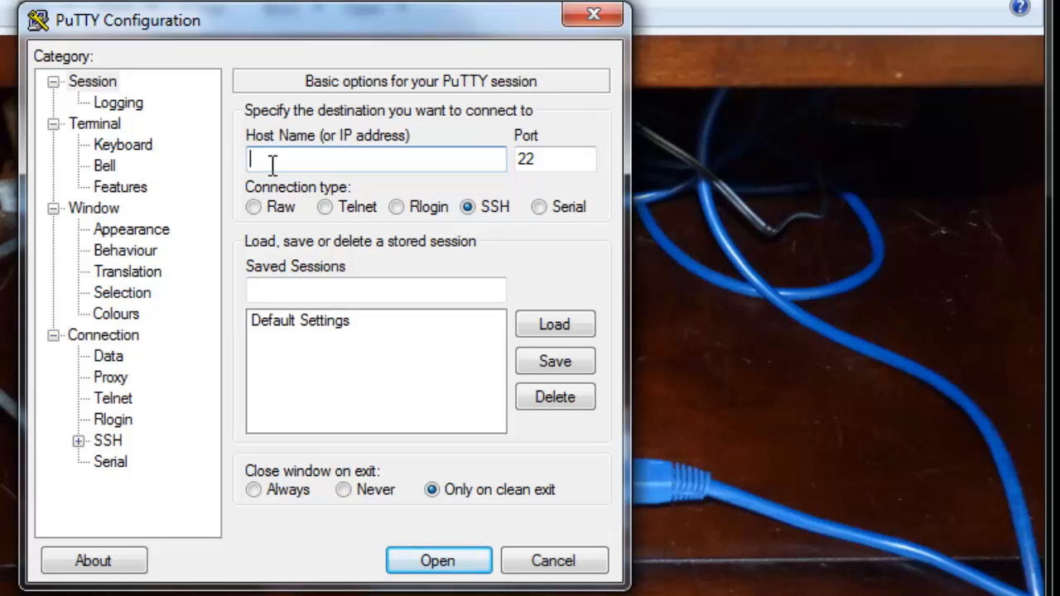
{"action": "type", "text": "192"}
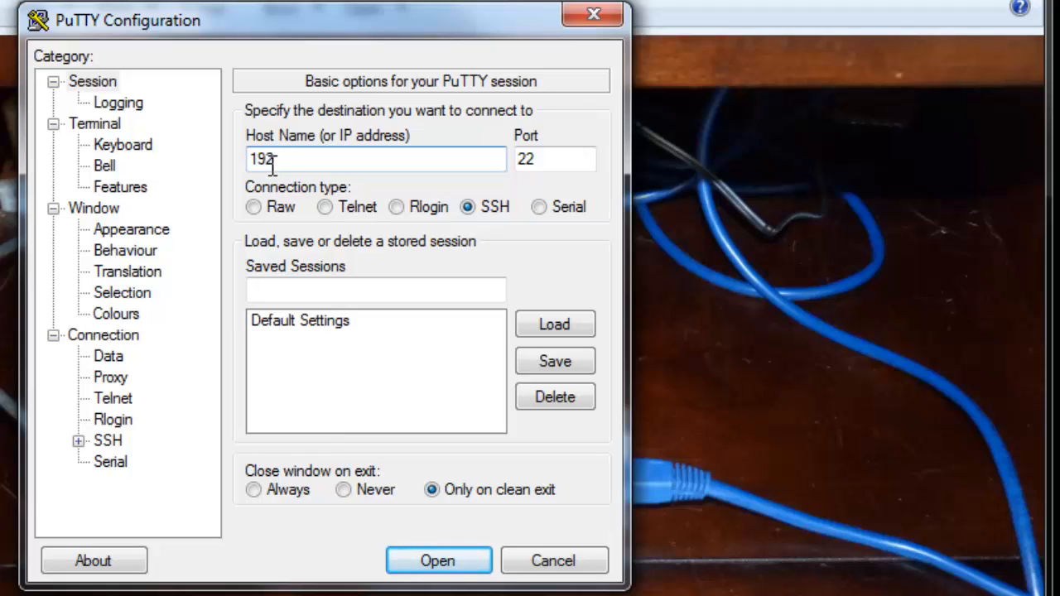
{"action": "type", "text": ".168"}
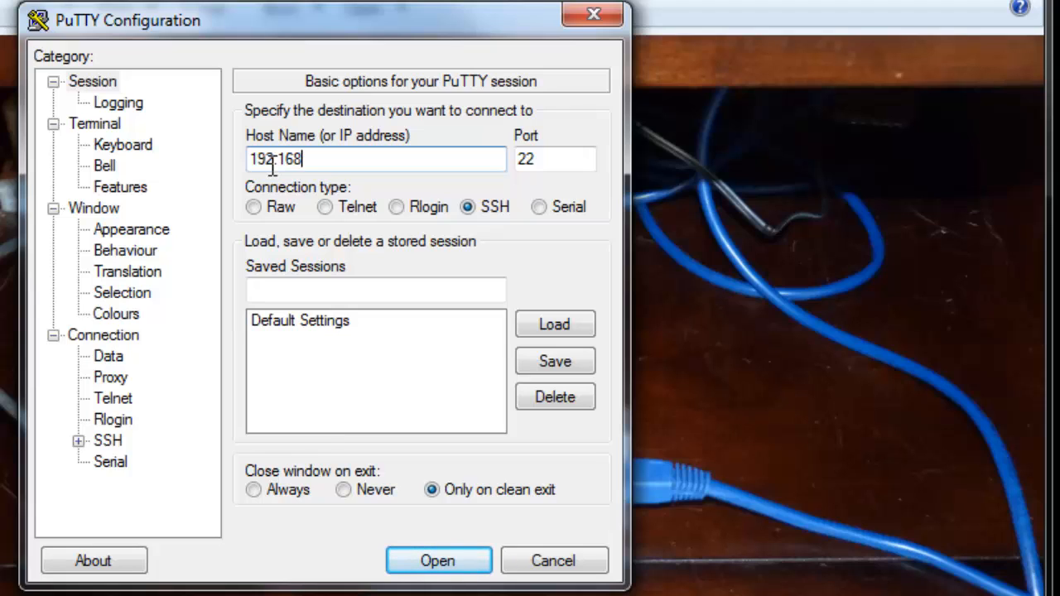
{"action": "type", "text": ".1.1"}
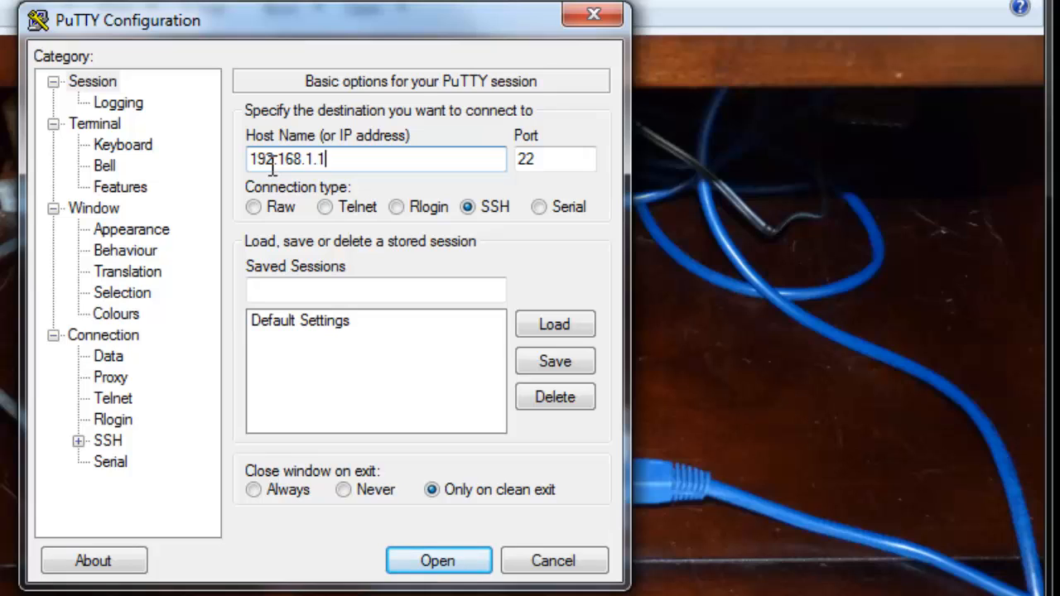
{"action": "type", "text": "31"}
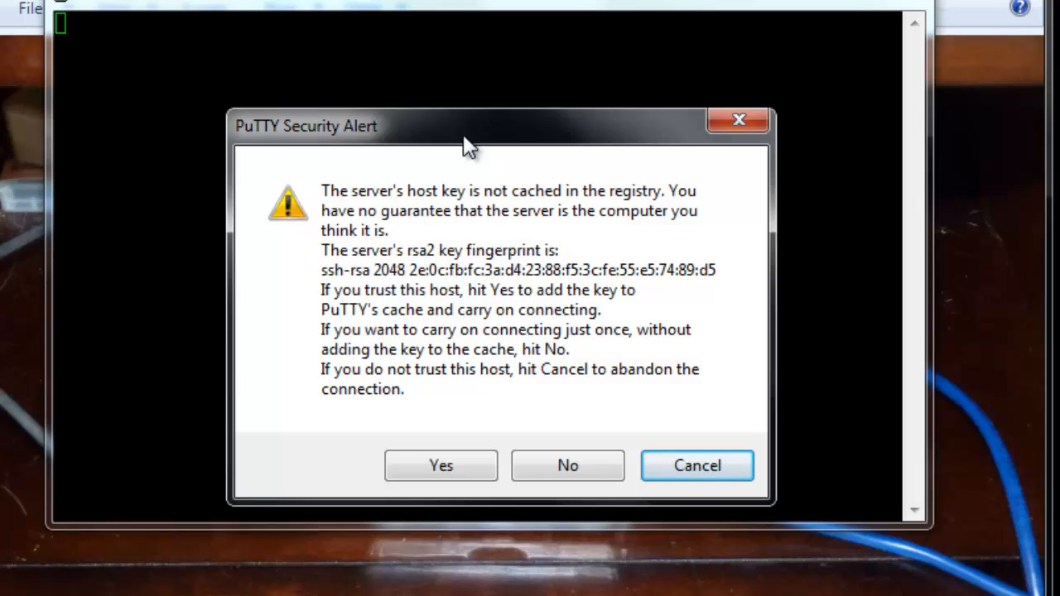
{"action": "mouse_move", "coordinate": [471, 395]}
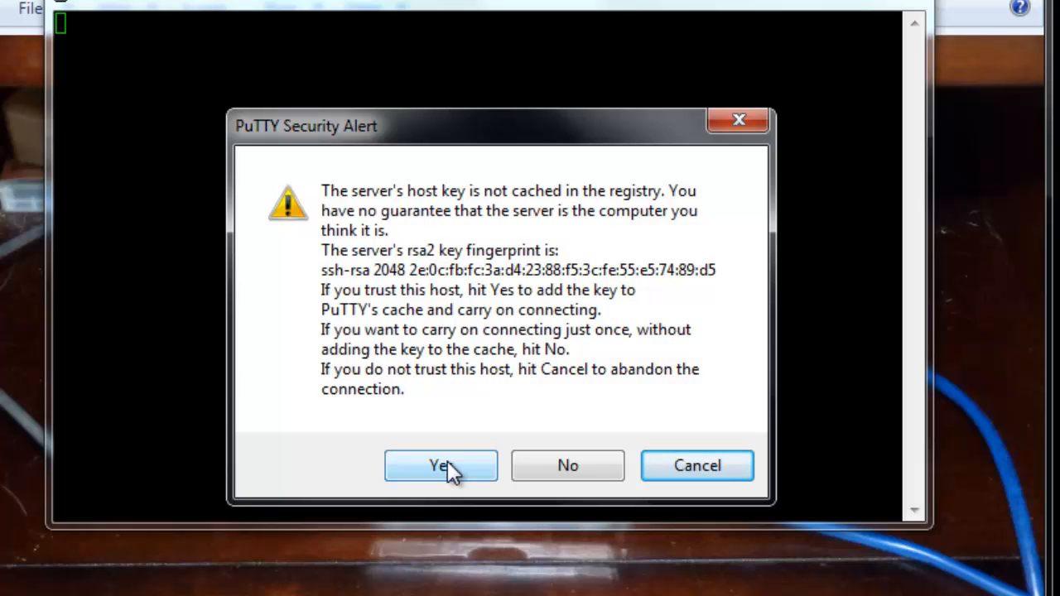
- Accept the PuTTY Security Alert to cache the Pi's host key and continue connecting
{"action": "left_click", "coordinate": [440, 465]}
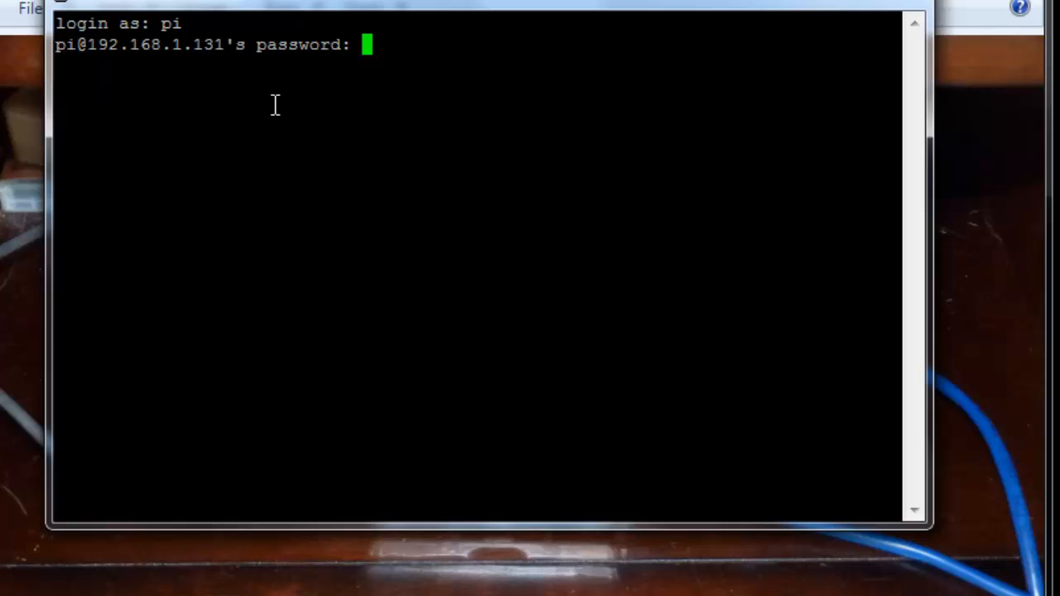
- Log in as pi with its password to reach the pi@raspberrypi shell prompt
{"action": "key", "text": "Return"}
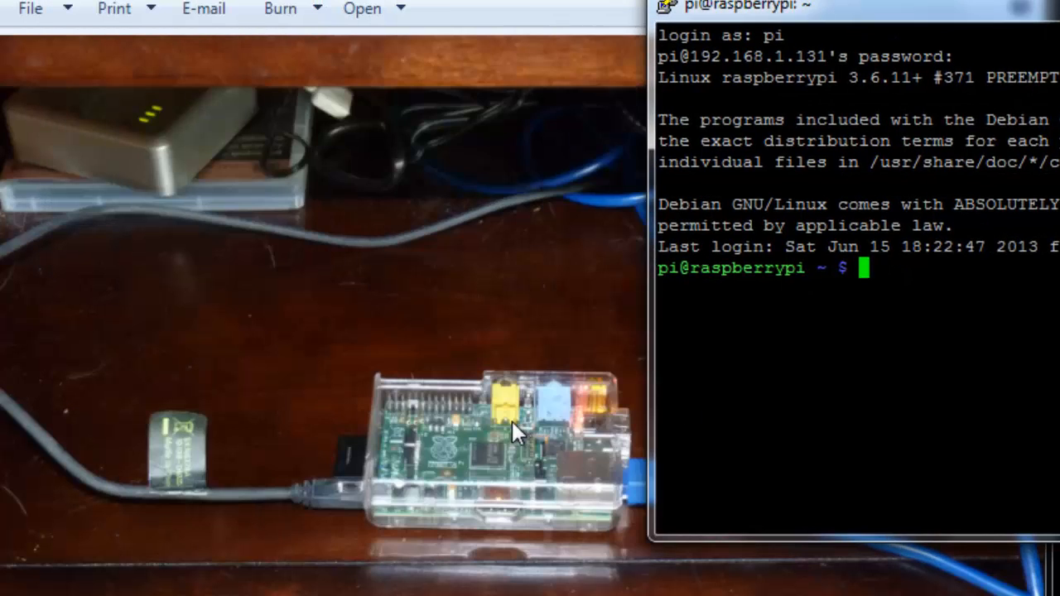
{"action": "mouse_move", "coordinate": [1019, 58]}
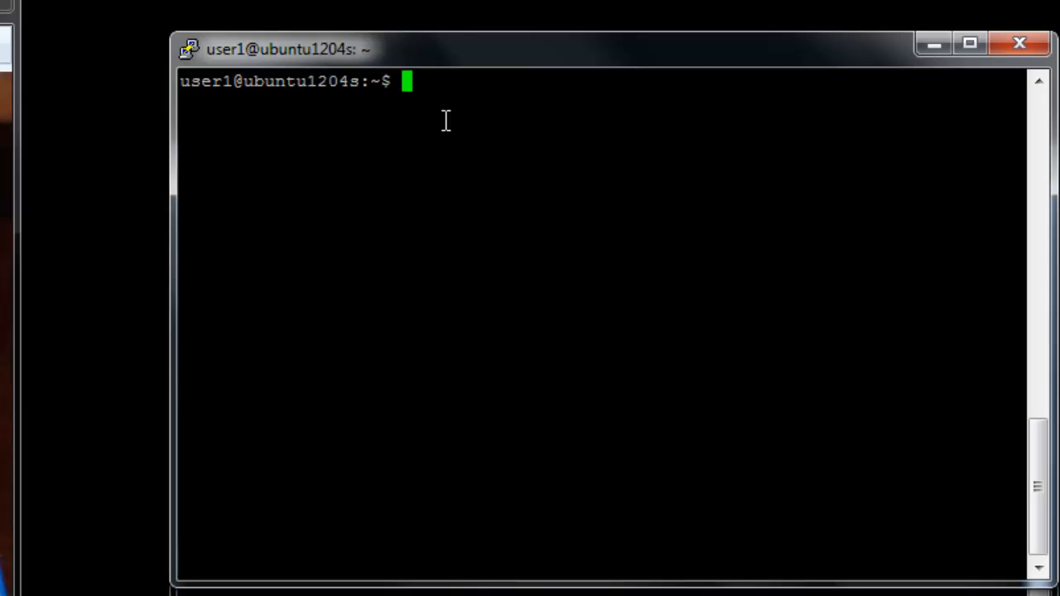
{"action": "type", "text": "ssh"}
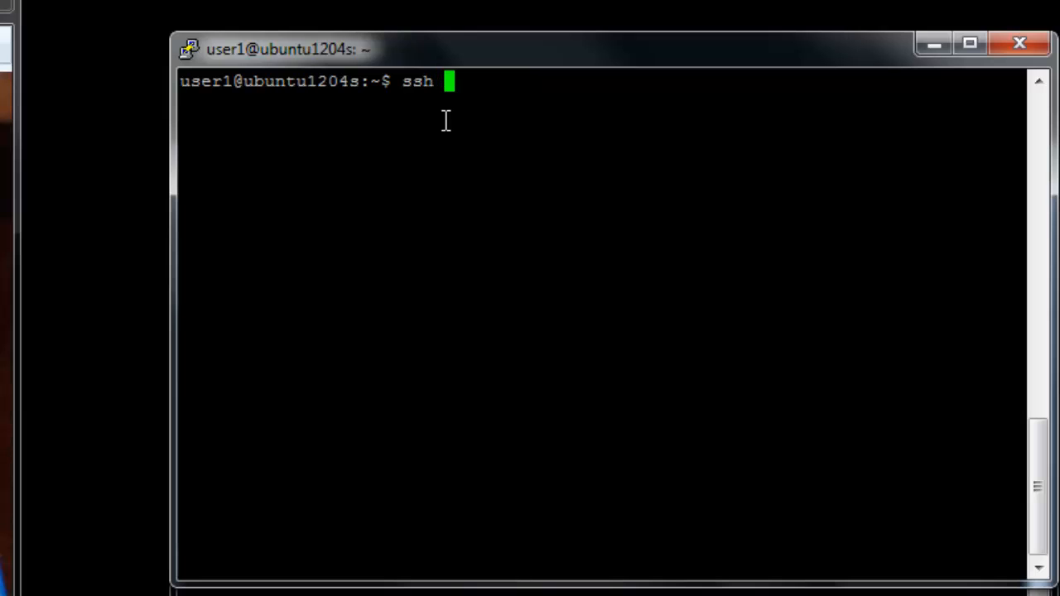
{"action": "type", "text": "pi"}
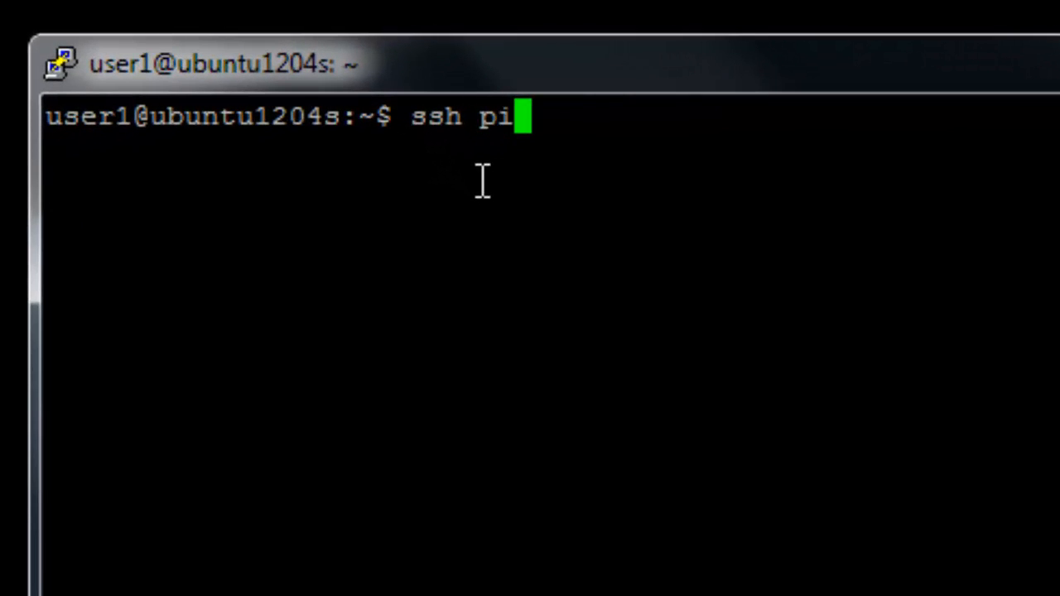
{"action": "type", "text": "@"}
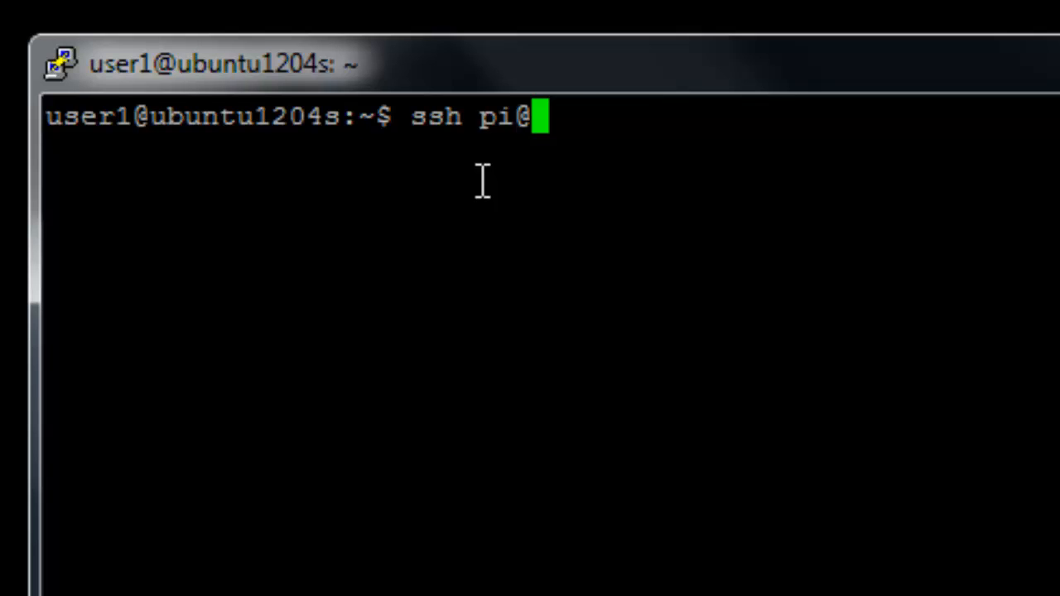
{"action": "type", "text": "192"}
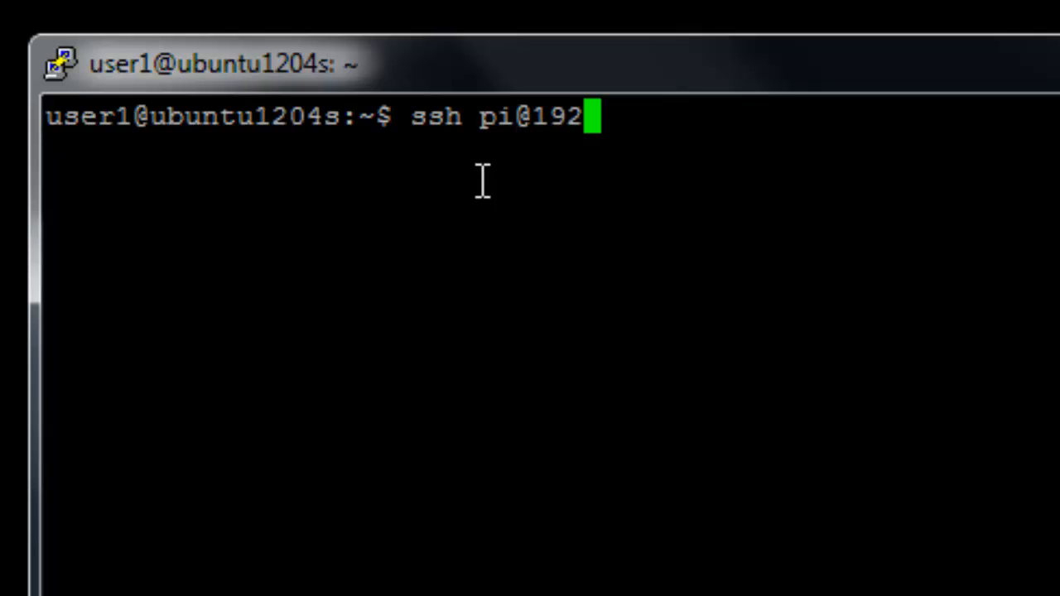
{"action": "type", "text": ".168"}
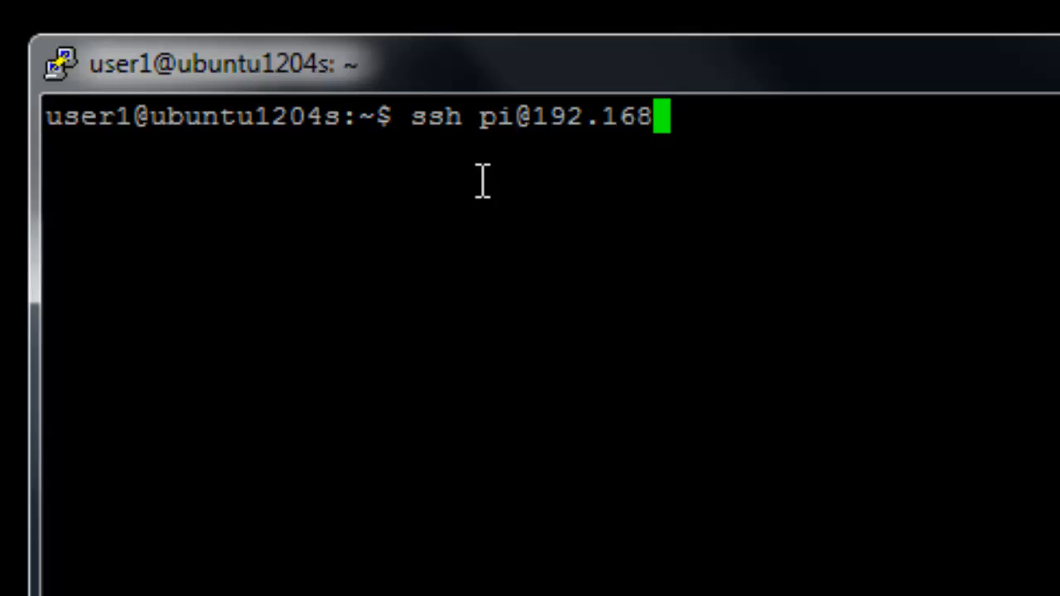
{"action": "type", "text": "."}
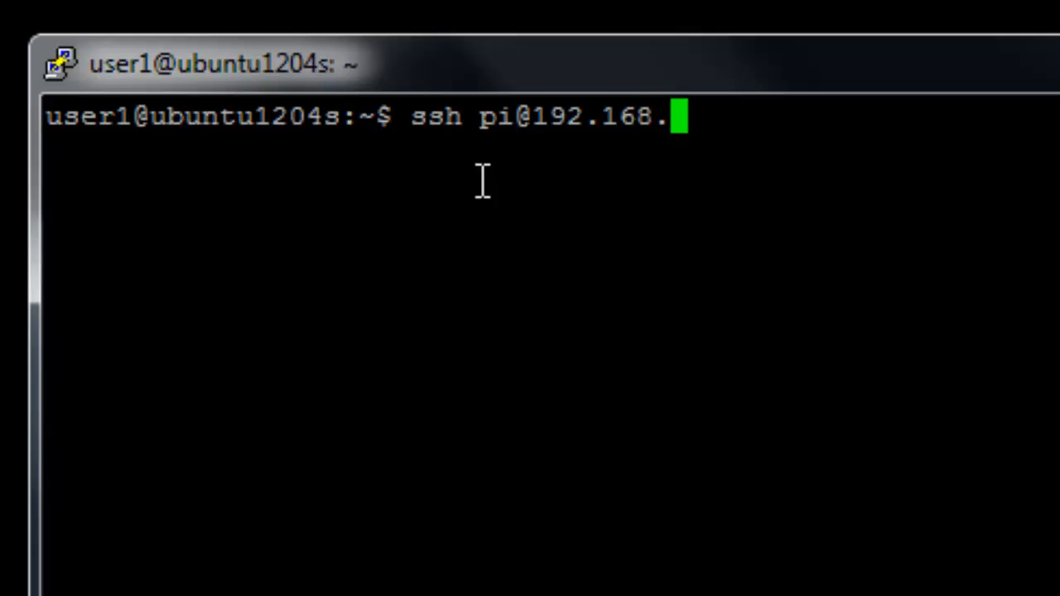
{"action": "type", "text": "1.131"}
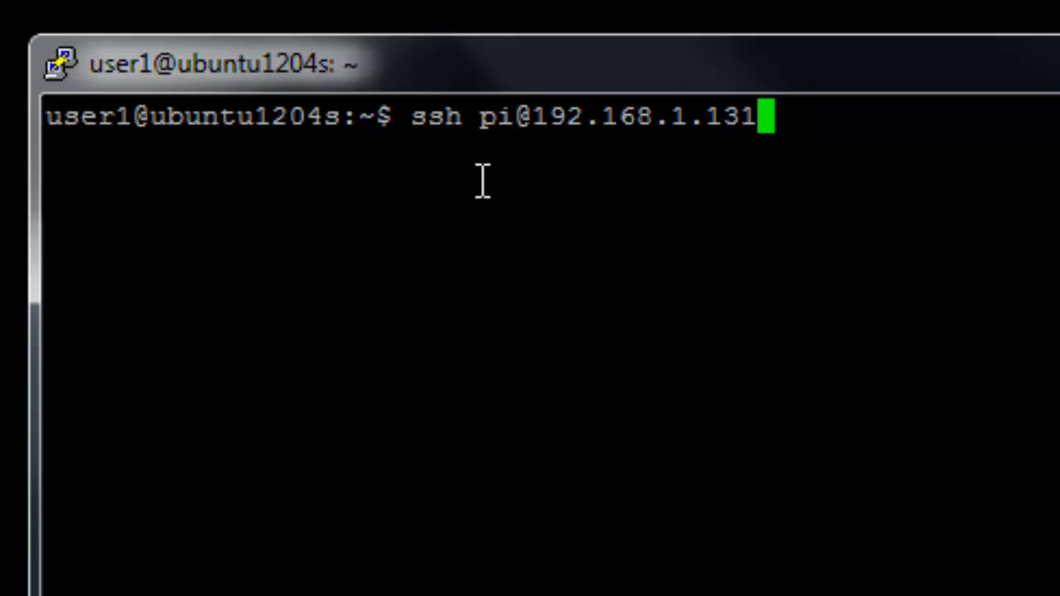
{"action": "key", "text": "Return"}
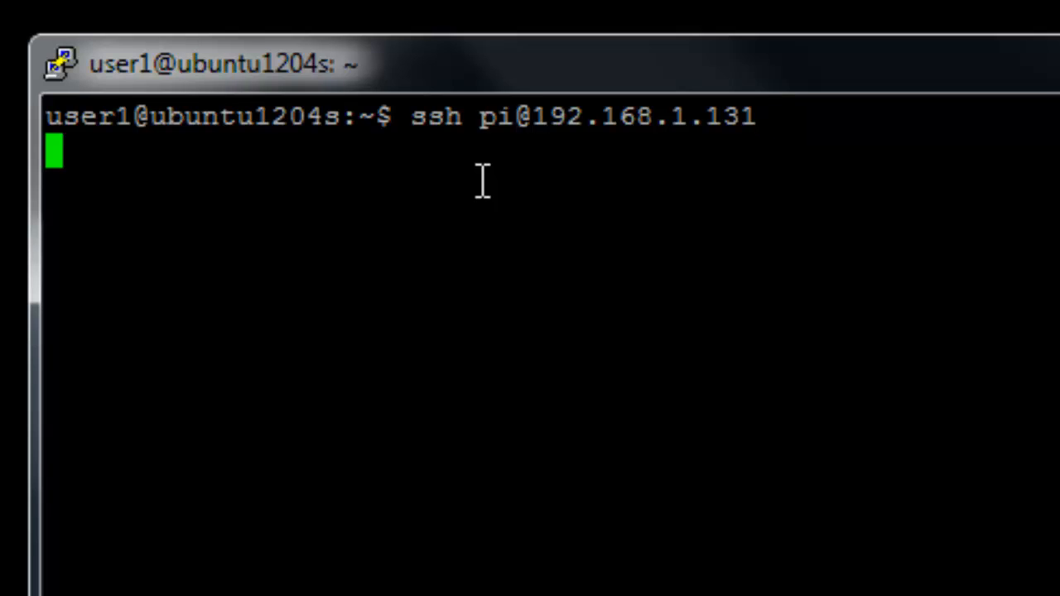
{"action": "key", "text": "Return"}
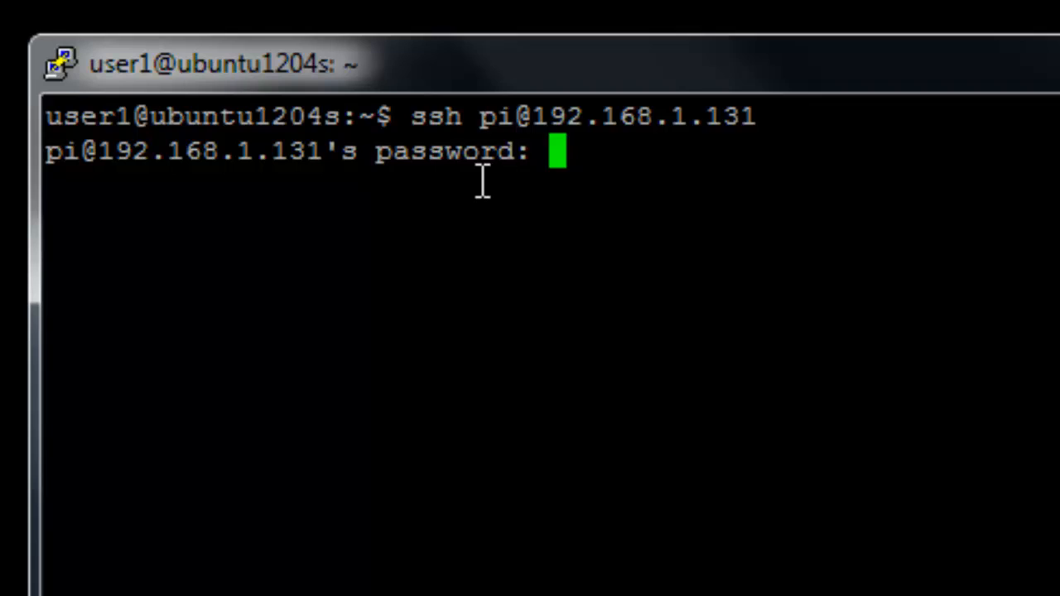
{"action": "key", "text": "Return"}
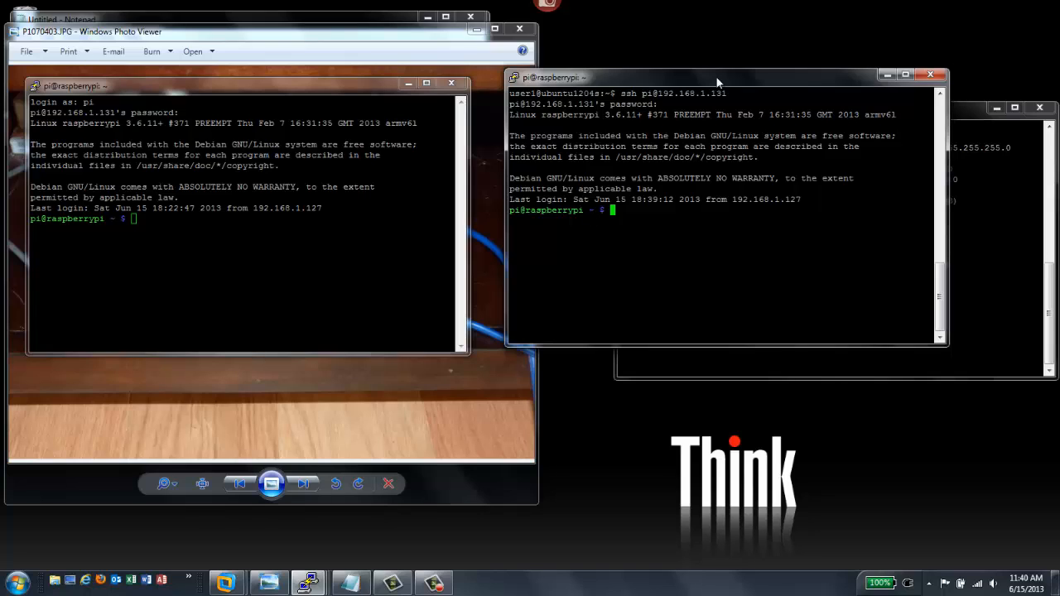
{"action": "mouse_move", "coordinate": [125, 285]}
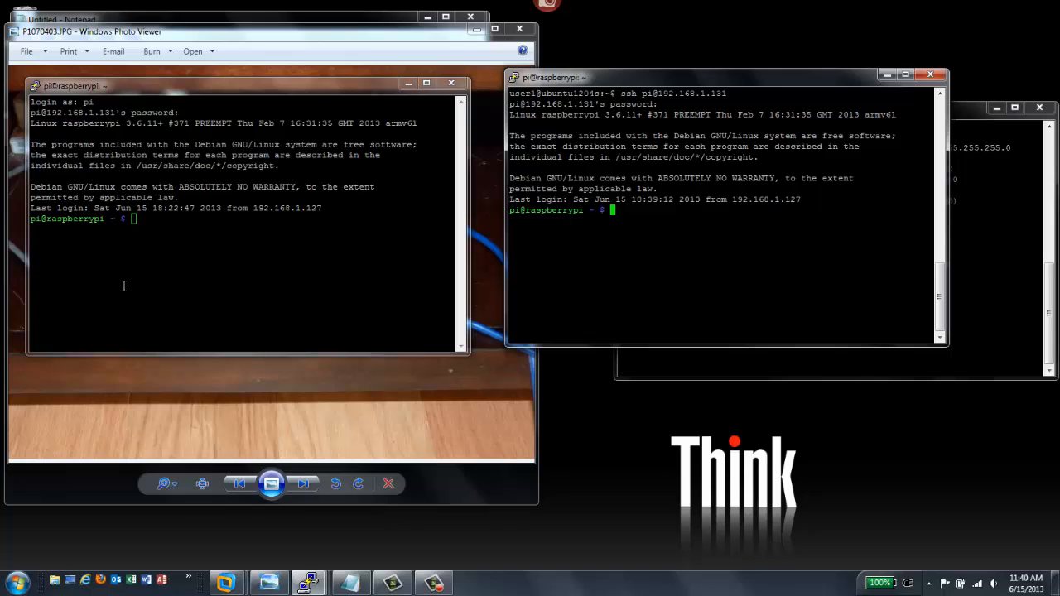
{"action": "mouse_move", "coordinate": [159, 271]}
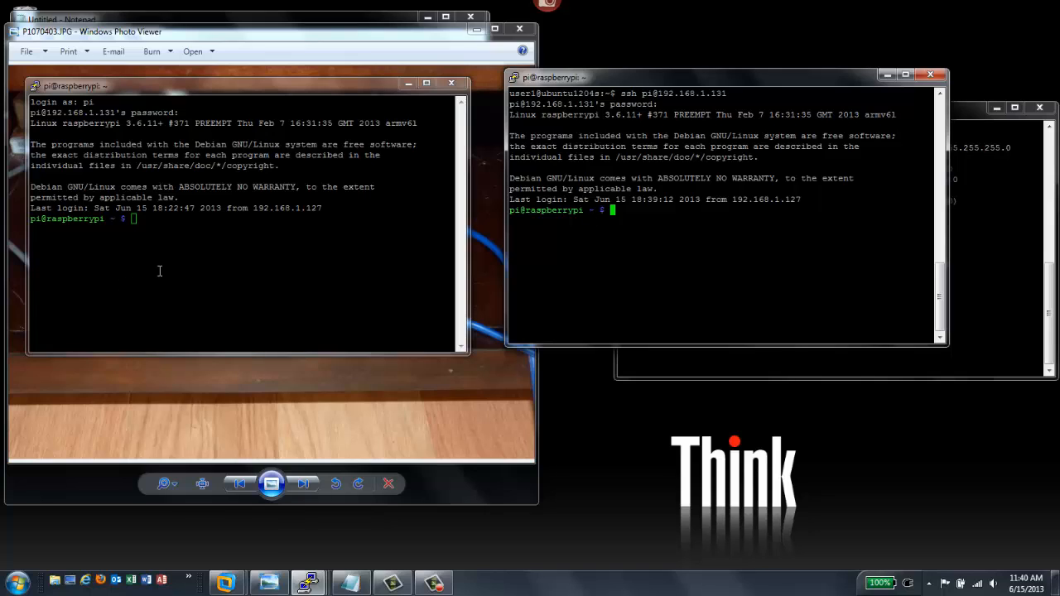
{"action": "mouse_move", "coordinate": [841, 112]}
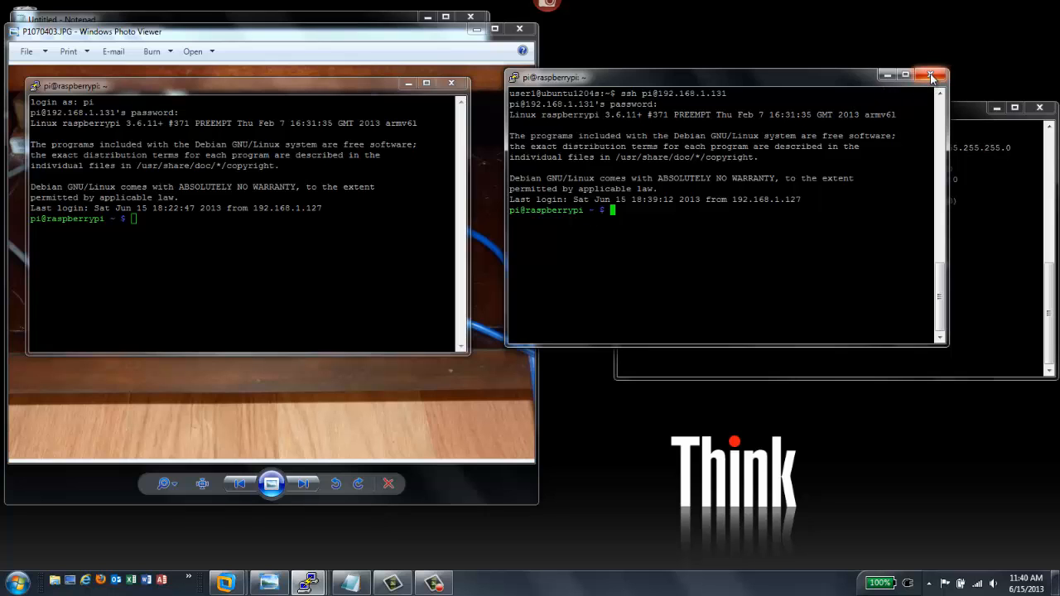
{"action": "left_click", "coordinate": [931, 74]}
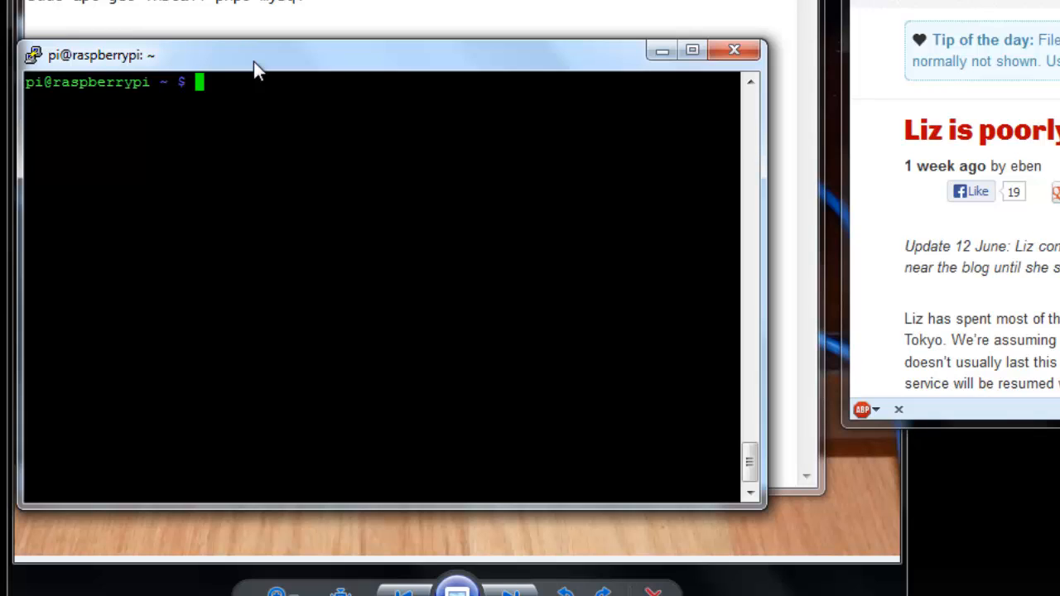
- Run sudo raspi-config to launch the Raspberry Pi Software Configuration Tool
{"action": "type", "text": "sudo"}
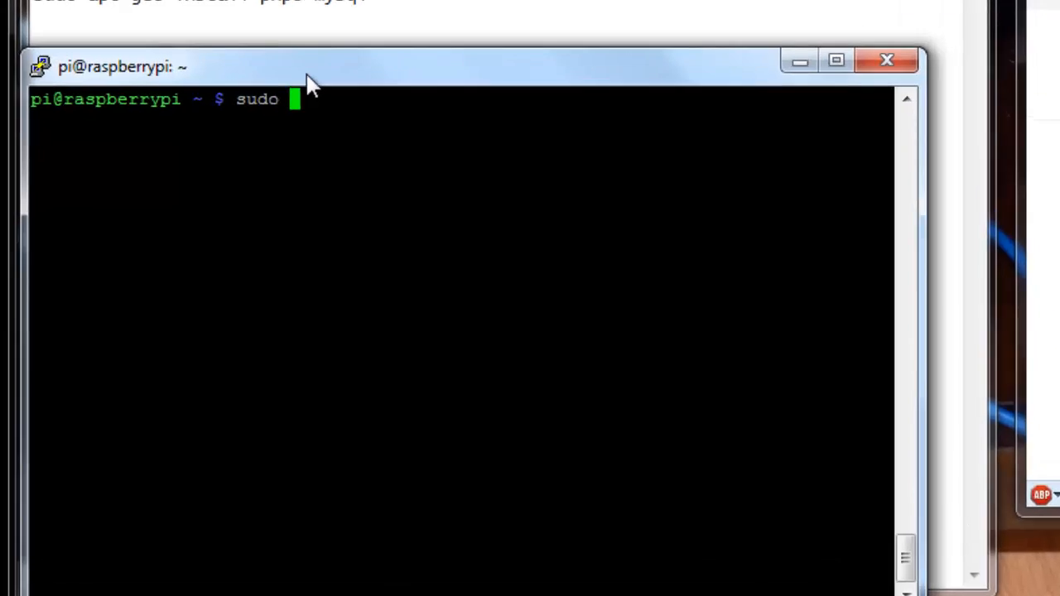
{"action": "type", "text": "rasp"}
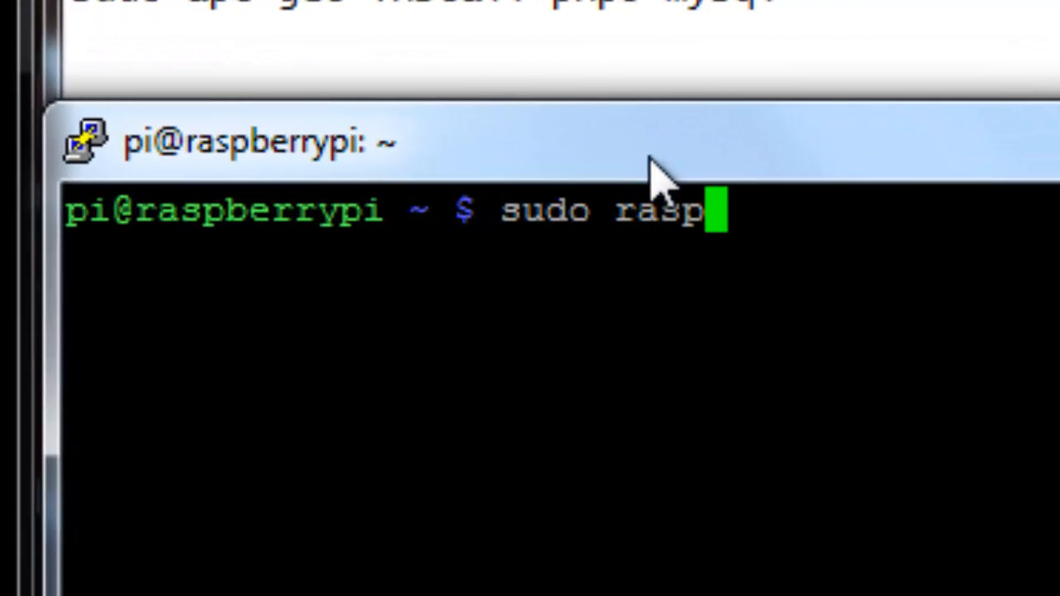
{"action": "type", "text": "i"}
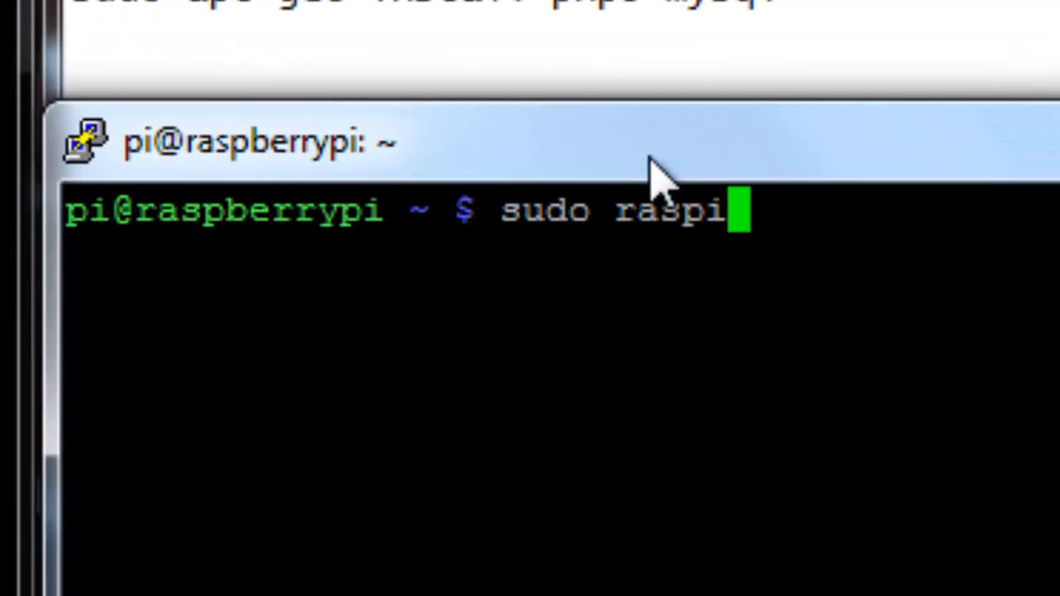
{"action": "type", "text": "-"}
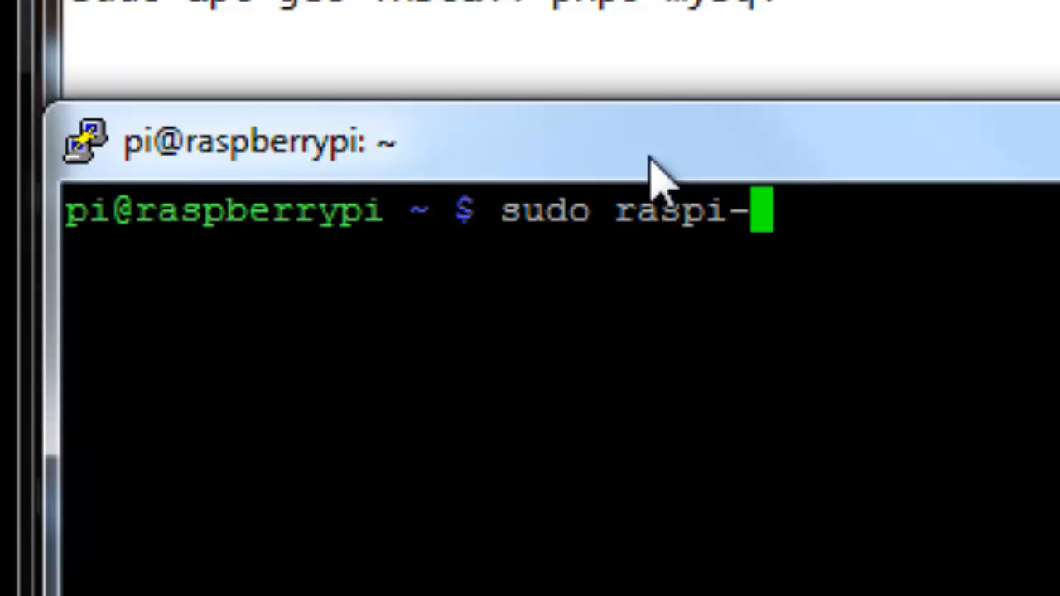
{"action": "key", "text": "Return"}
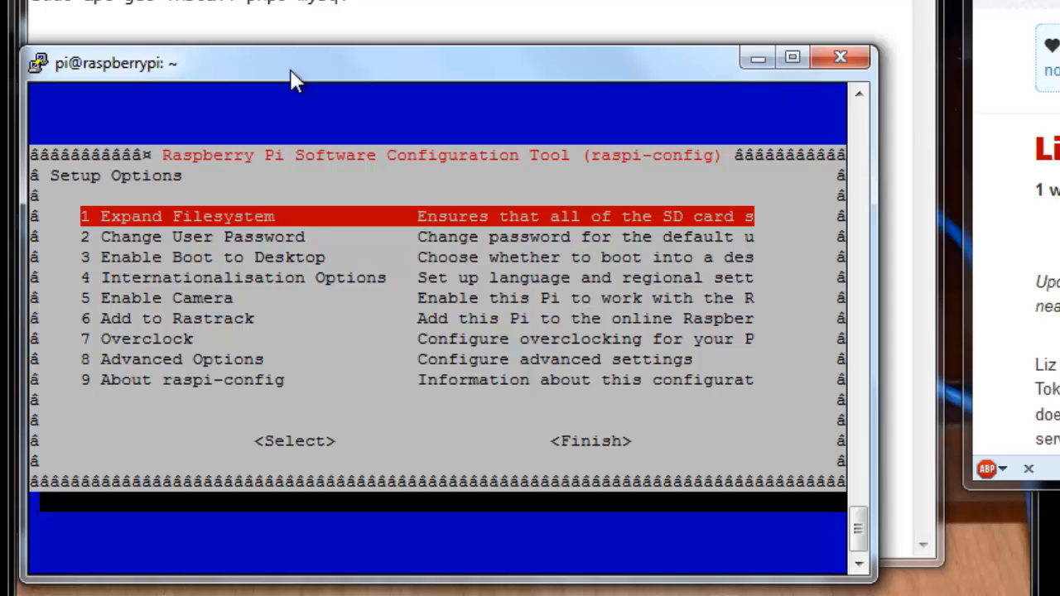
- Run A5 Update from raspi-config's Advanced Options and return to the main menu on <Finish>
{"action": "key", "text": "Down"}
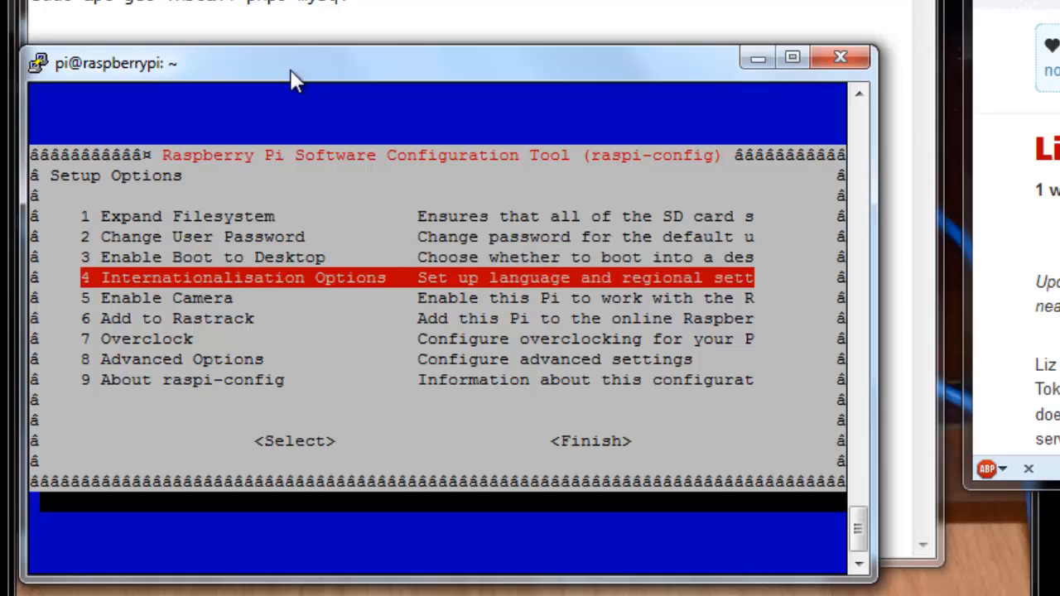
{"action": "key", "text": "Down"}
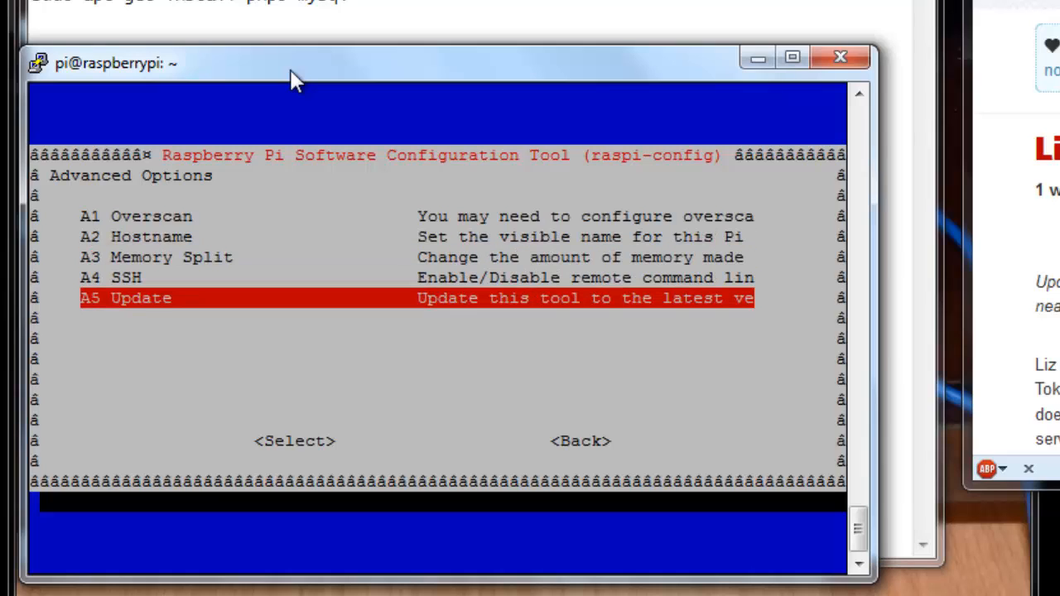
{"action": "key", "text": "Tab"}
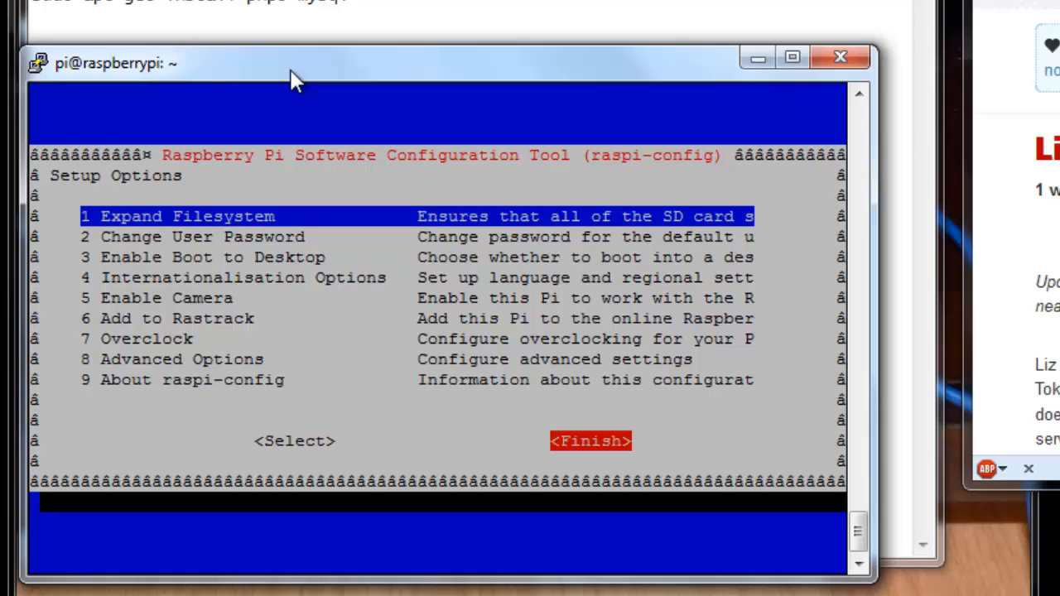
- Exit raspi-config via <Finish> and clear the terminal to a fresh prompt
{"action": "left_click", "coordinate": [590, 441]}
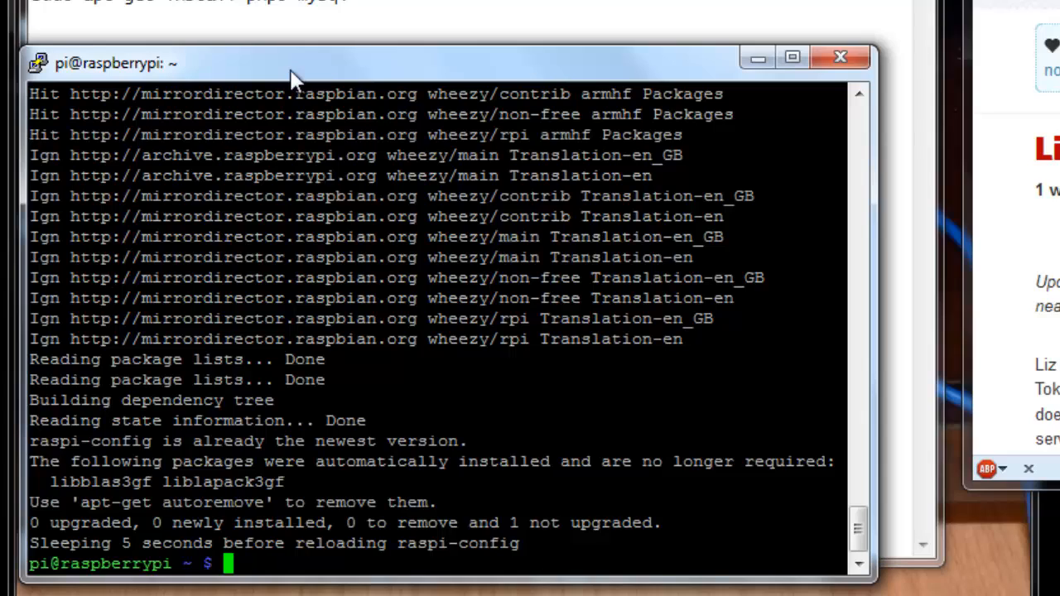
{"action": "type", "text": "clear"}
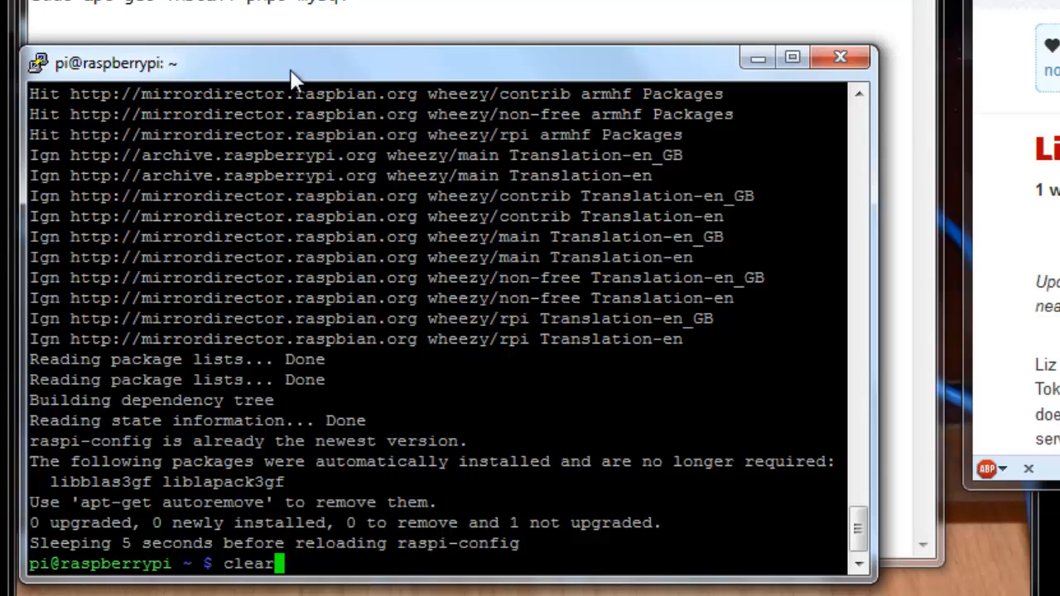
{"action": "key", "text": "Return"}
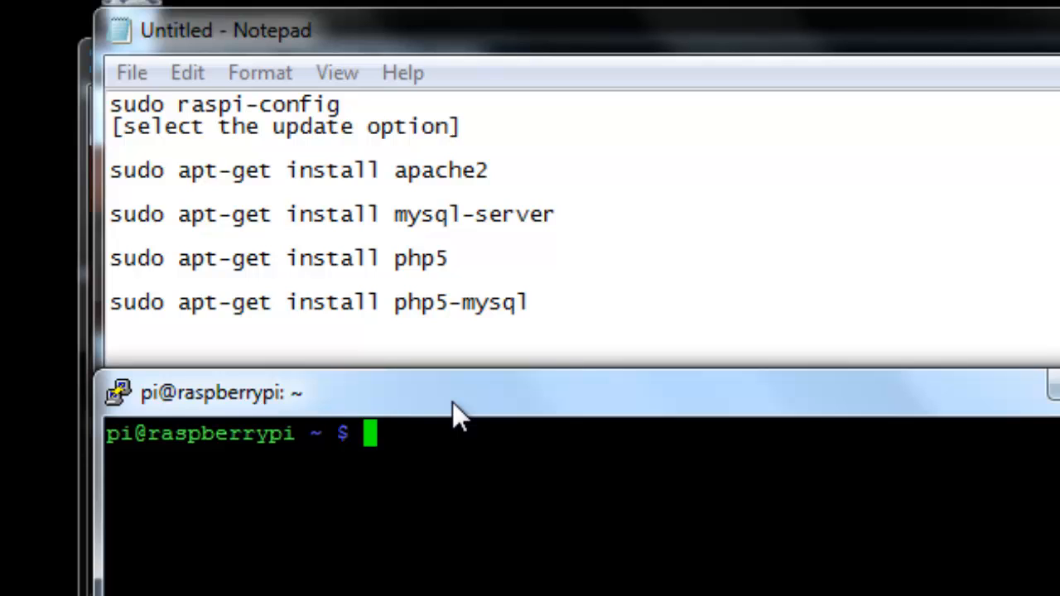
- Run sudo apt-get install apache2 and answer y to install the Apache web server
{"action": "type", "text": "sudo apt"}
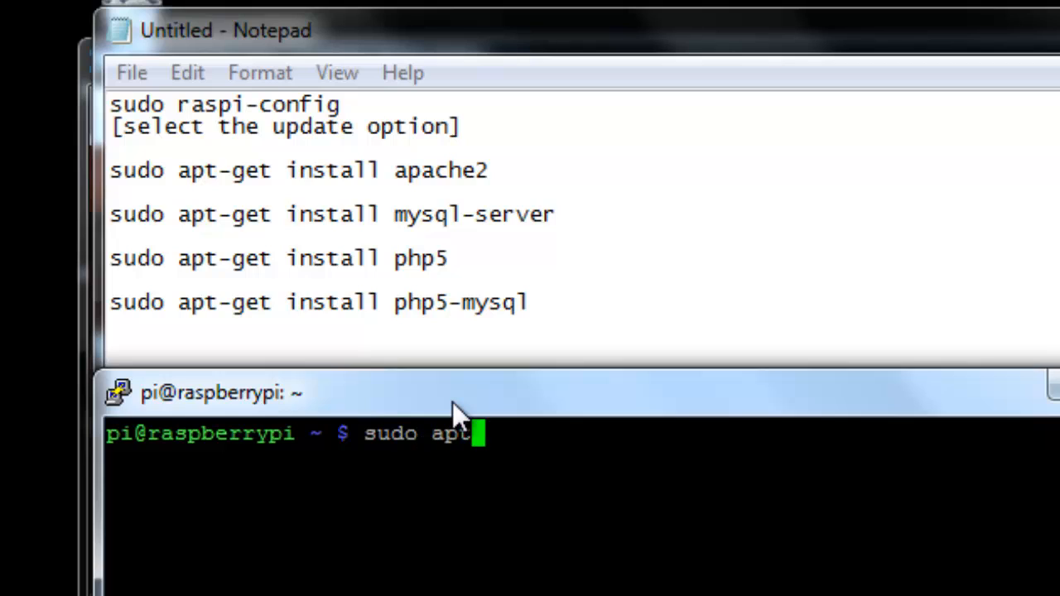
{"action": "type", "text": "-get inst"}
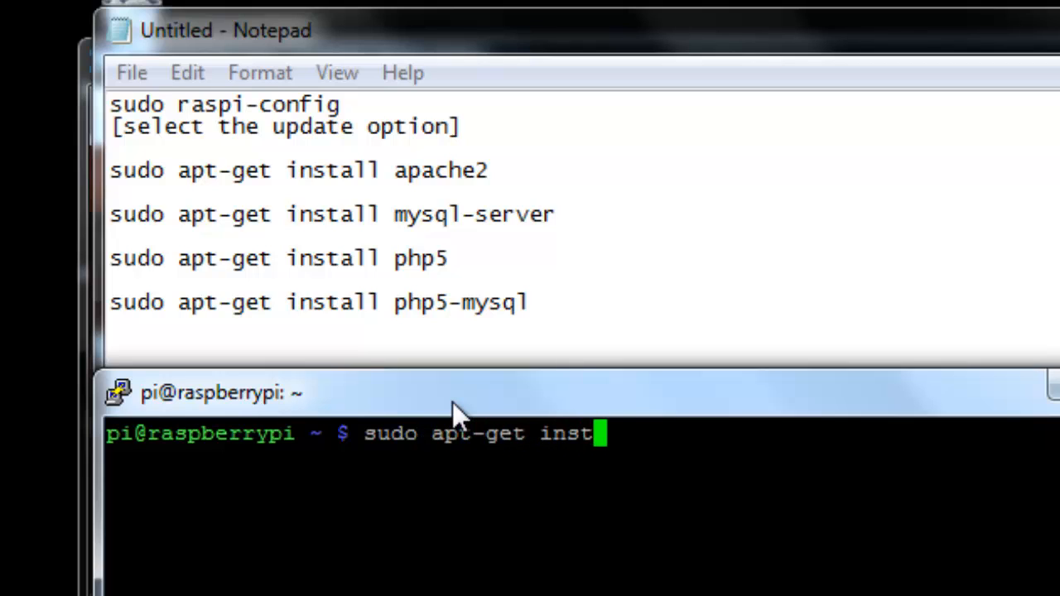
{"action": "type", "text": "all apache"}
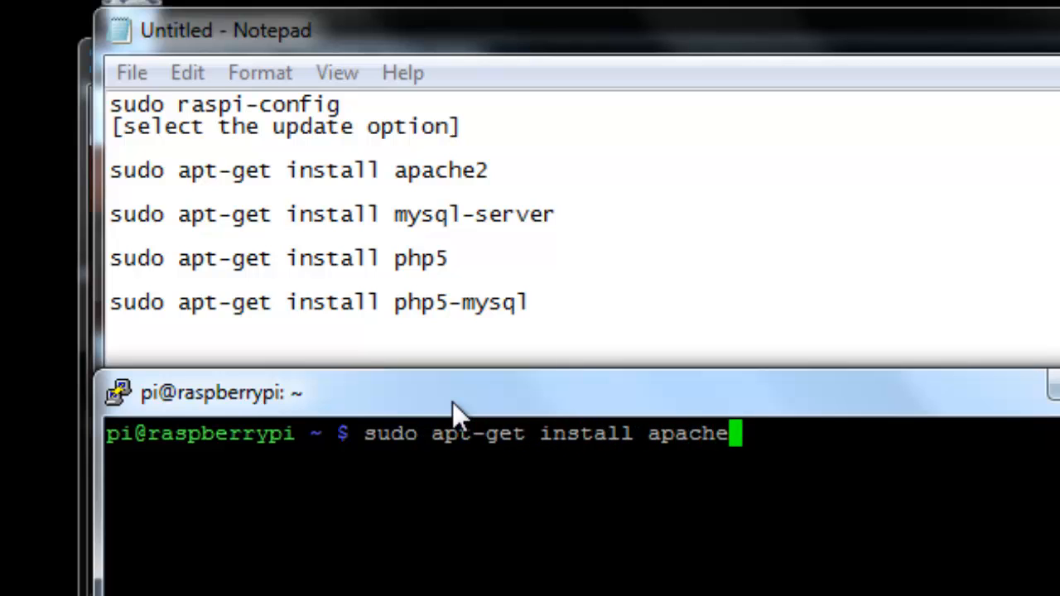
{"action": "type", "text": "2"}
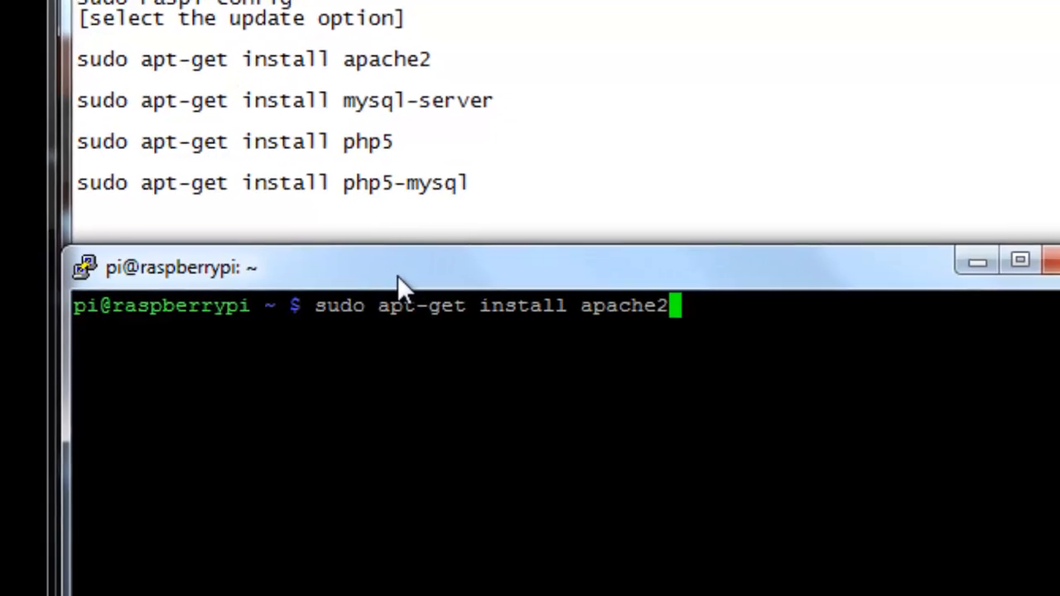
{"action": "key", "text": "Return"}
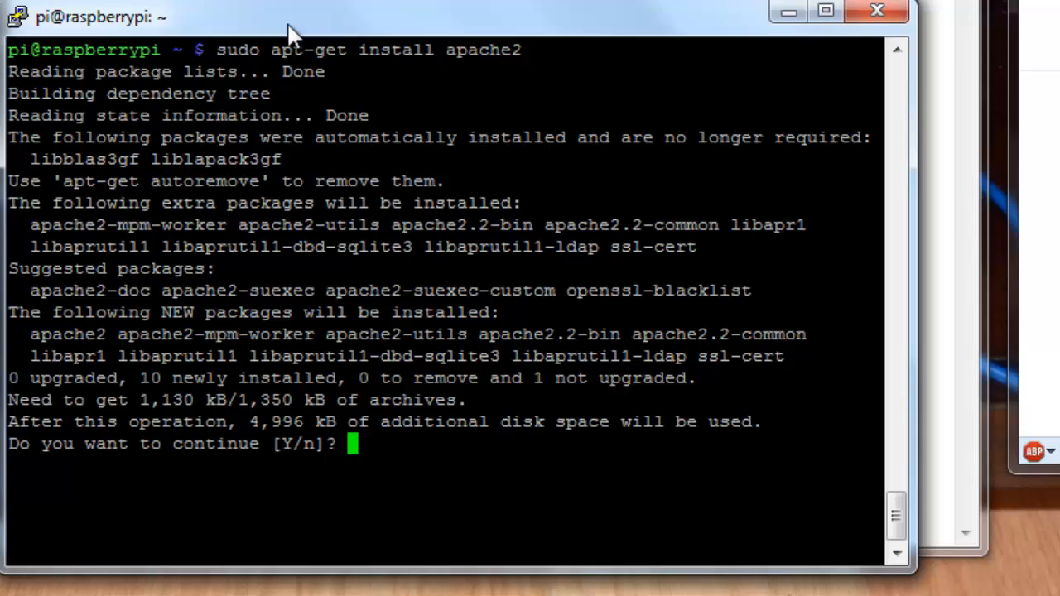
{"action": "type", "text": "y"}
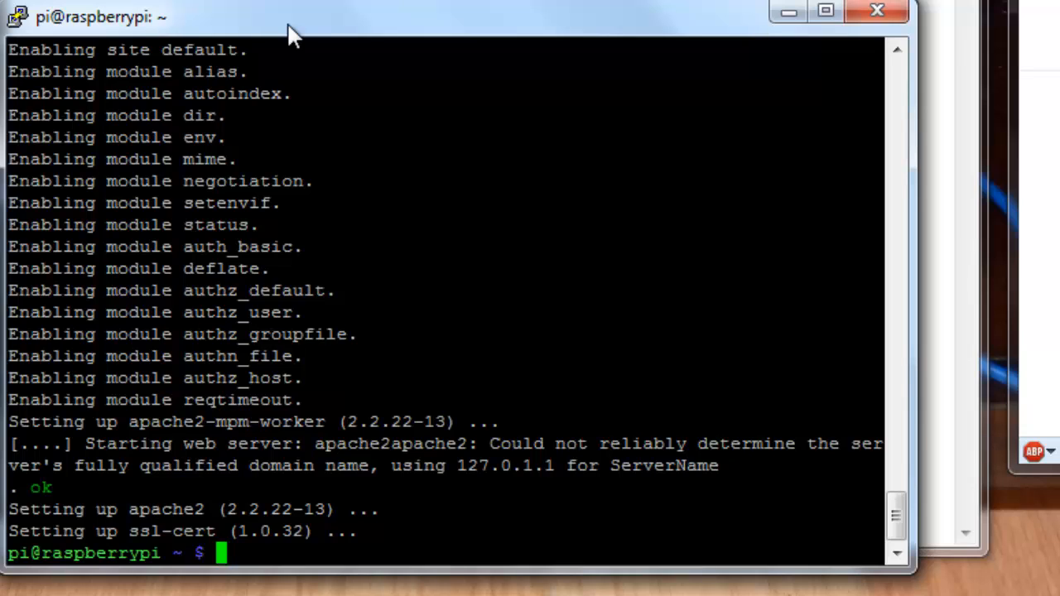
- Run a first sudo apt-get mysql-server attempt, which fails without 'install'
{"action": "type", "text": "s"}
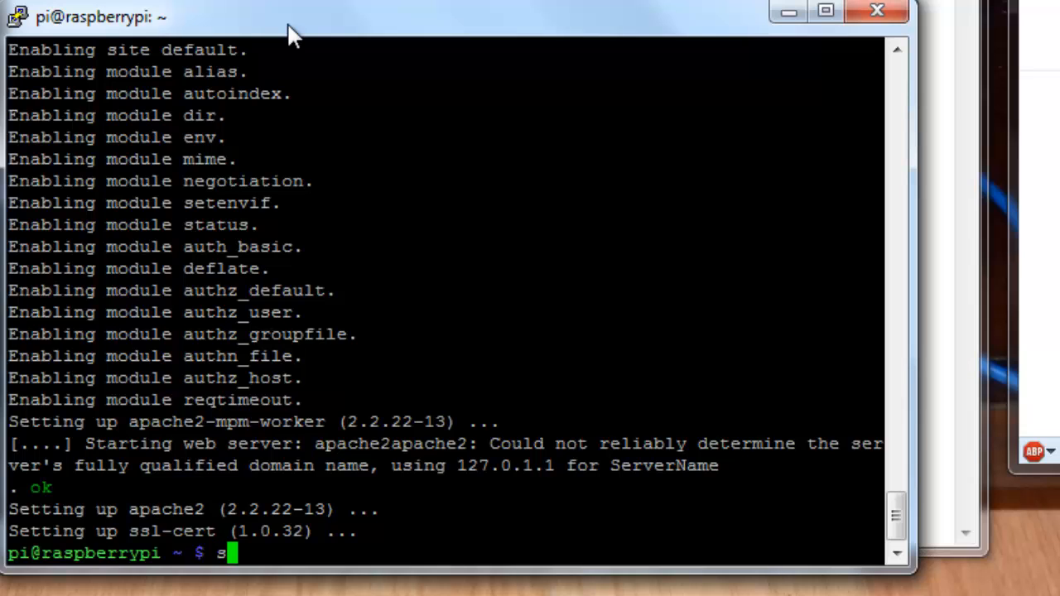
{"action": "key", "text": "Return"}
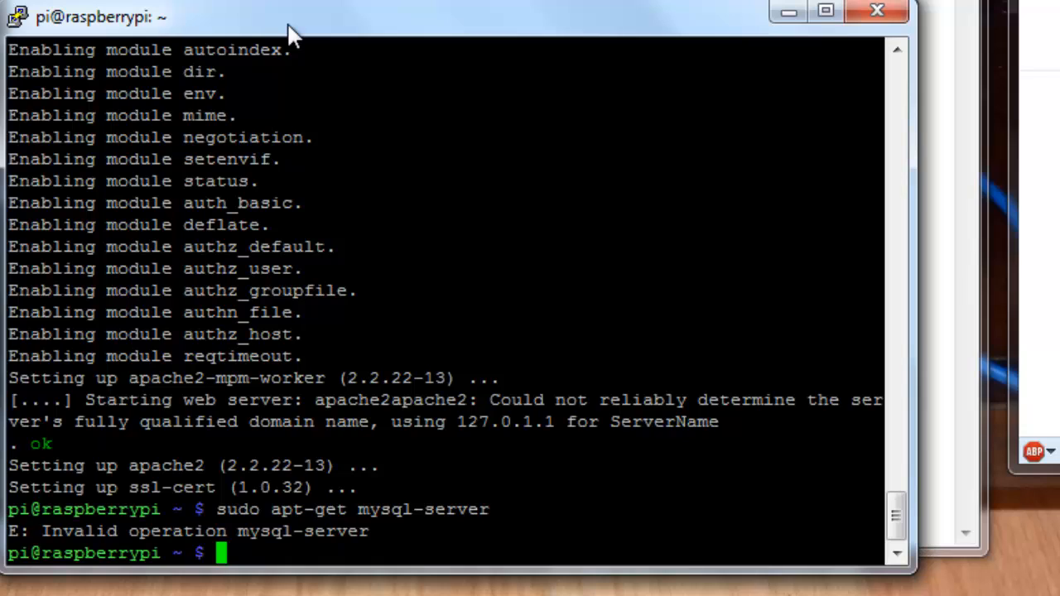
- Run sudo apt-get install mysql-server and answer y to proceed
{"action": "type", "text": "sudo apt-"}
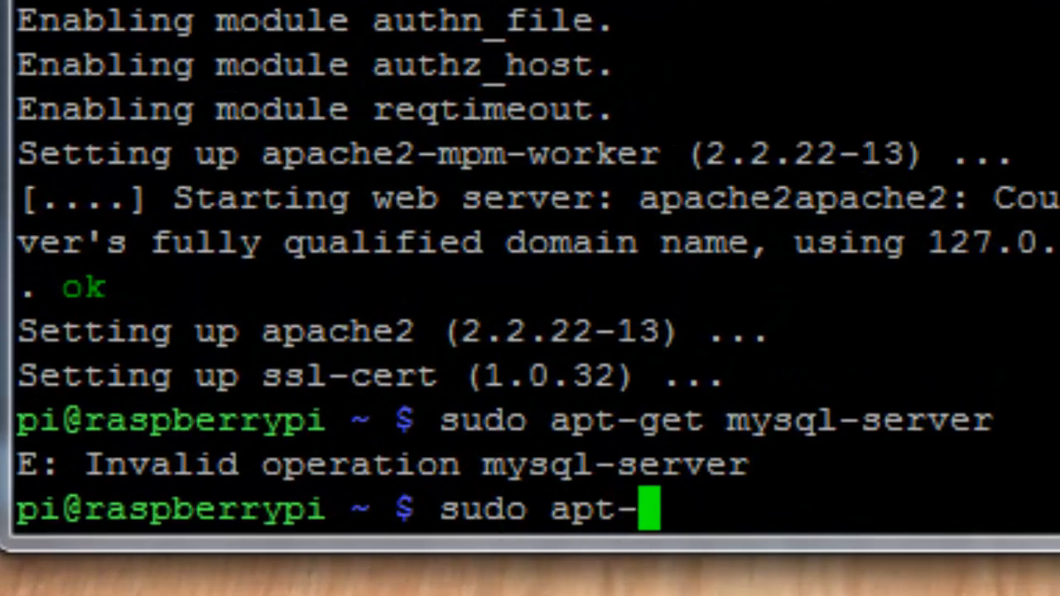
{"action": "type", "text": "get install"}
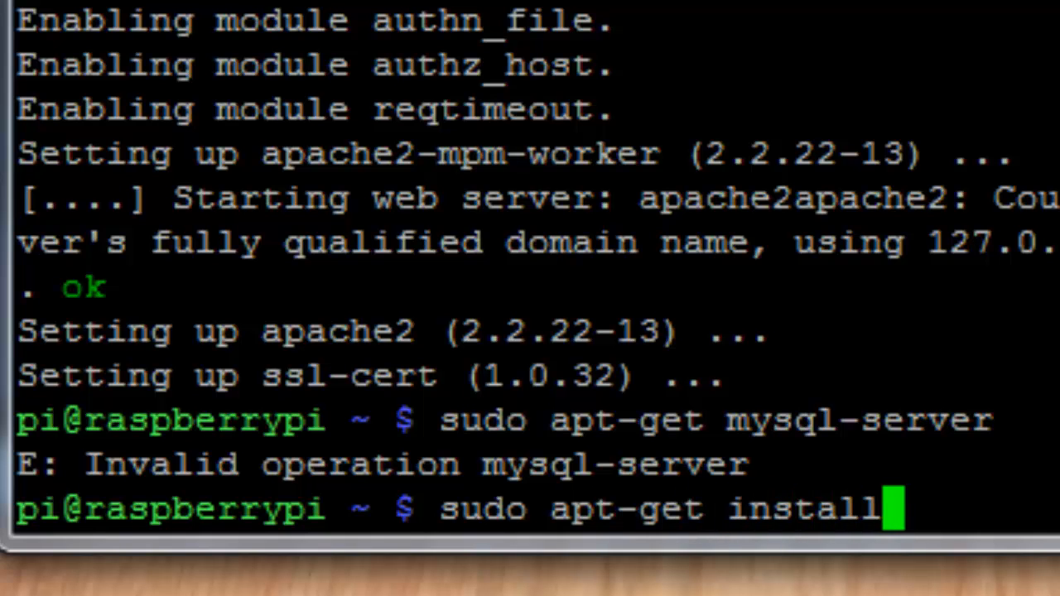
{"action": "type", "text": "mysql"}
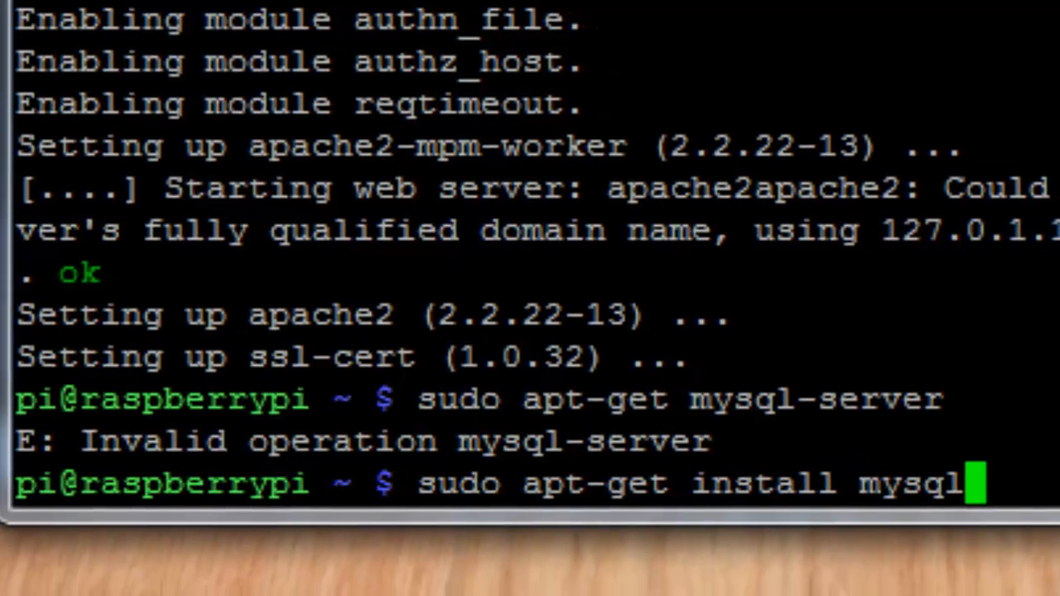
{"action": "type", "text": "-server"}
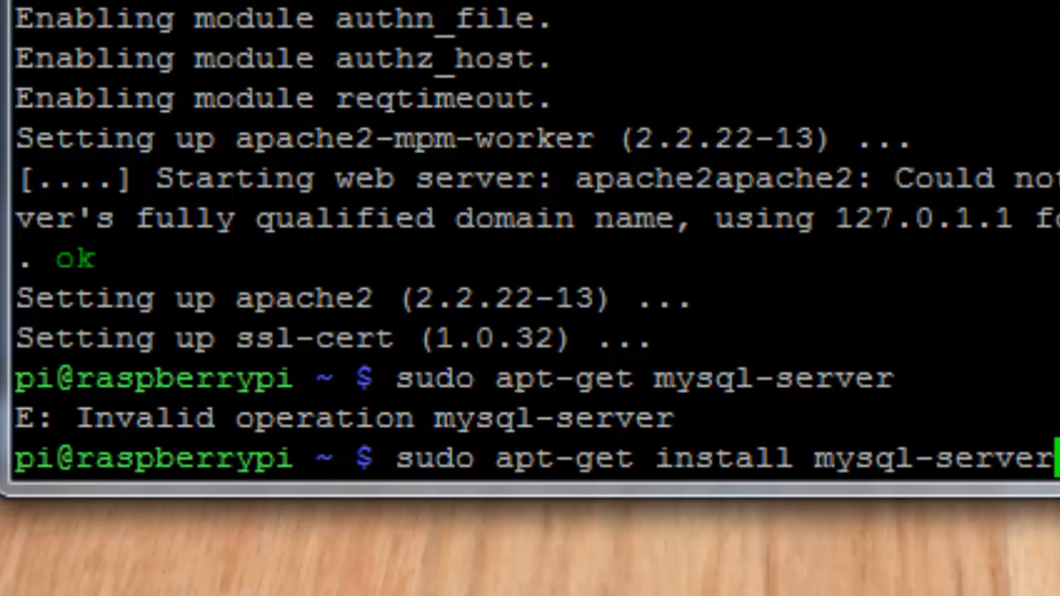
{"action": "key", "text": "Return"}
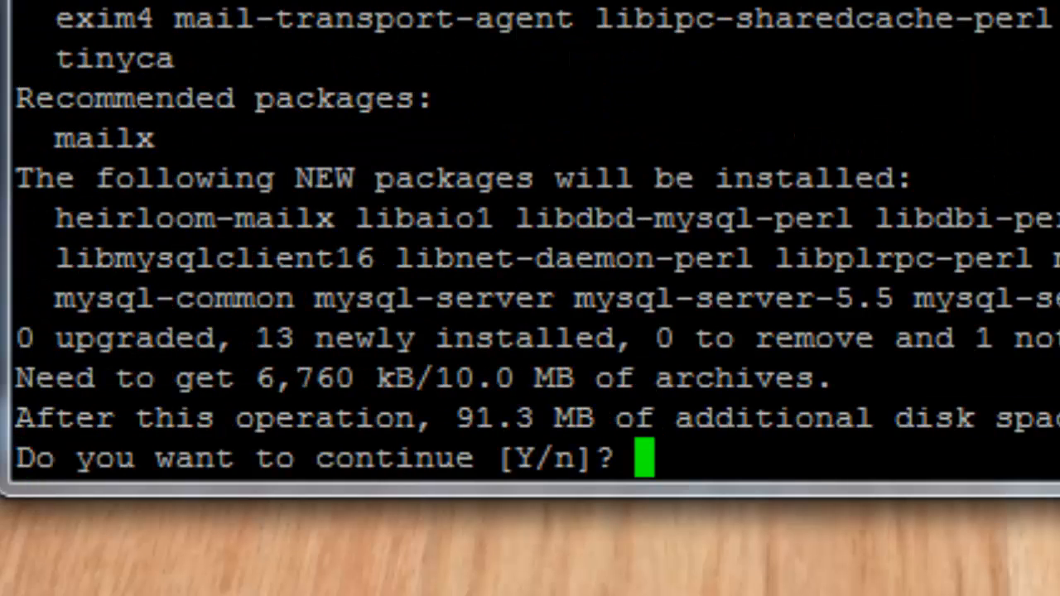
{"action": "type", "text": "y"}
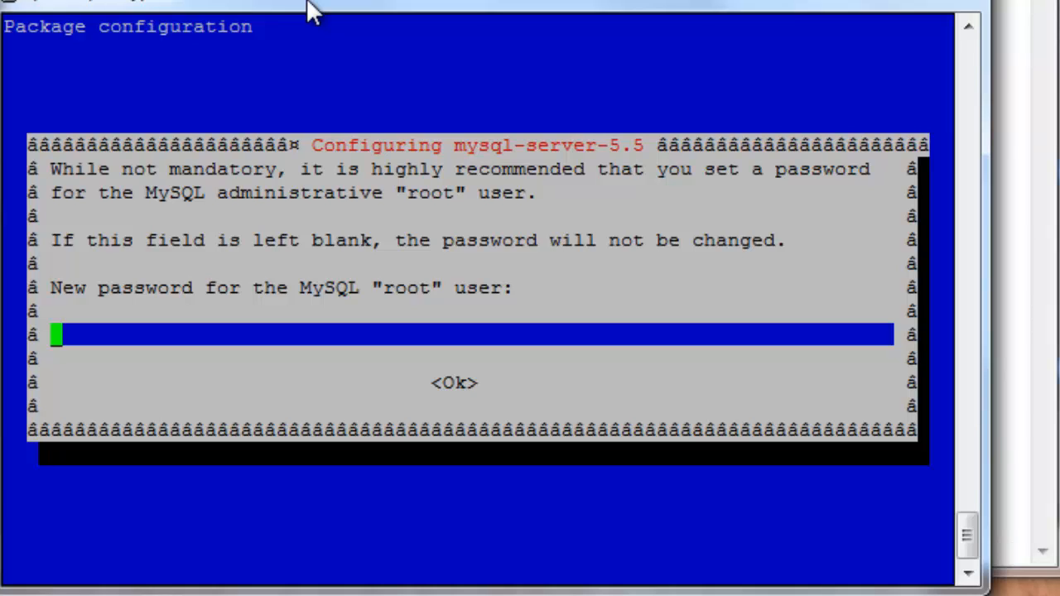
- Enter the new MySQL root password and repeat it at the confirmation prompt
{"action": "type", "text": "*****"}
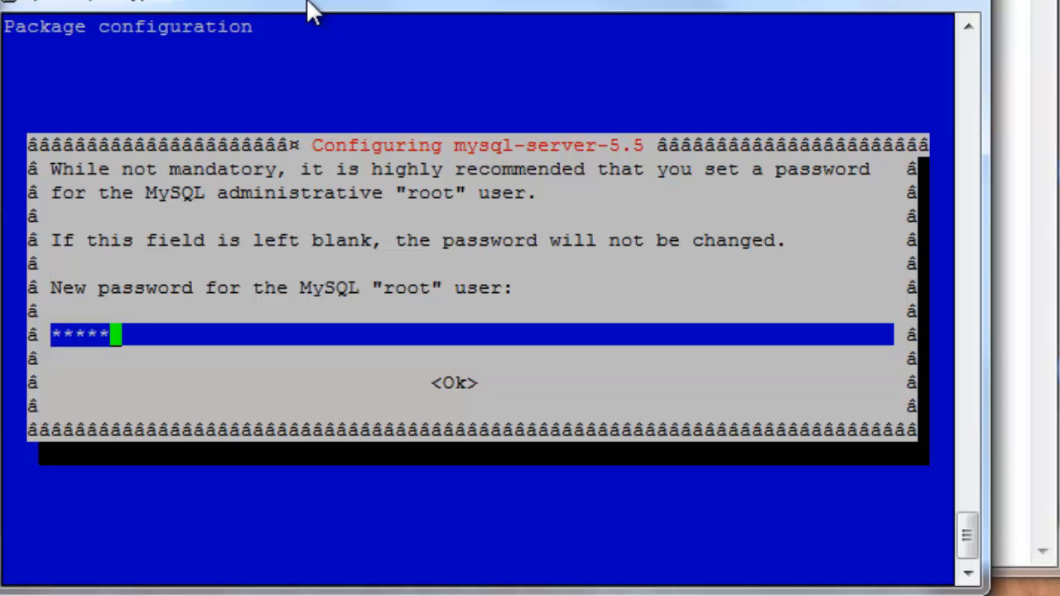
{"action": "key", "text": "Tab"}
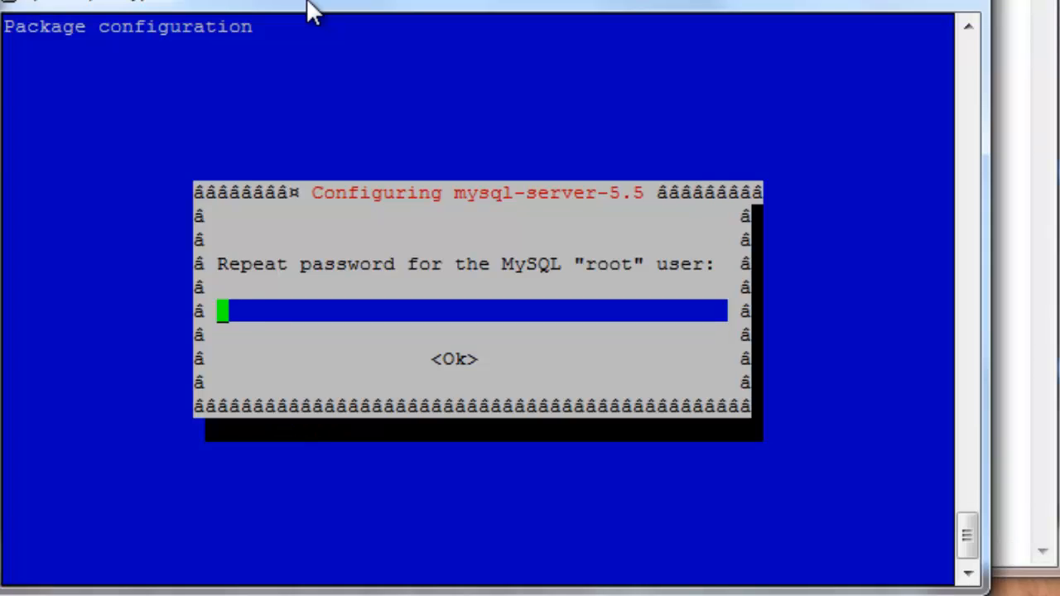
{"action": "type", "text": "*****"}
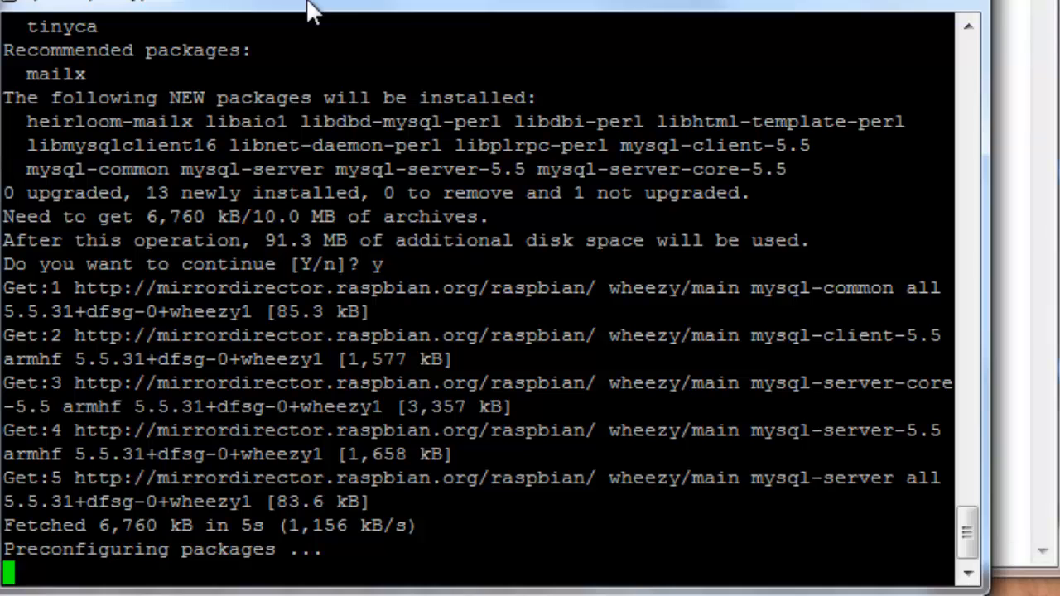
- Watch mysql-server finish setting up and move the terminal window aside
{"action": "scroll", "scroll_direction": "down", "scroll_amount": 3}
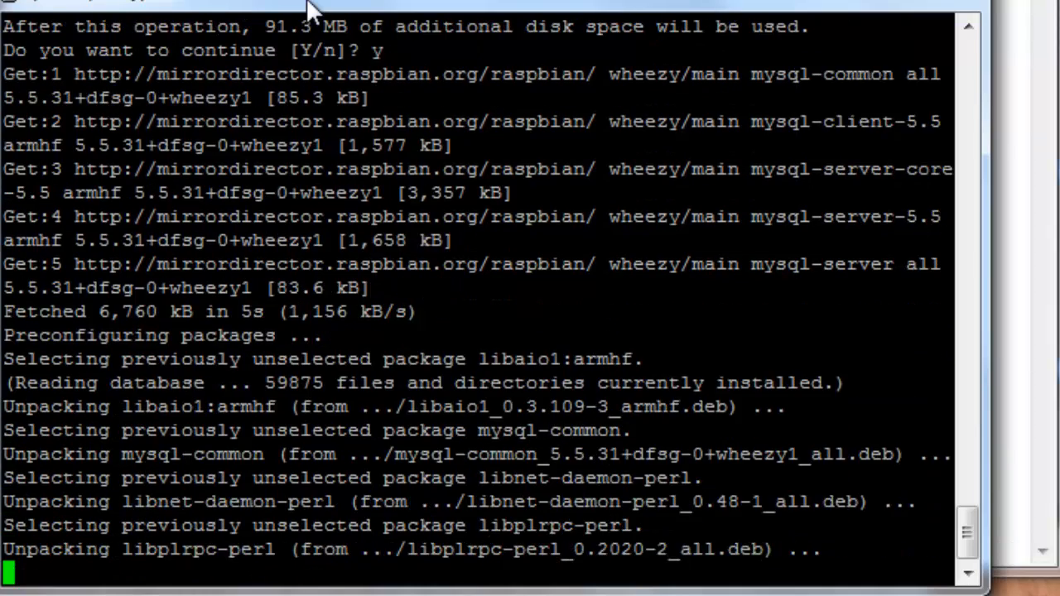
{"action": "scroll", "scroll_direction": "down", "scroll_amount": 3}
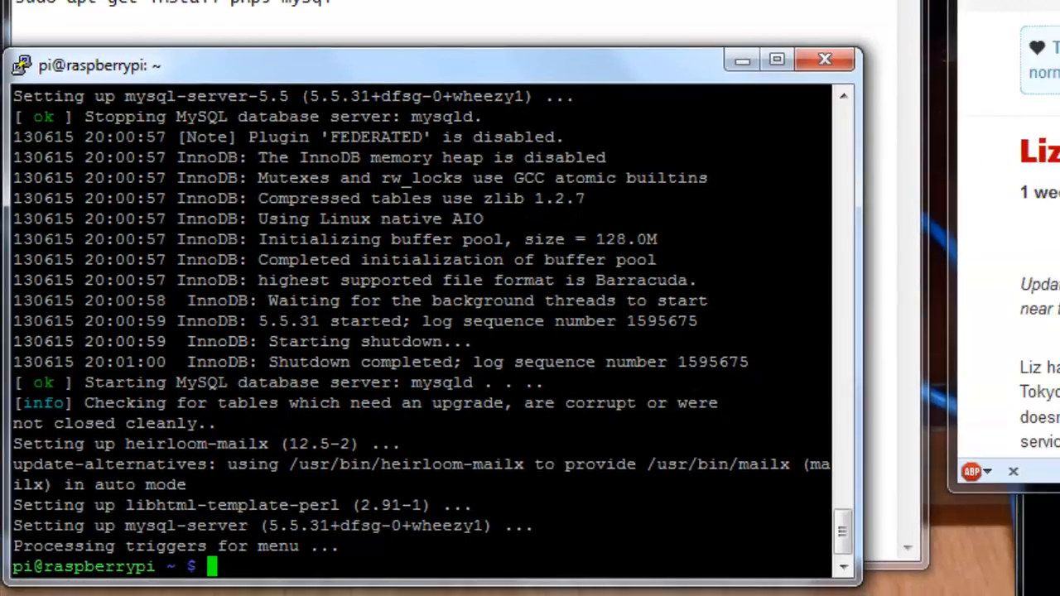
{"action": "left_click_drag", "start_coordinate": [430, 66], "coordinate": [371, 149]}
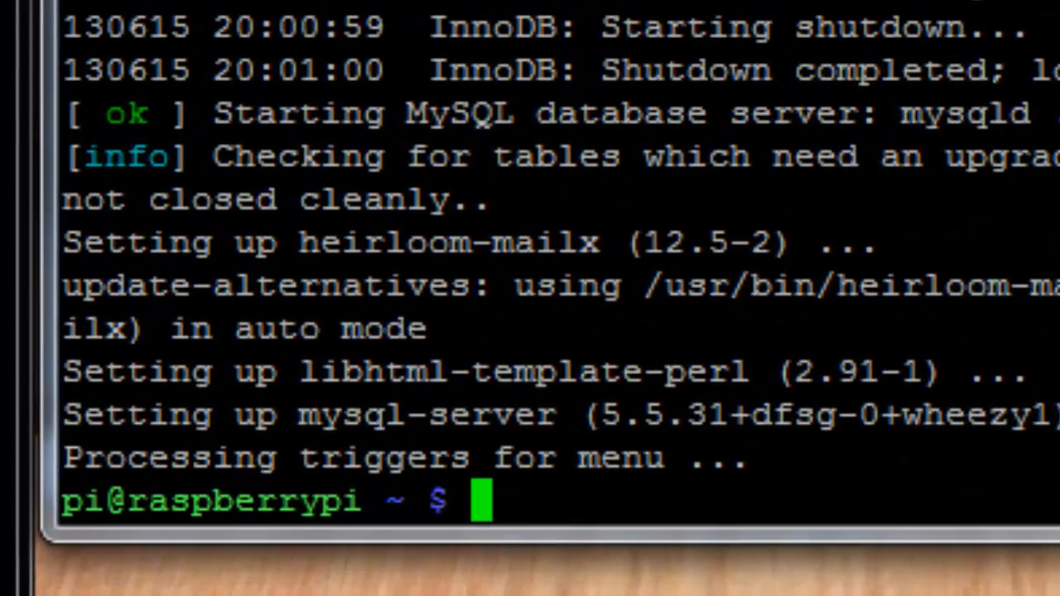
- Run sudo apt-get install php5, answer y and let the packages install
{"action": "type", "text": "sudo apt-"}
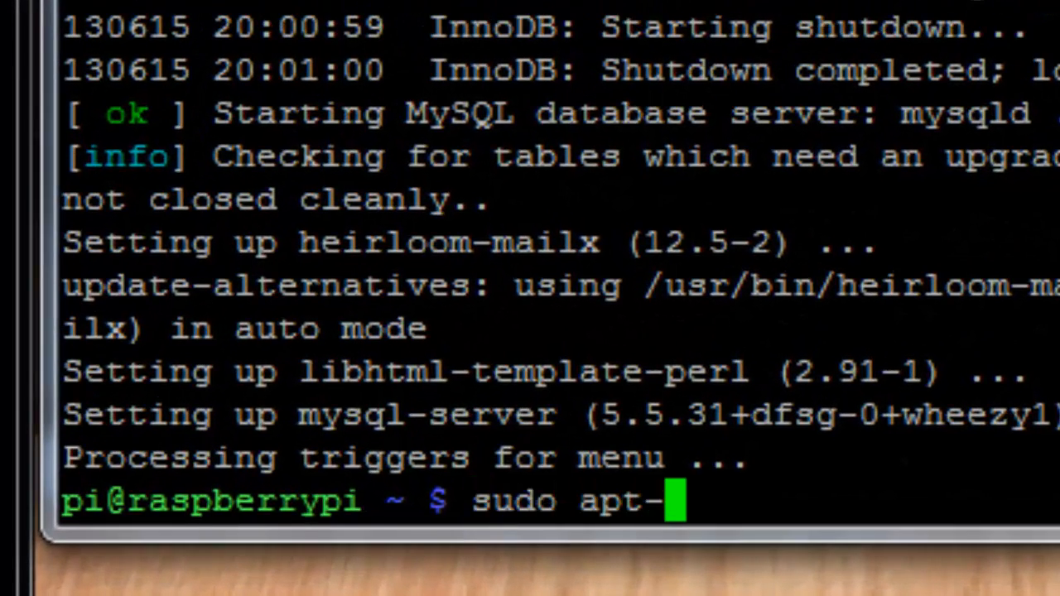
{"action": "type", "text": "get install ph"}
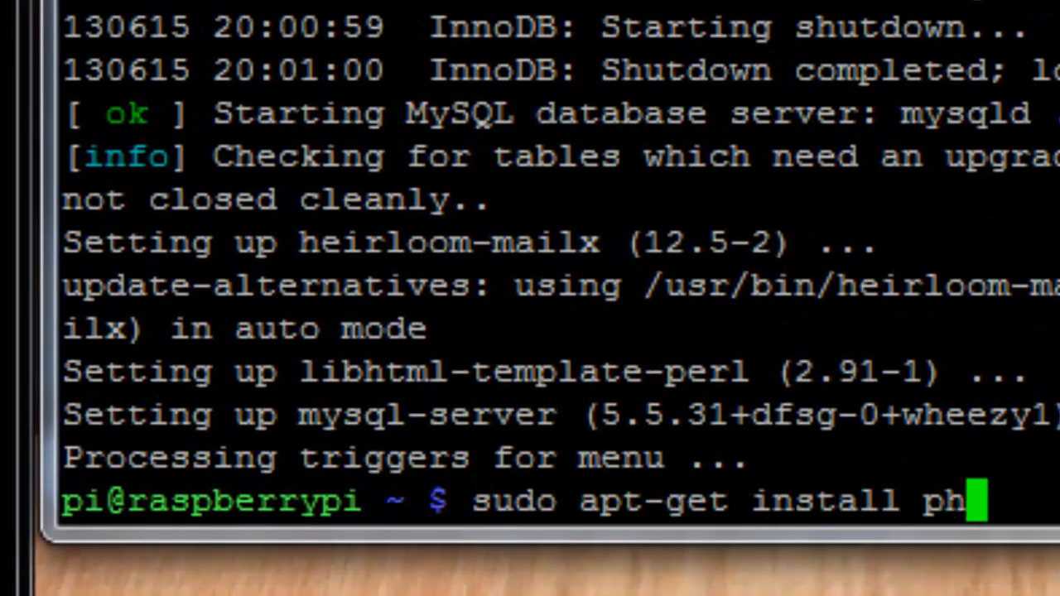
{"action": "type", "text": "p"}
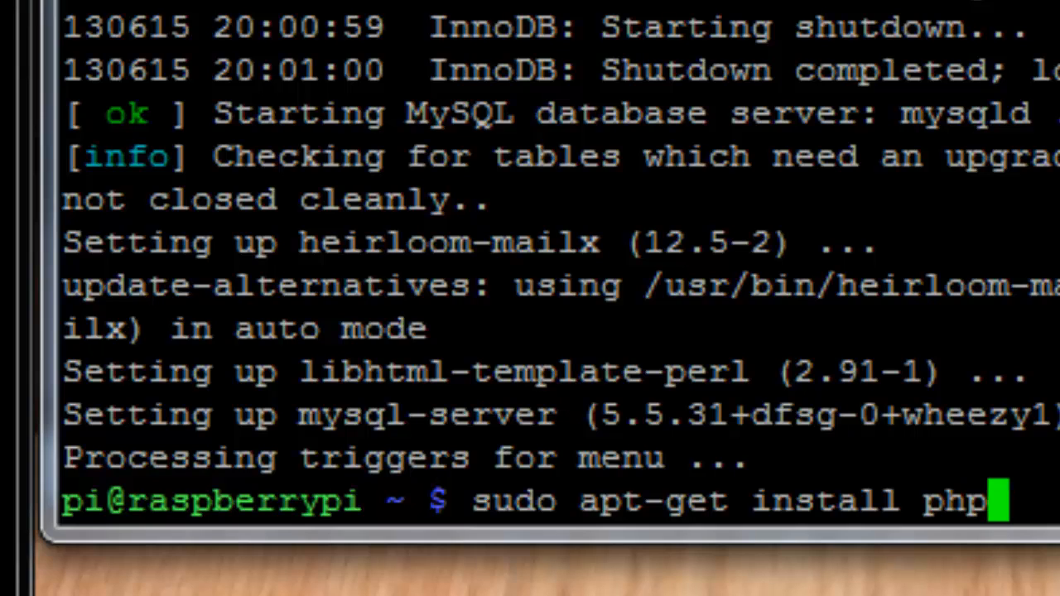
{"action": "type", "text": "5"}
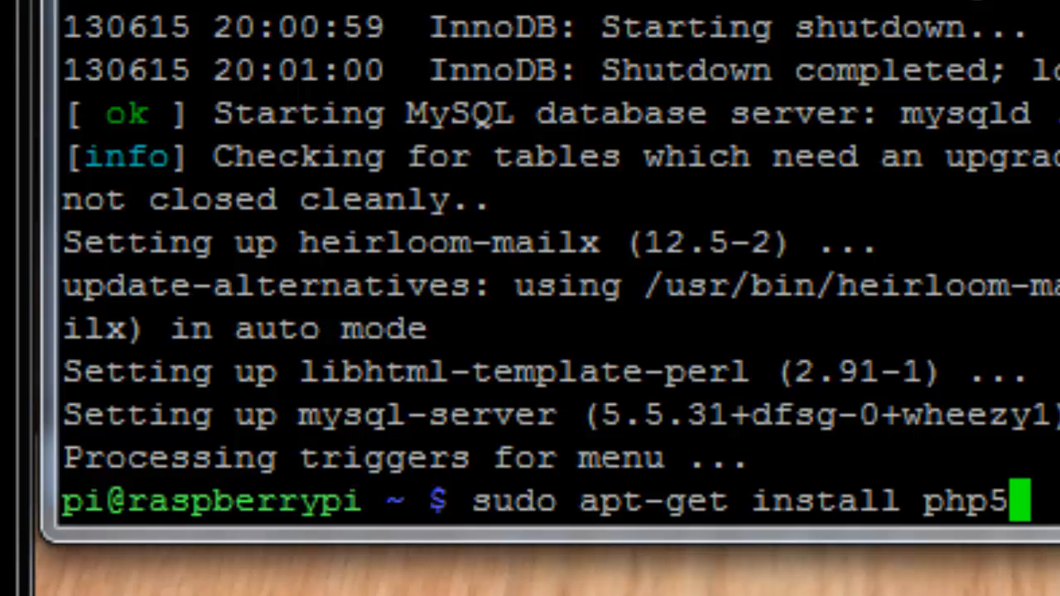
{"action": "key", "text": "Return"}
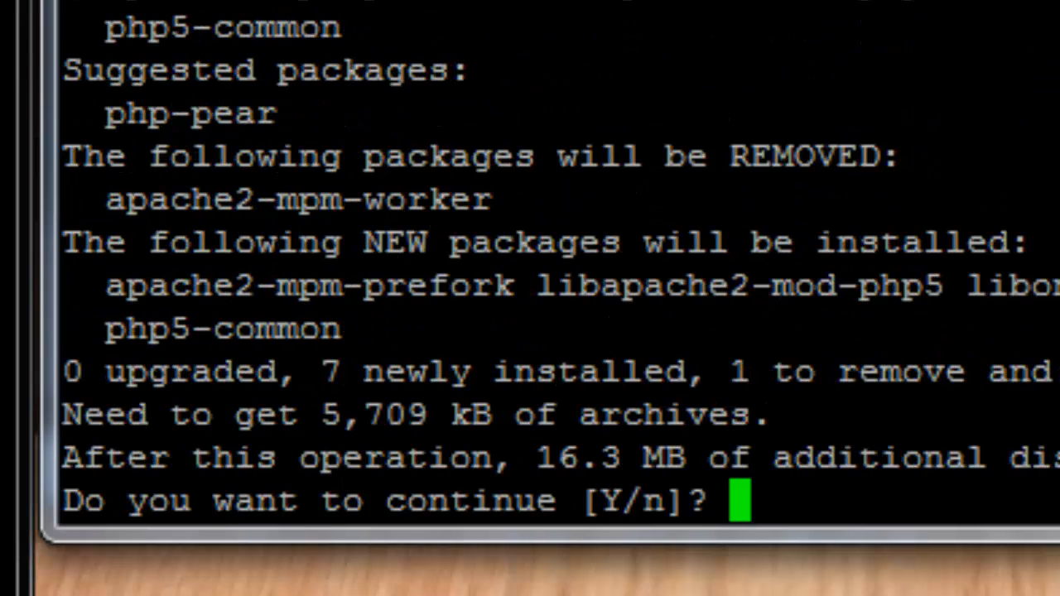
{"action": "type", "text": "y"}
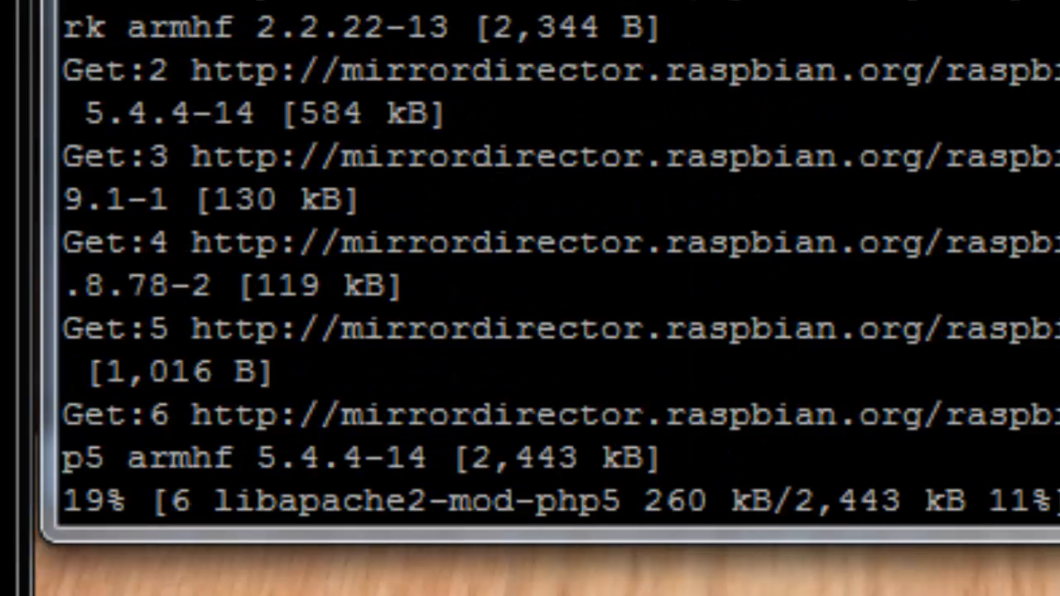
{"action": "scroll", "scroll_direction": "down", "scroll_amount": 3}
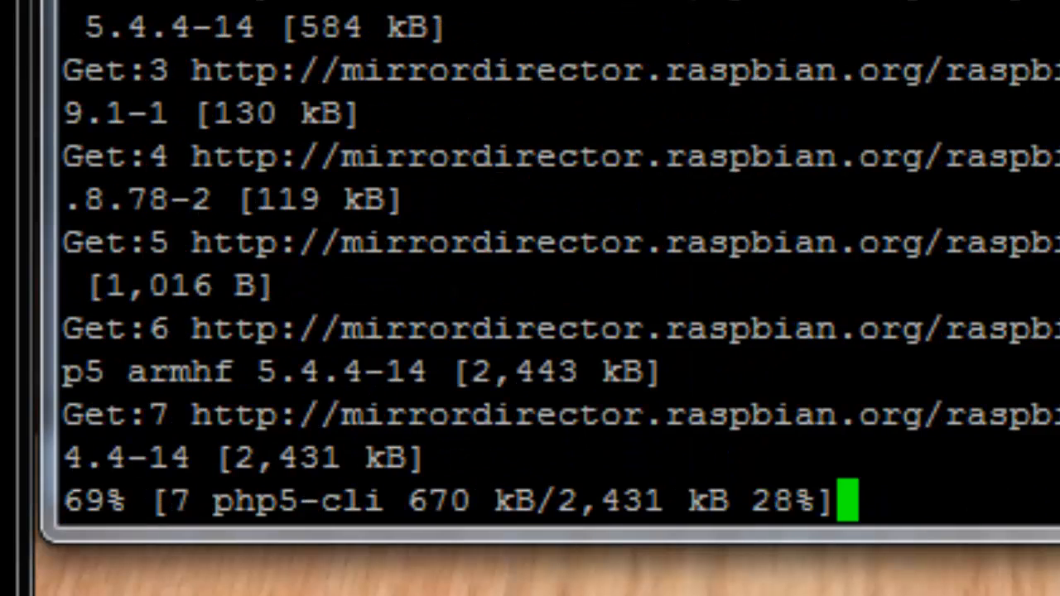
{"action": "scroll", "scroll_direction": "down", "scroll_amount": 3}
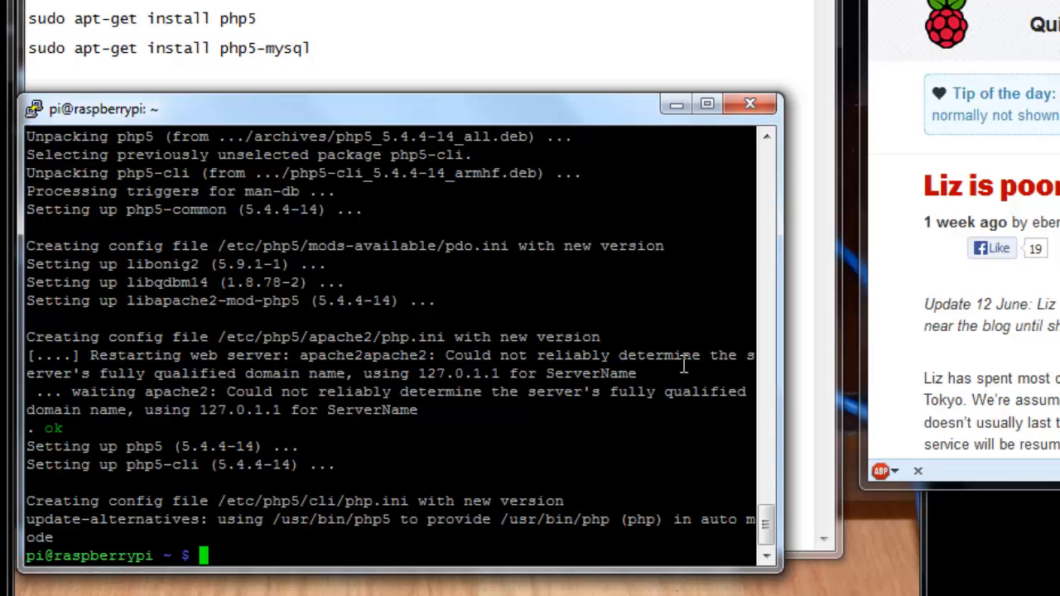
- Run sudo apt-get install php5-mysql and confirm to continue the installation
{"action": "type", "text": "su"}
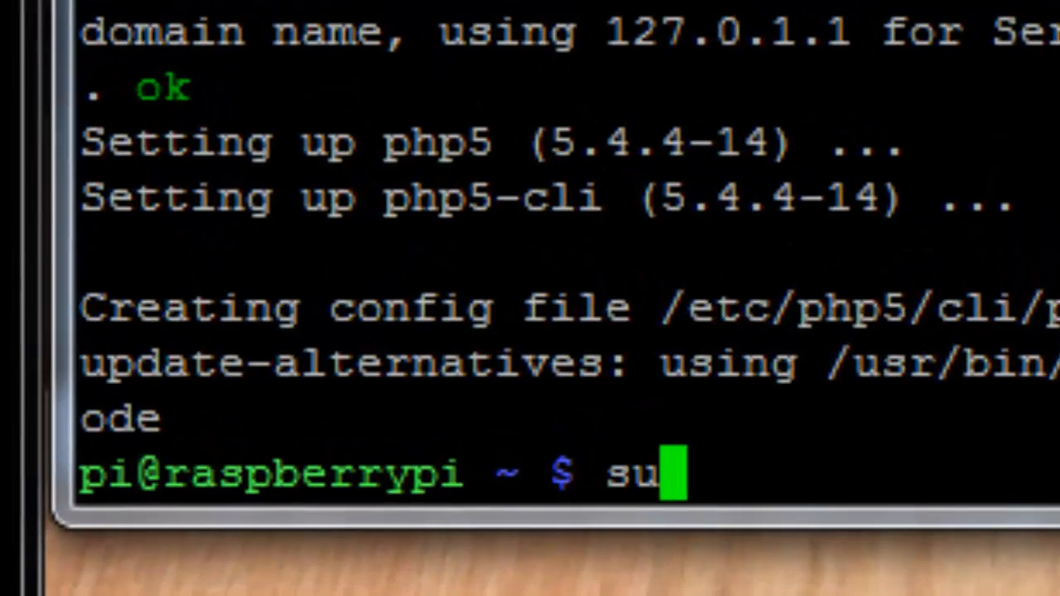
{"action": "type", "text": "do apt-"}
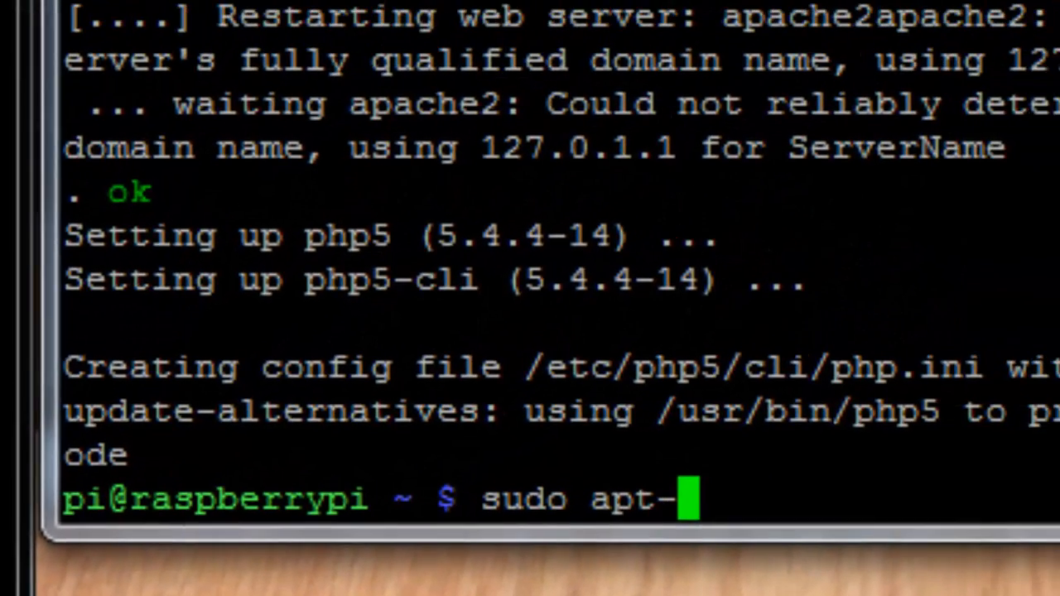
{"action": "type", "text": "get install"}
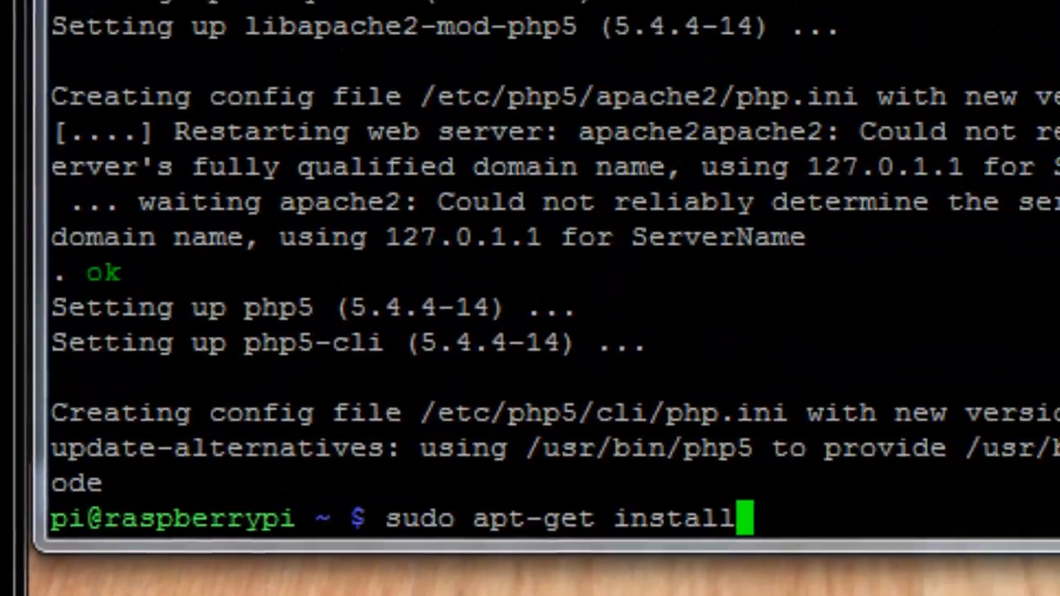
{"action": "type", "text": "php"}
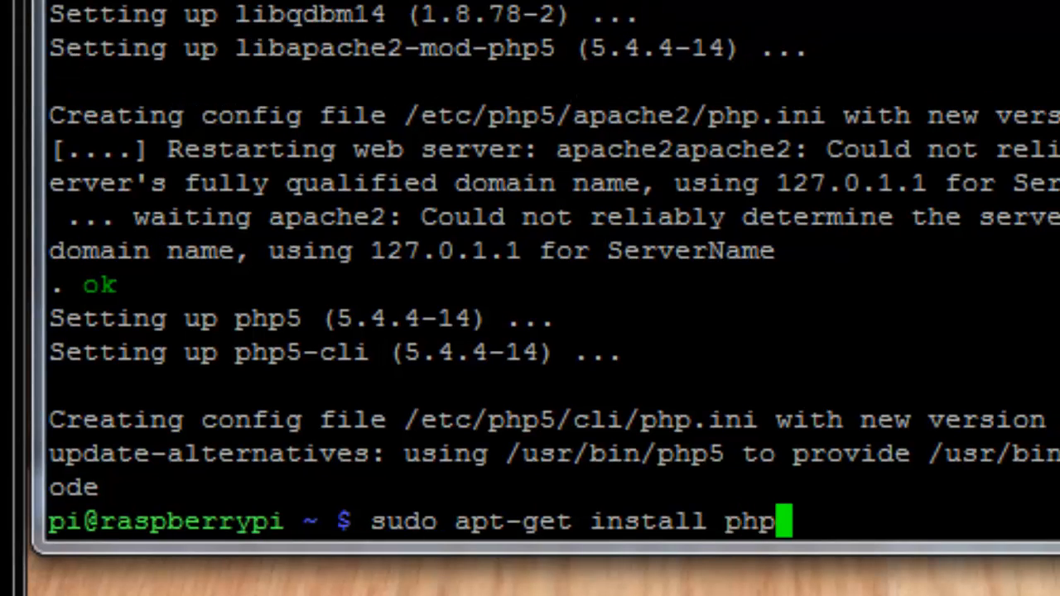
{"action": "type", "text": "5-m"}
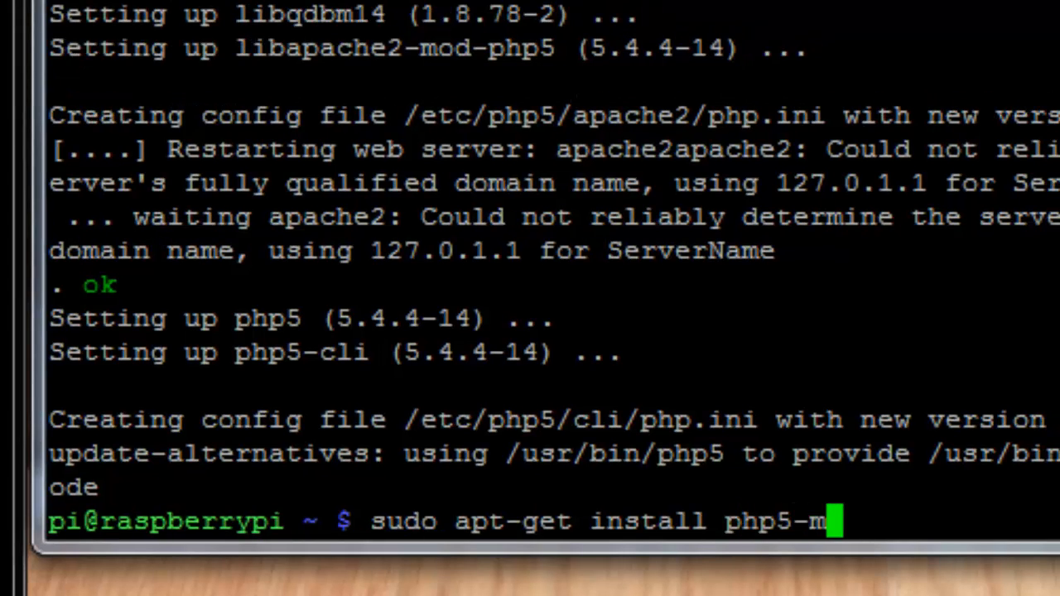
{"action": "type", "text": "ysql"}
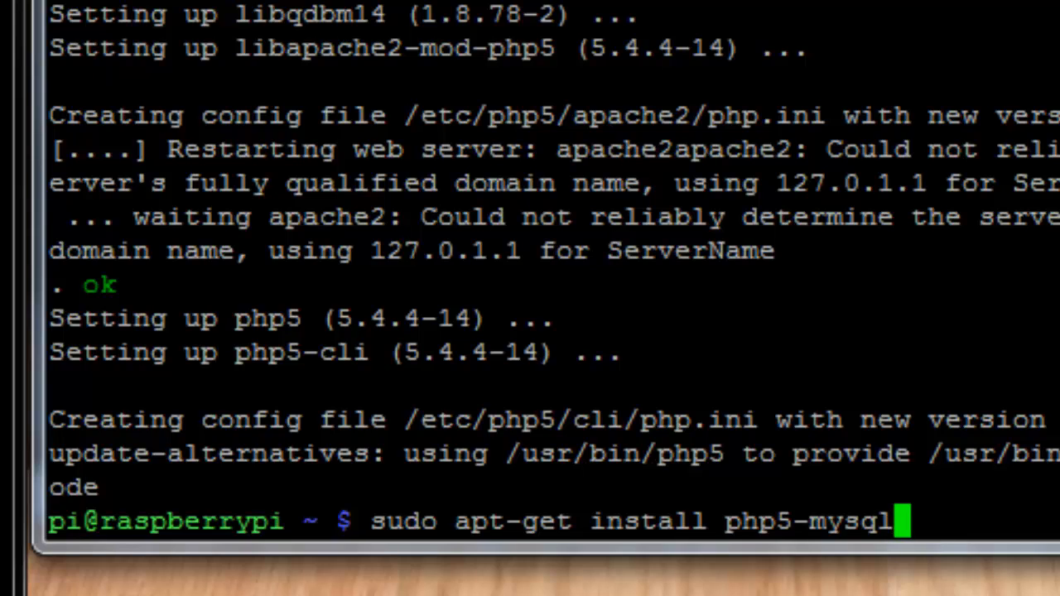
{"action": "key", "text": "Return"}
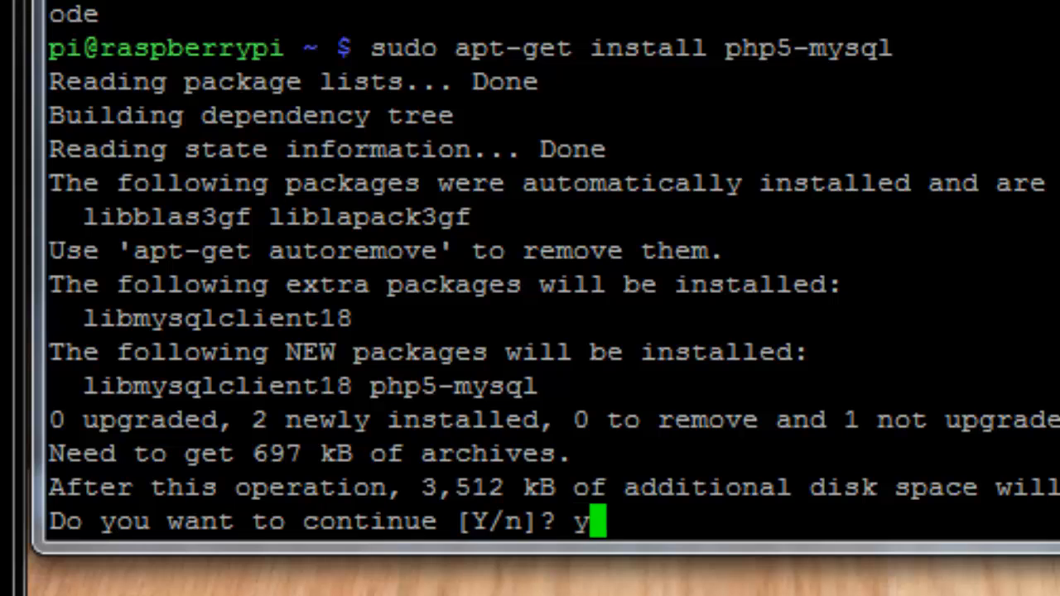
{"action": "key", "text": "Return"}
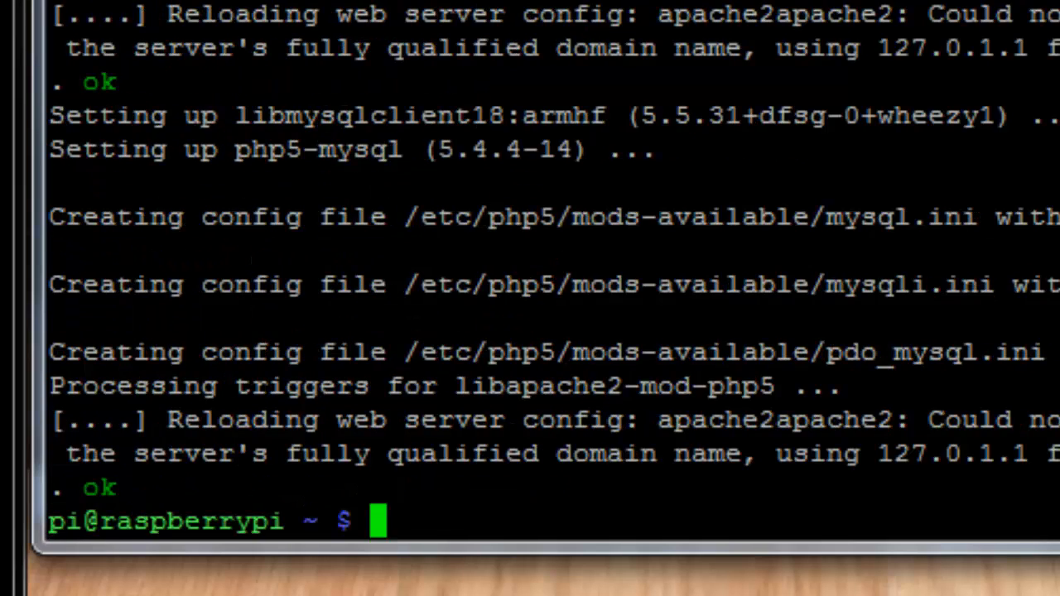
{"action": "mouse_move", "coordinate": [970, 346]}
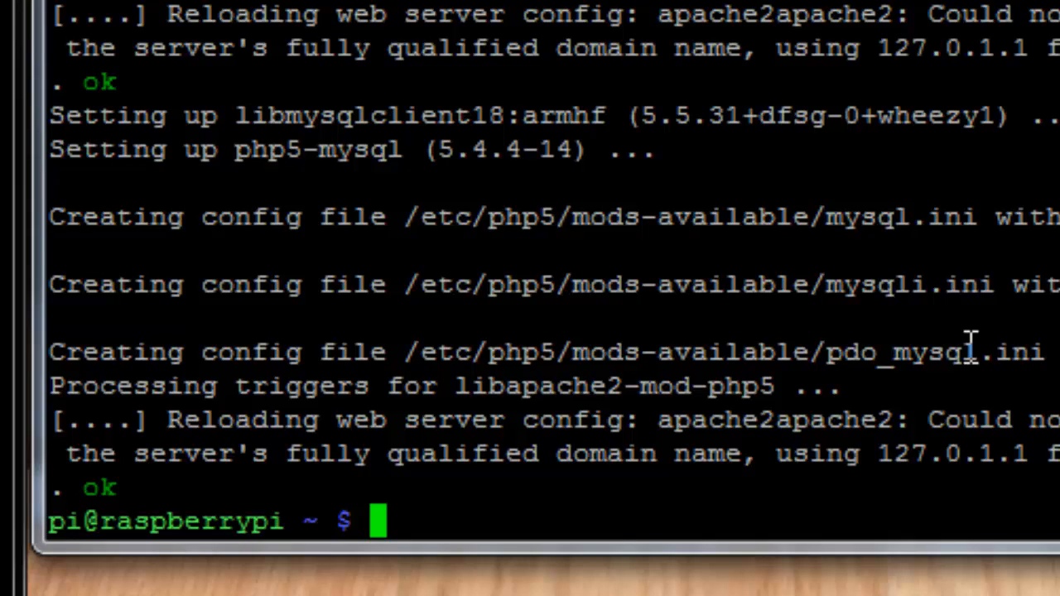
- Run sudo reboot to restart the Raspberry Pi, dropping the SSH connection
{"action": "type", "text": "sudo"}
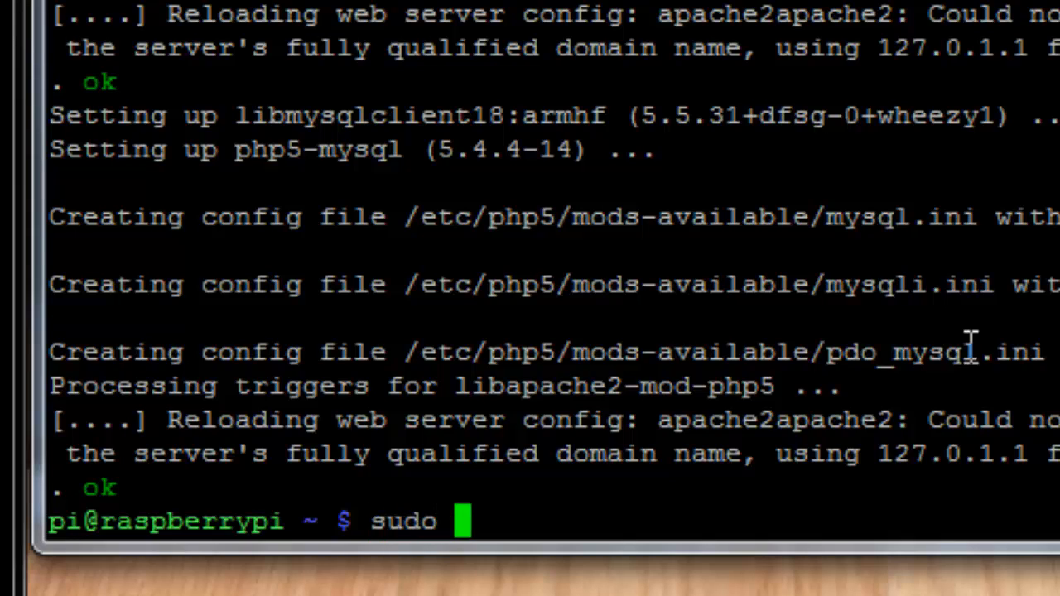
{"action": "type", "text": "reboot"}
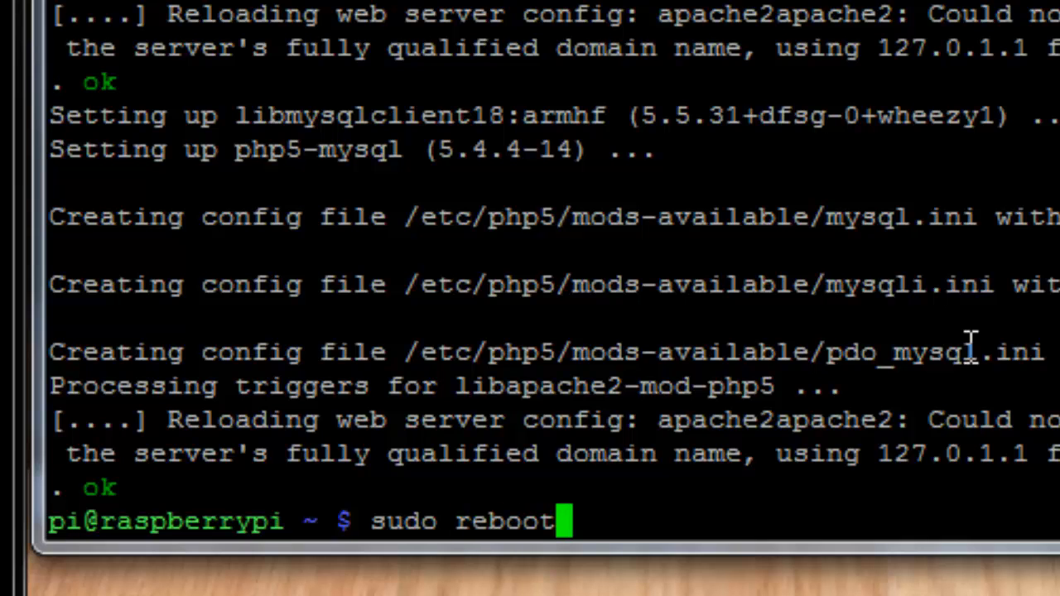
{"action": "key", "text": "Return"}
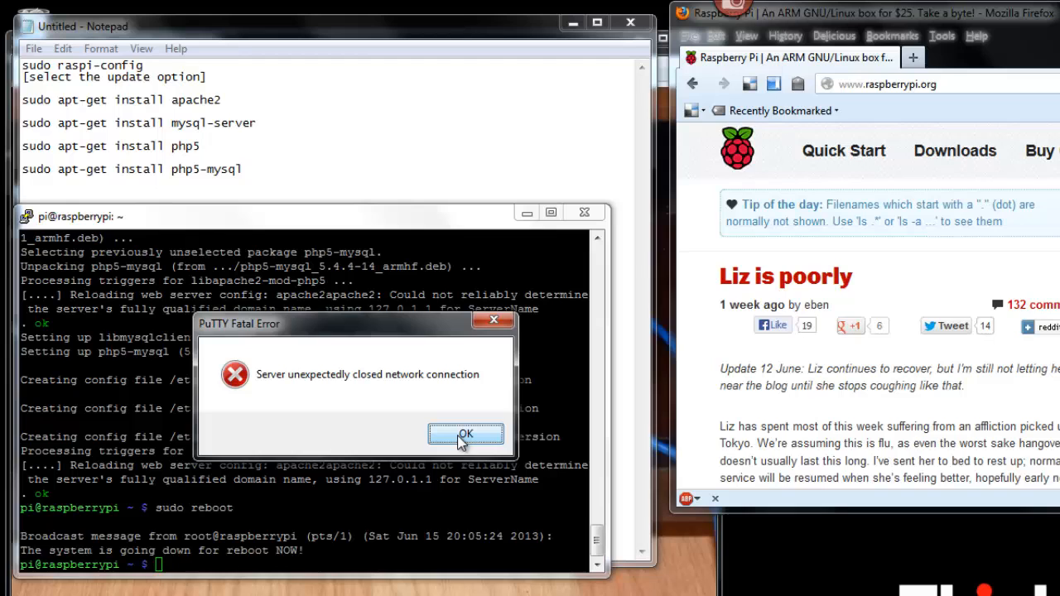
- Dismiss the fatal-error dialog and close the dead session window
{"action": "left_click", "coordinate": [465, 436]}
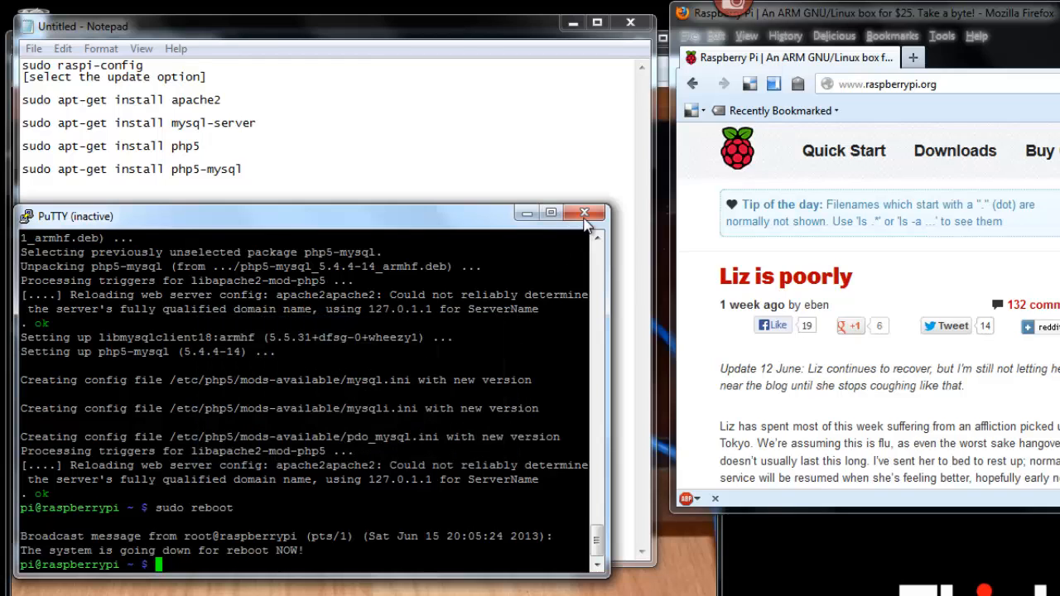
{"action": "left_click", "coordinate": [585, 212]}
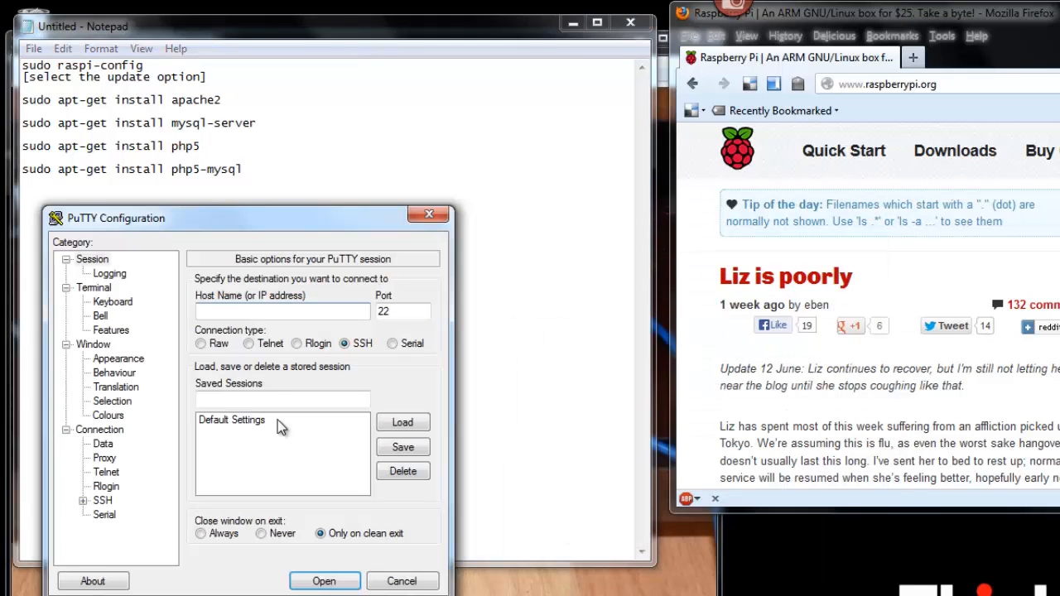
{"action": "mouse_move", "coordinate": [262, 420]}
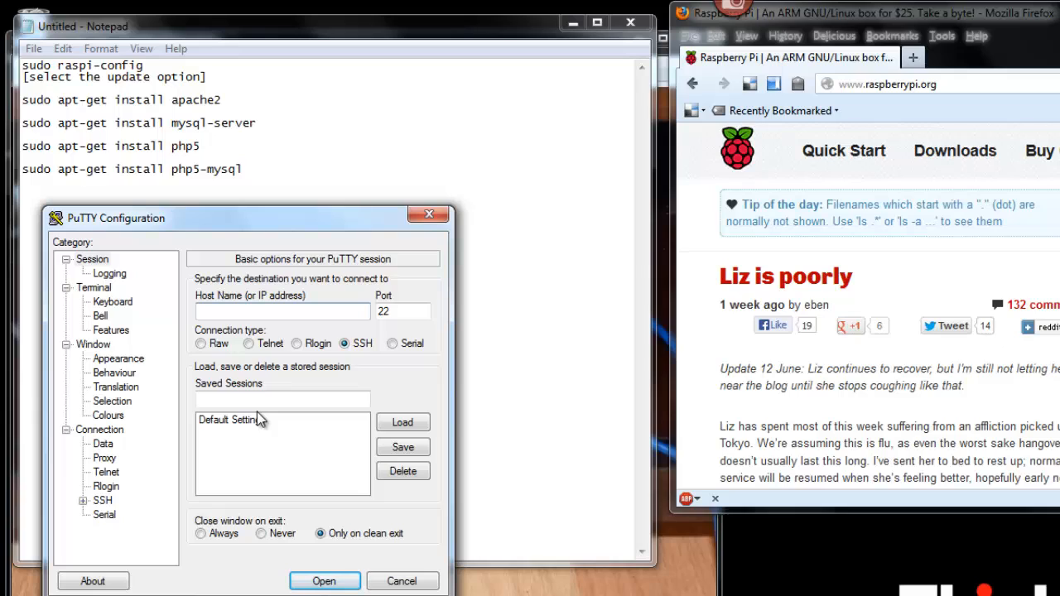
- Open a new session to 192.168.1.131 and log in as pi
{"action": "left_click", "coordinate": [282, 311]}
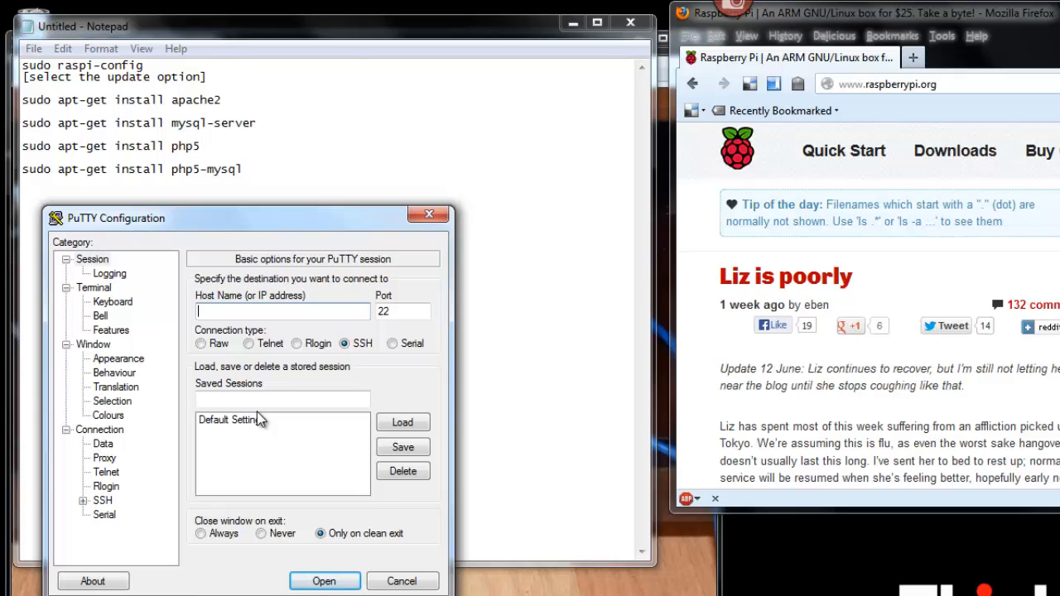
{"action": "type", "text": "192."}
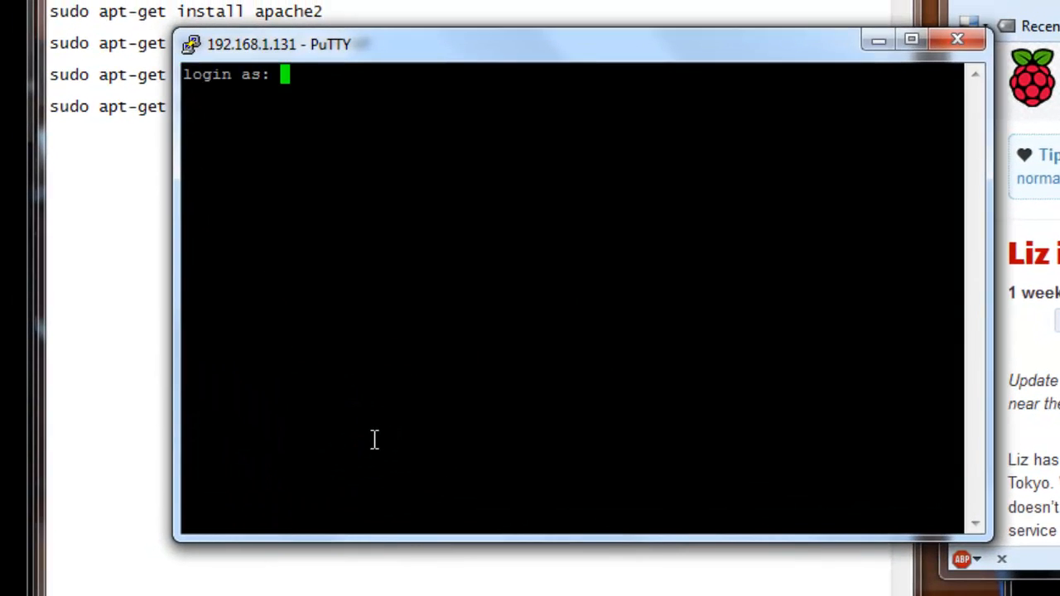
{"action": "type", "text": "pi"}
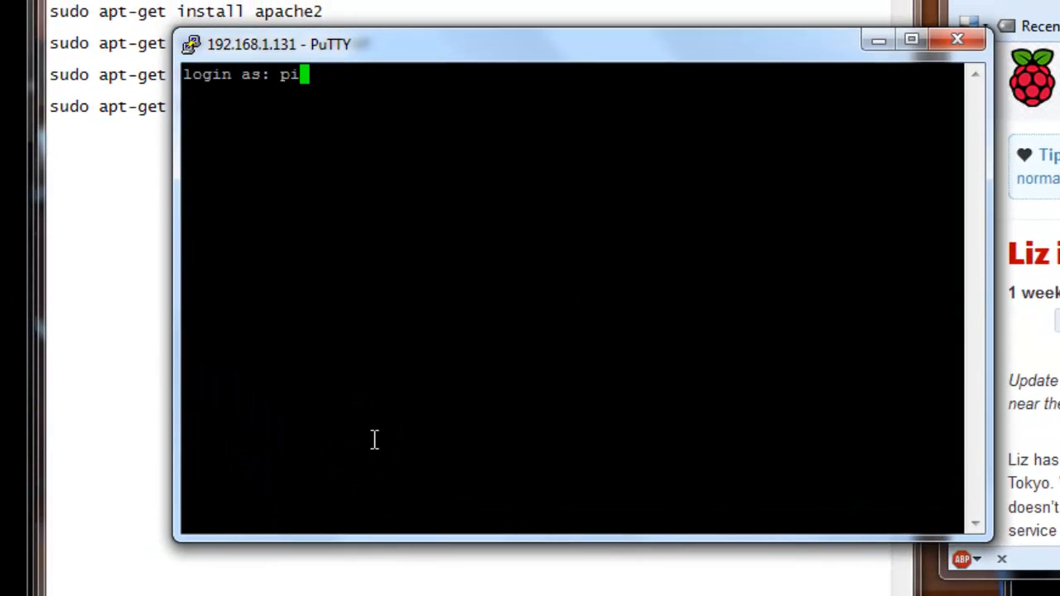
{"action": "key", "text": "Return"}
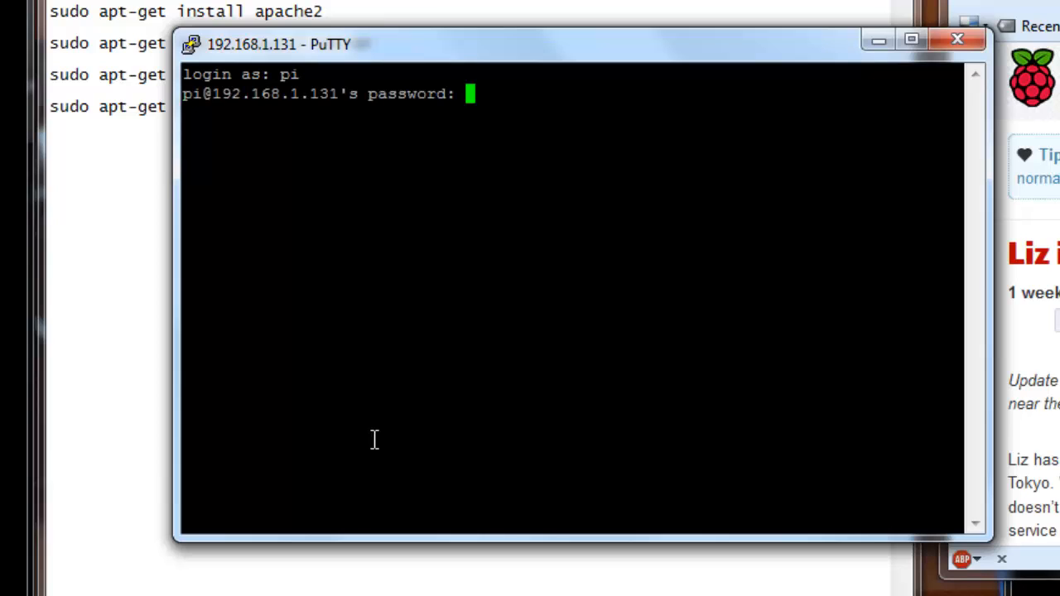
{"action": "key", "text": "Return"}
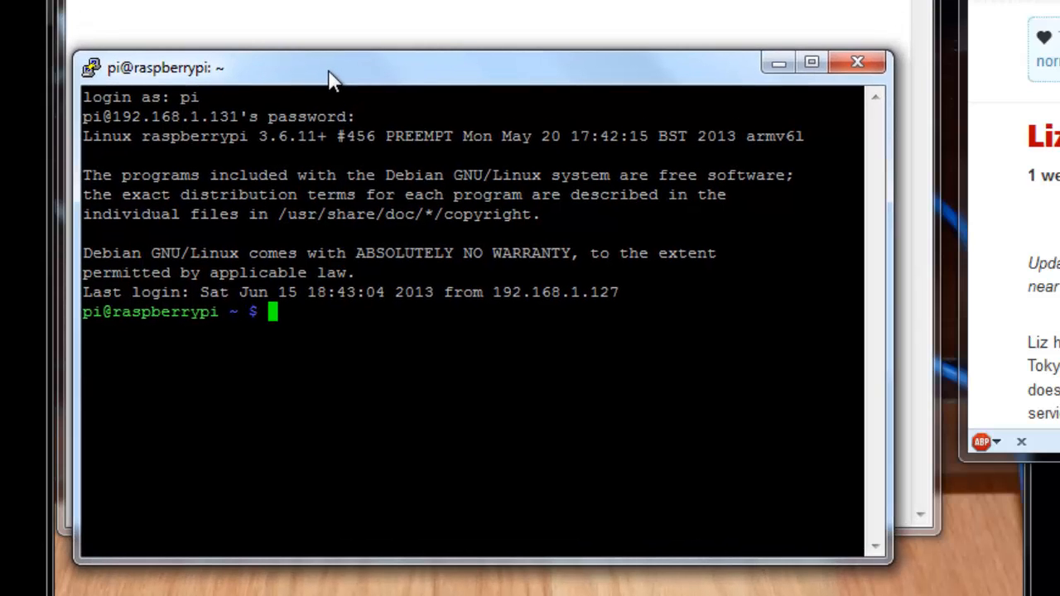
{"action": "mouse_move", "coordinate": [335, 92]}
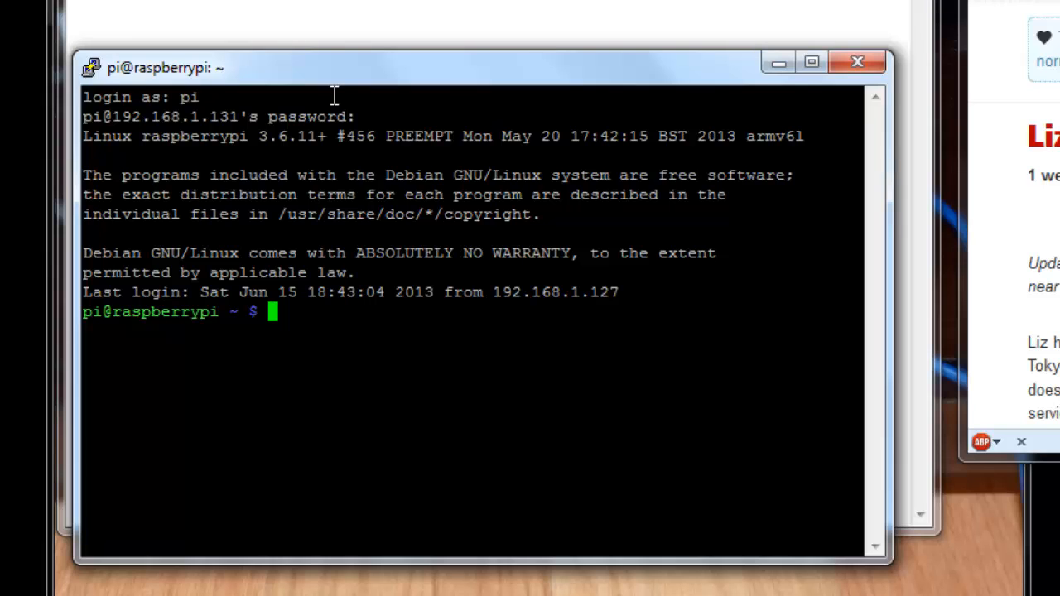
- Run netstat -ntl to list the TCP ports the Pi is listening on
{"action": "type", "text": "net"}
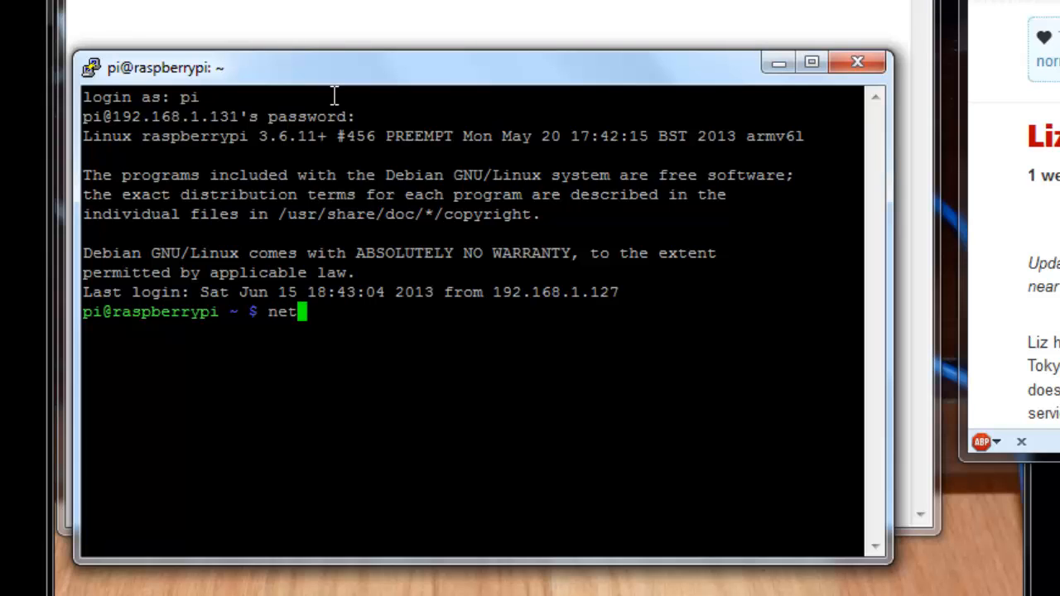
{"action": "type", "text": "stat"}
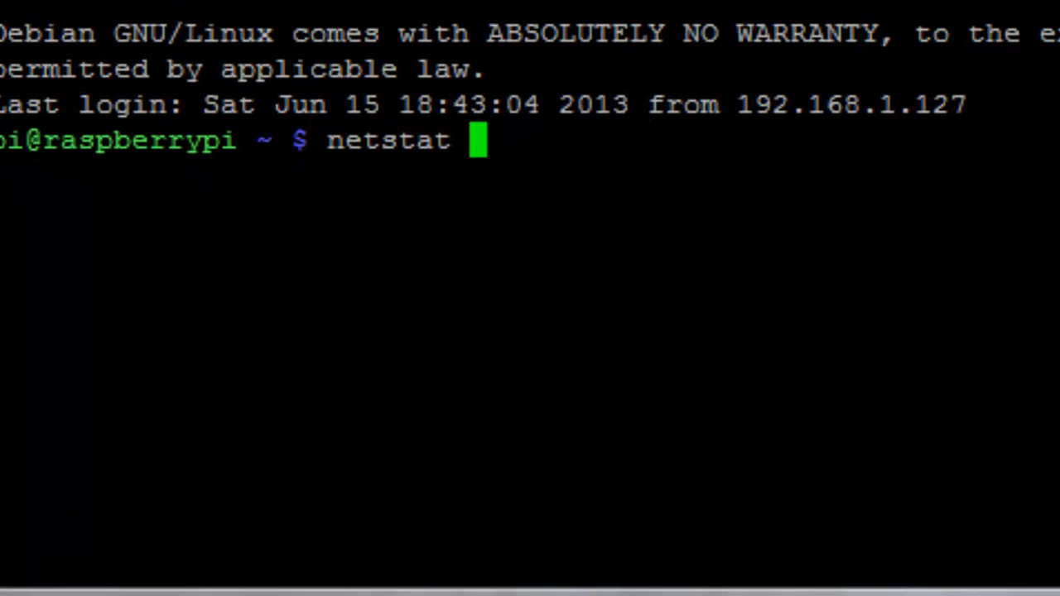
{"action": "type", "text": "-ntl"}
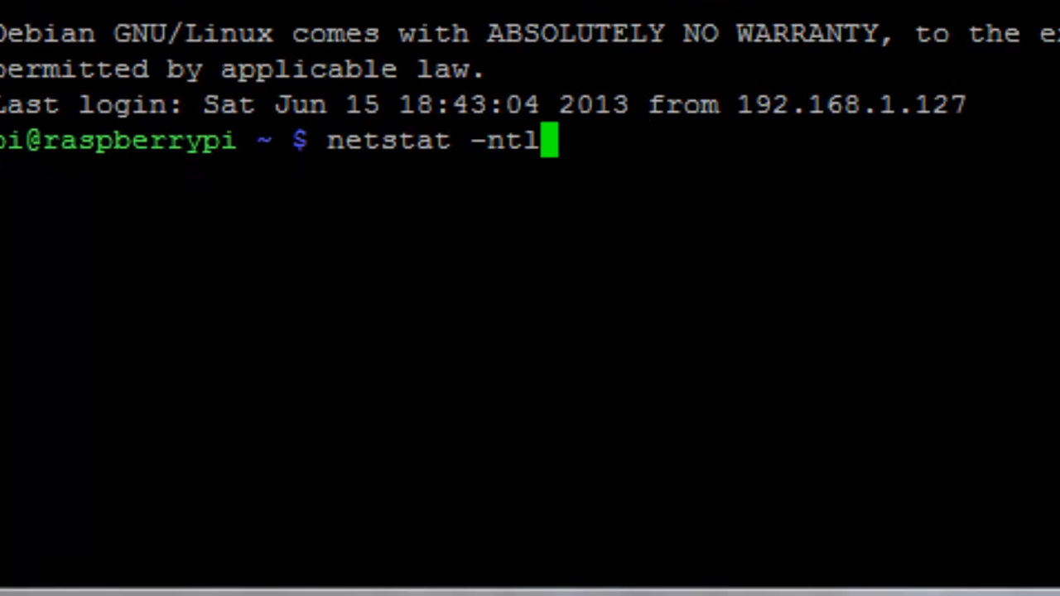
{"action": "key", "text": "Return"}
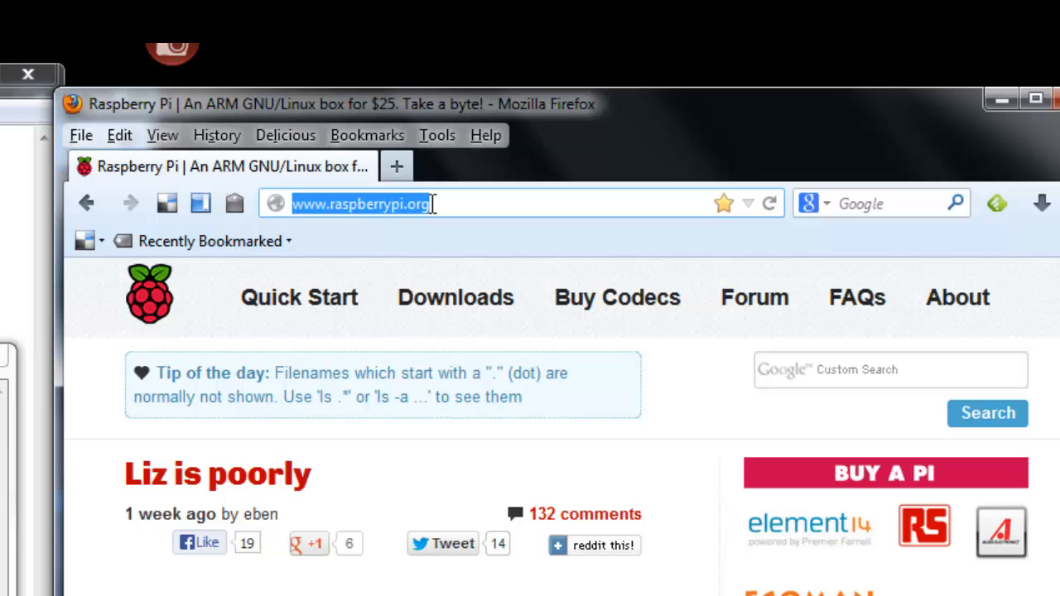
- Load the router admin page at 192.168.1.1/ in Firefox
{"action": "type", "text": "192.168.1.1/"}
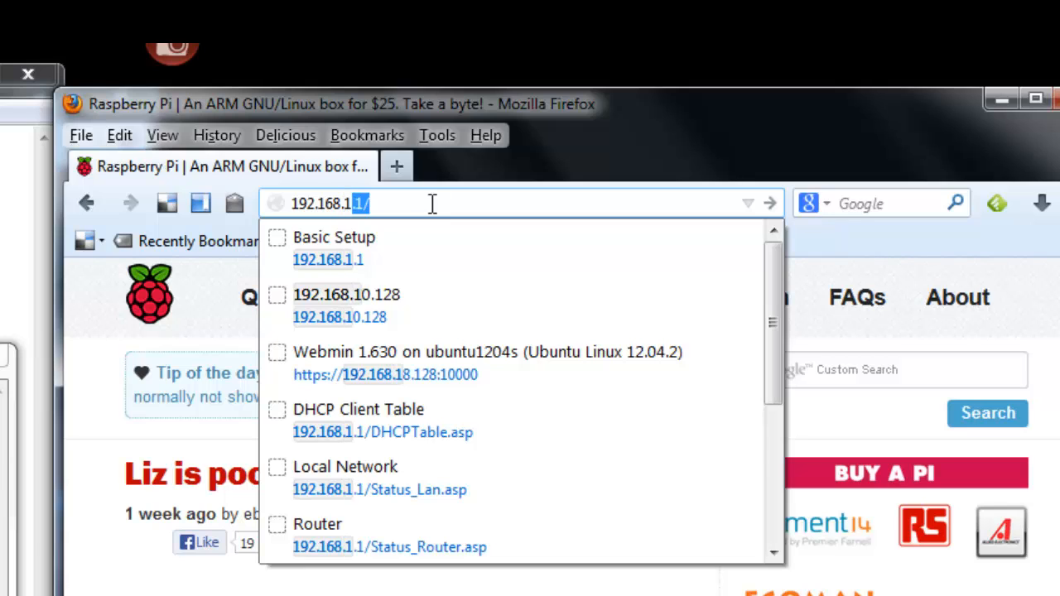
{"action": "key", "text": "Return"}
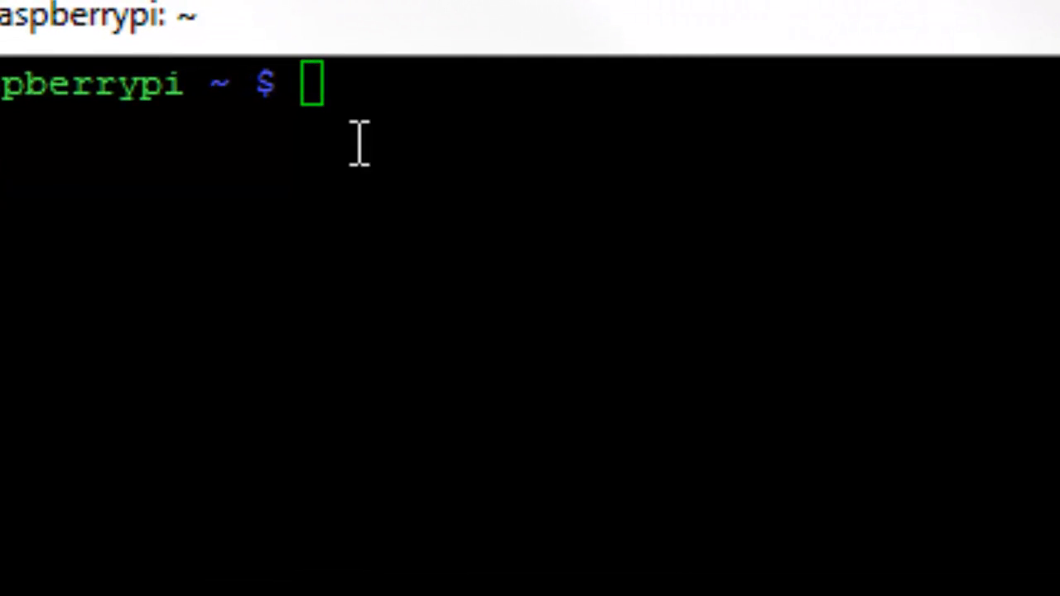
- Change into the /var/www web folder
{"action": "type", "text": "cd"}
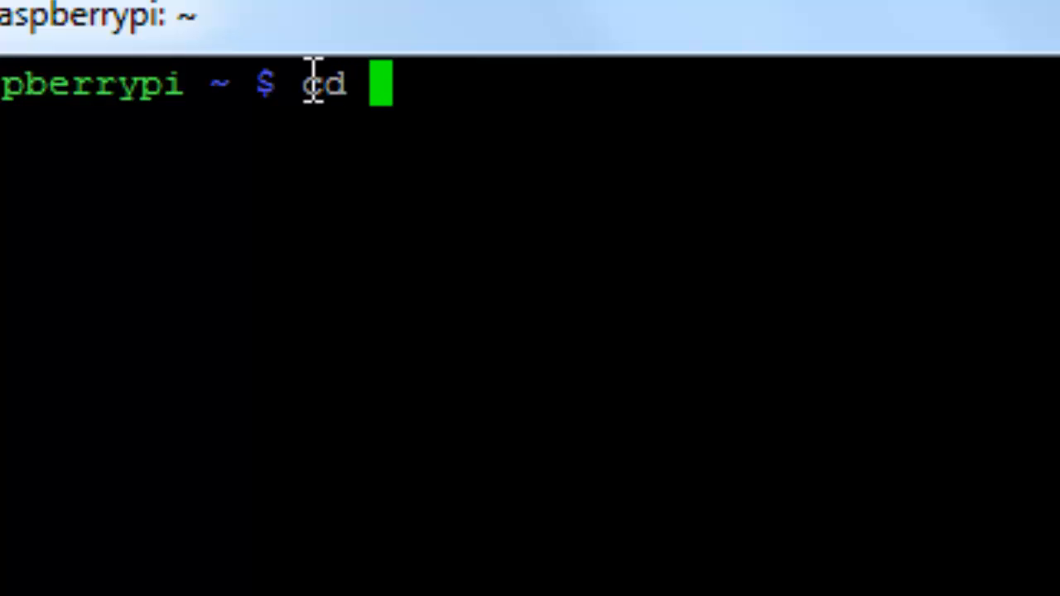
{"action": "type", "text": "/"}
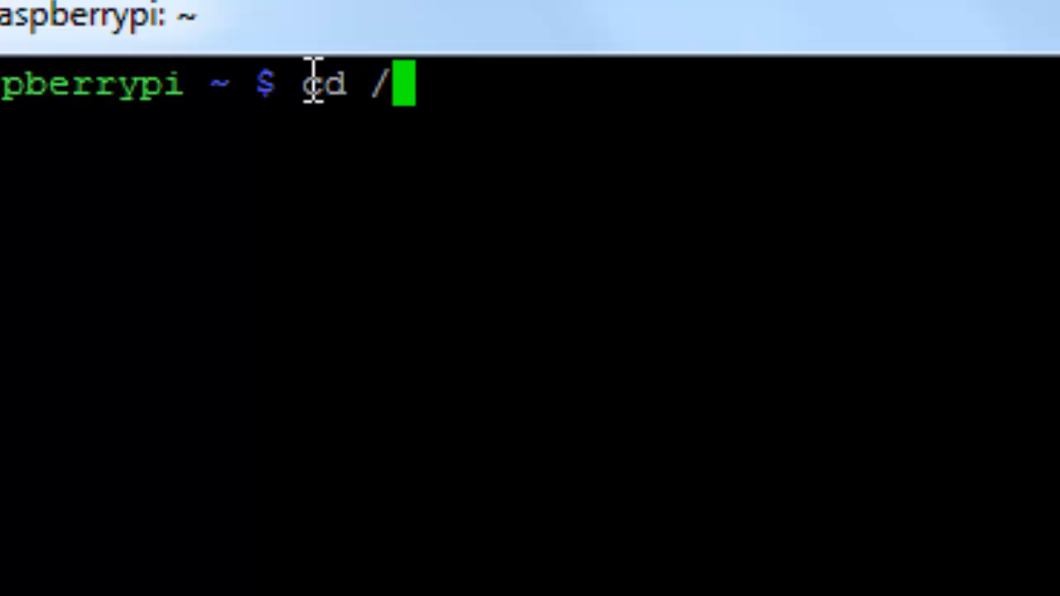
{"action": "type", "text": "var/"}
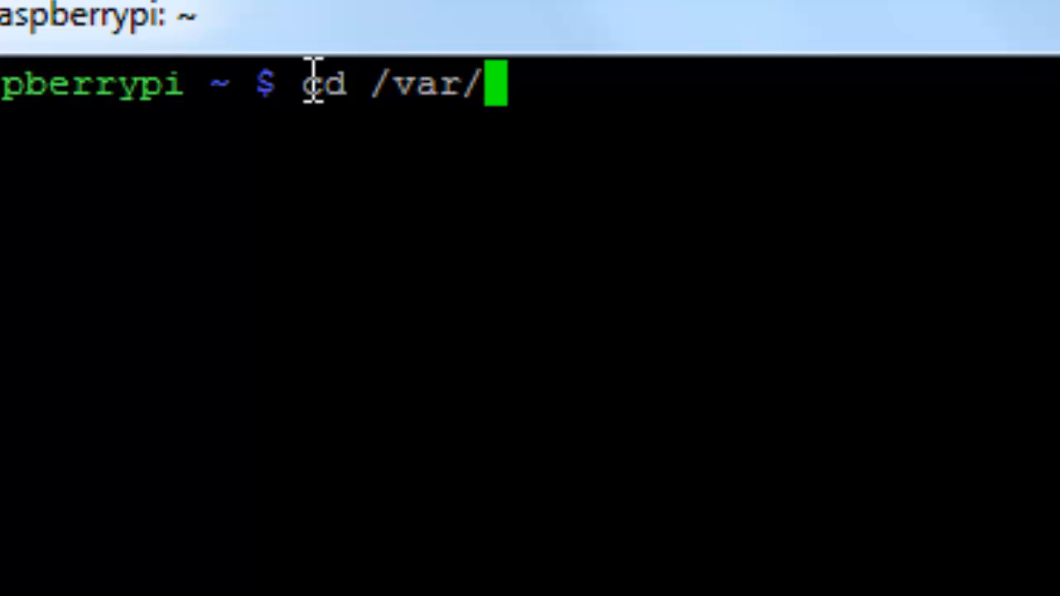
{"action": "type", "text": "www"}
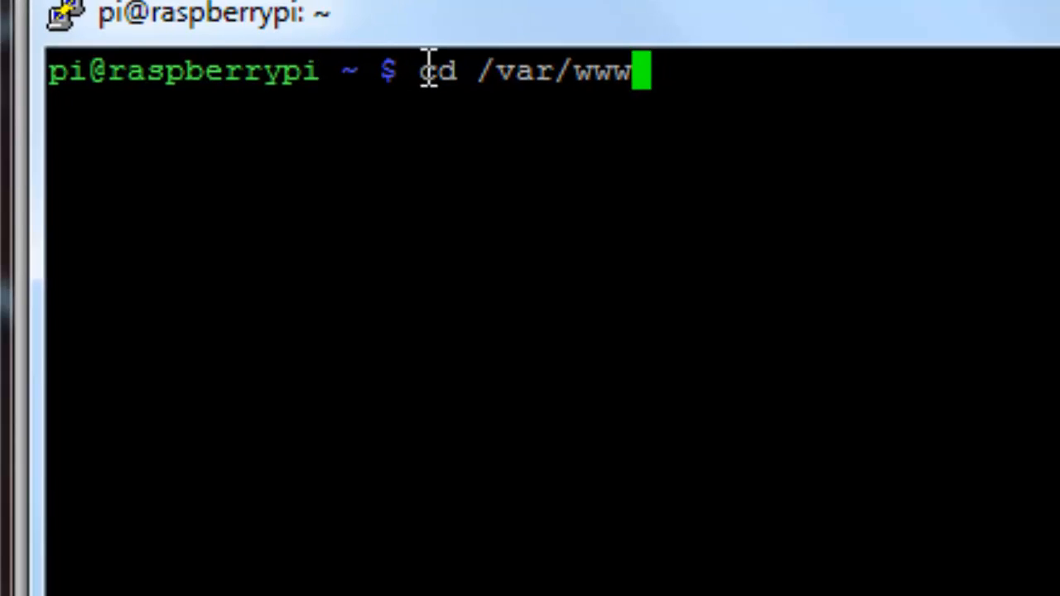
{"action": "key", "text": "Return"}
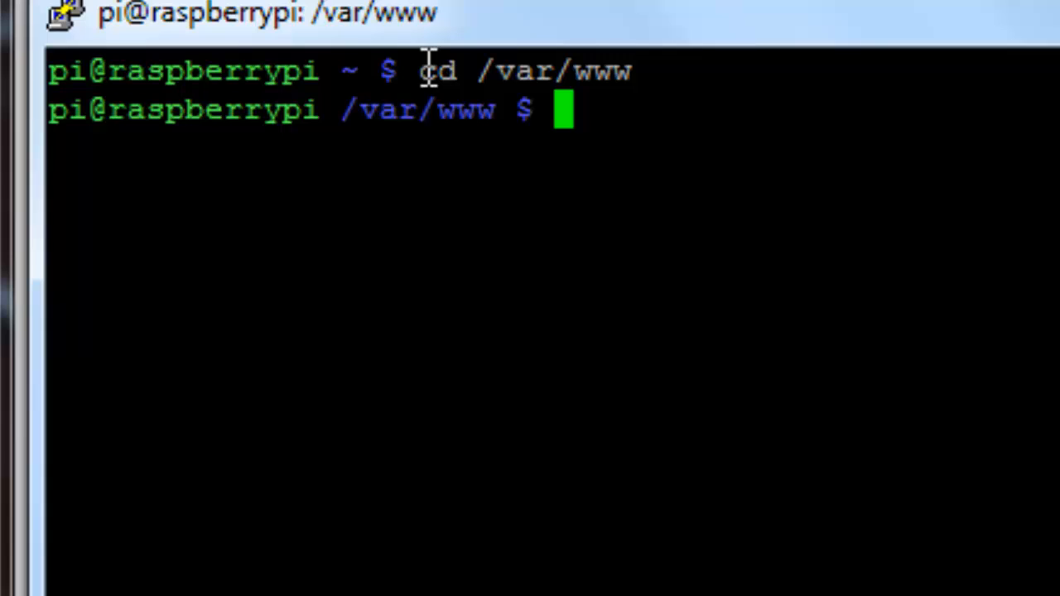
- Start sudo nano phpinfo.php to edit a new file as superuser
{"action": "type", "text": "su"}
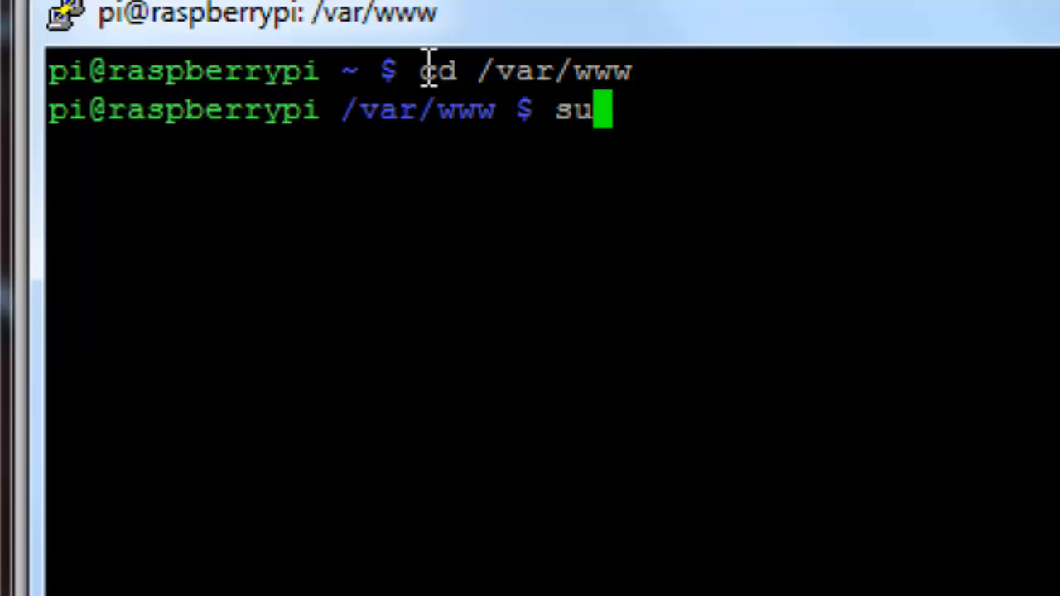
{"action": "type", "text": "do"}
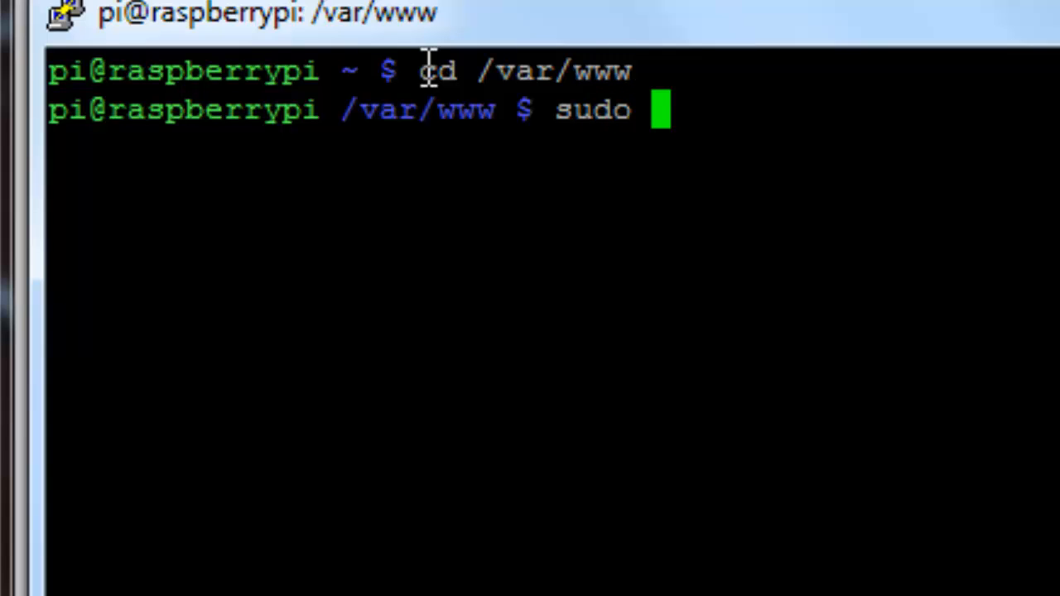
{"action": "type", "text": "nano"}
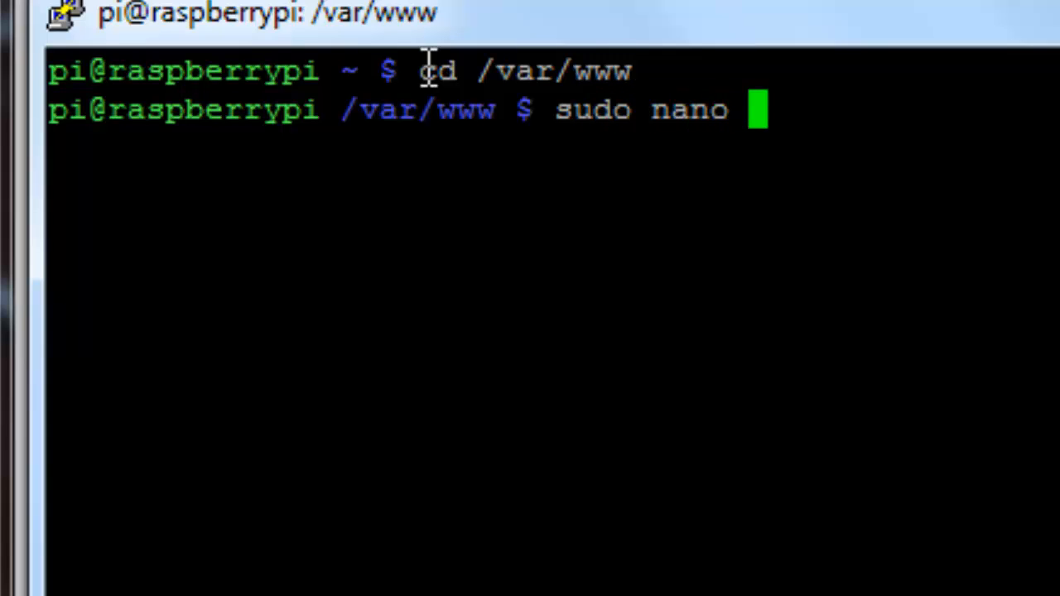
{"action": "type", "text": "php"}
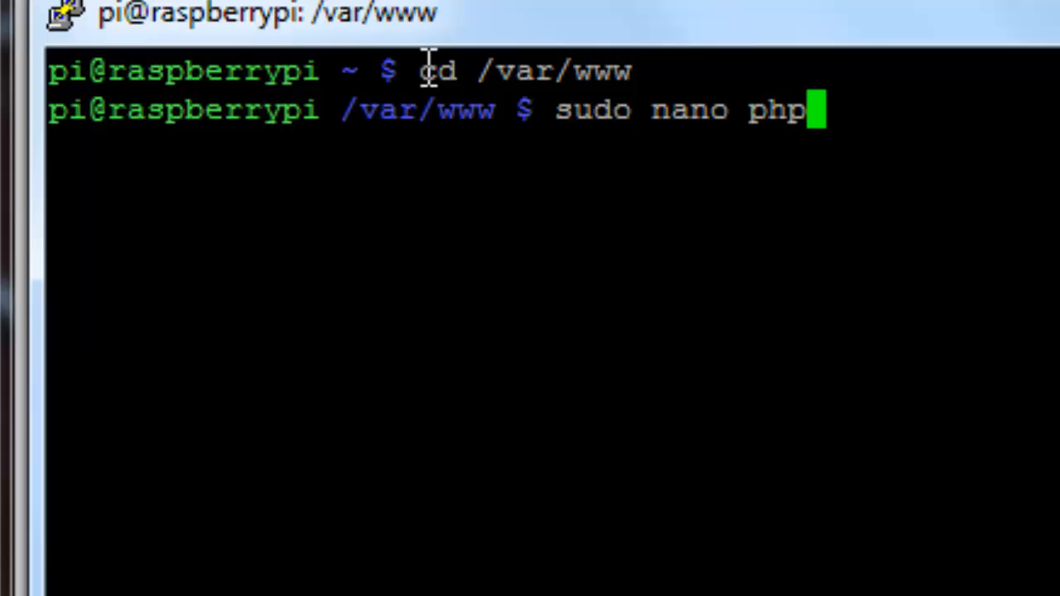
{"action": "type", "text": "info"}
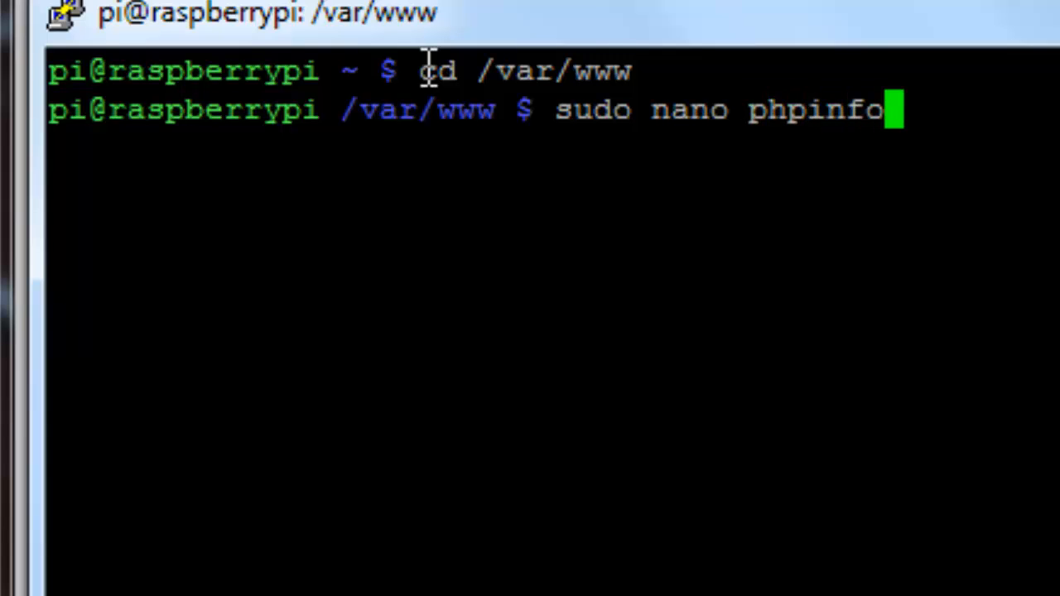
{"action": "type", "text": ".php"}
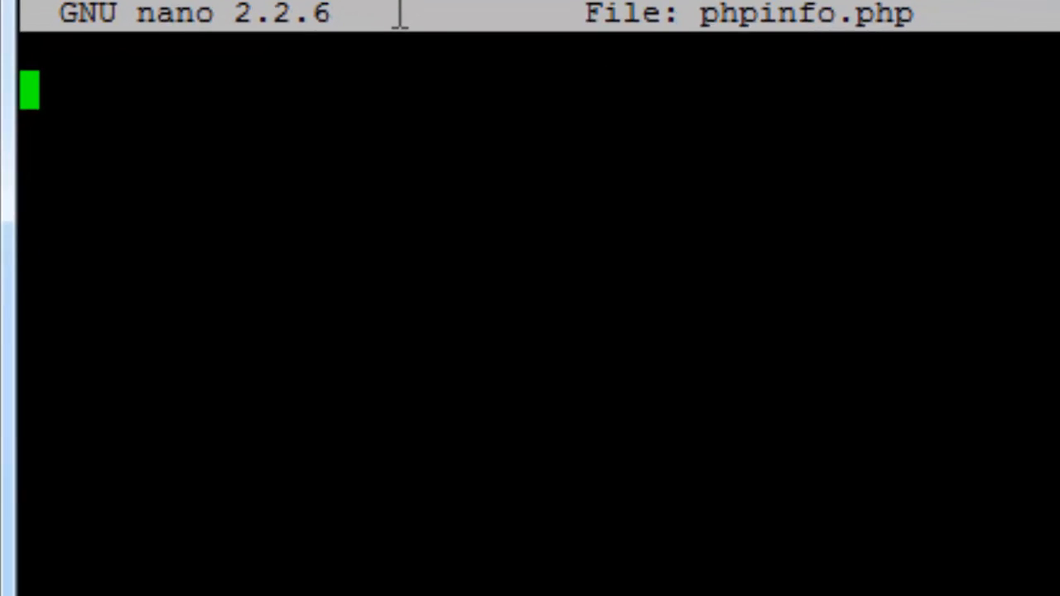
- Enter <?php, phpinfo();, ?> into phpinfo.php in nano and save it on exit
{"action": "type", "text": "<"}
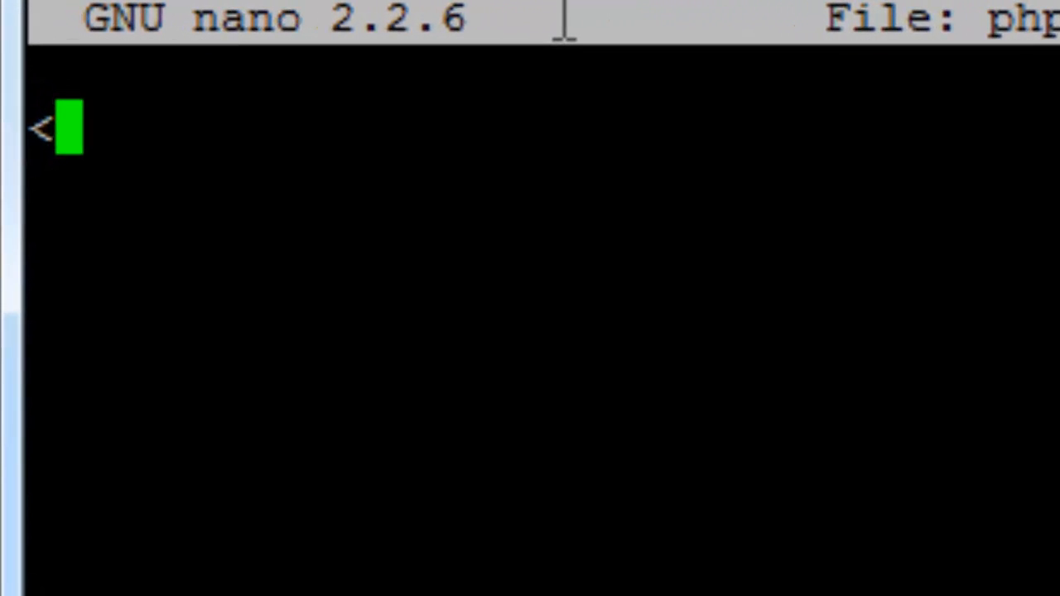
{"action": "type", "text": "?pp"}
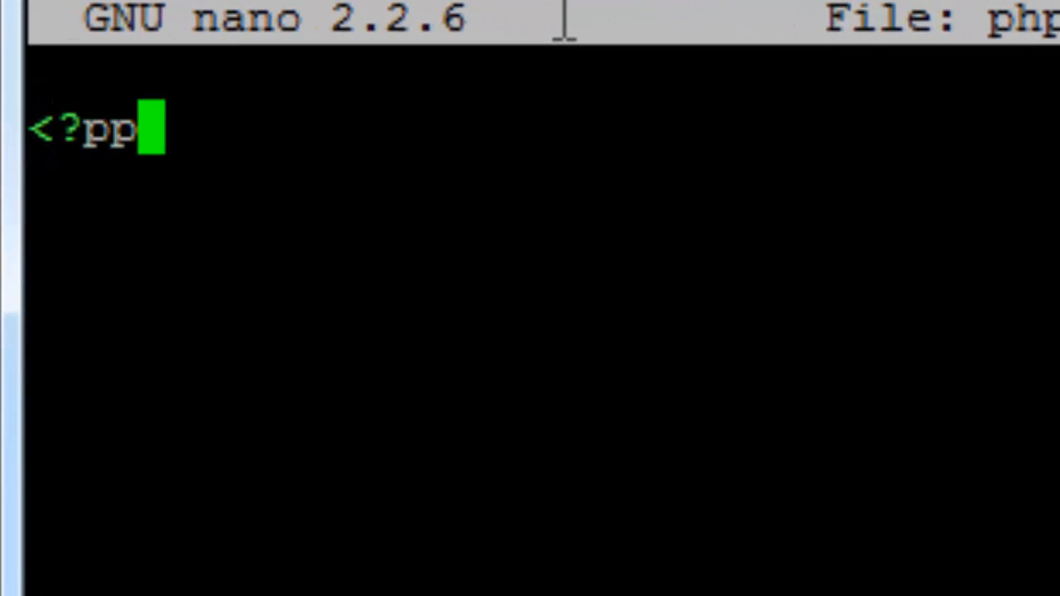
{"action": "type", "text": "h"}
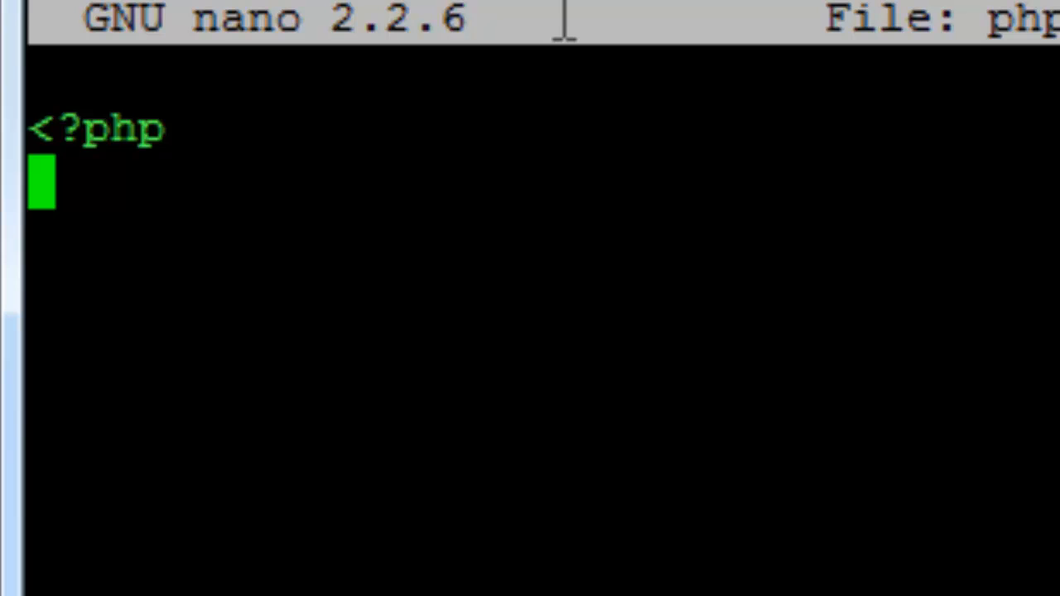
{"action": "type", "text": "php"}
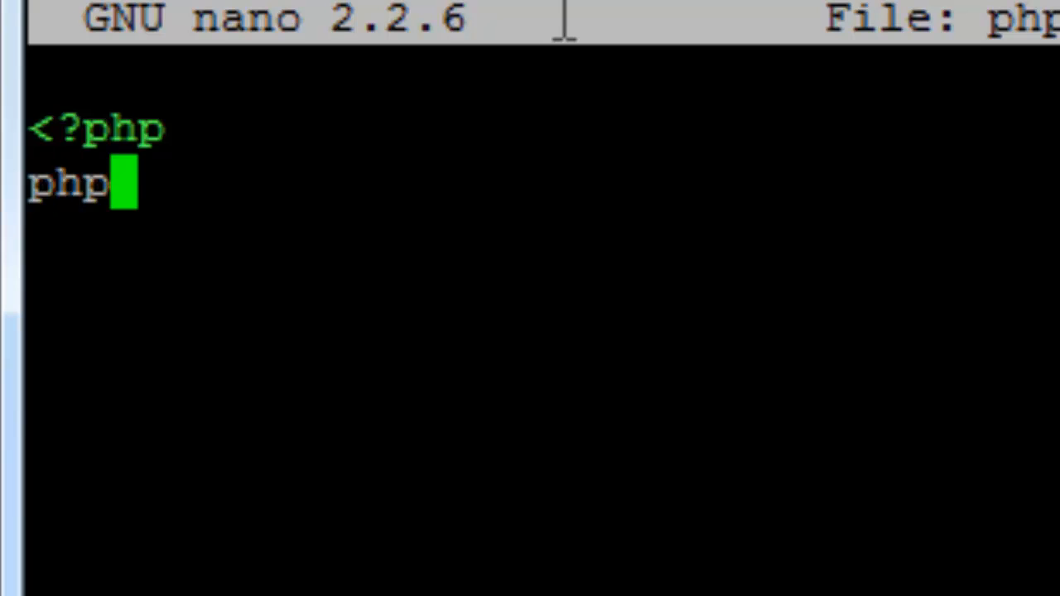
{"action": "type", "text": "info"}
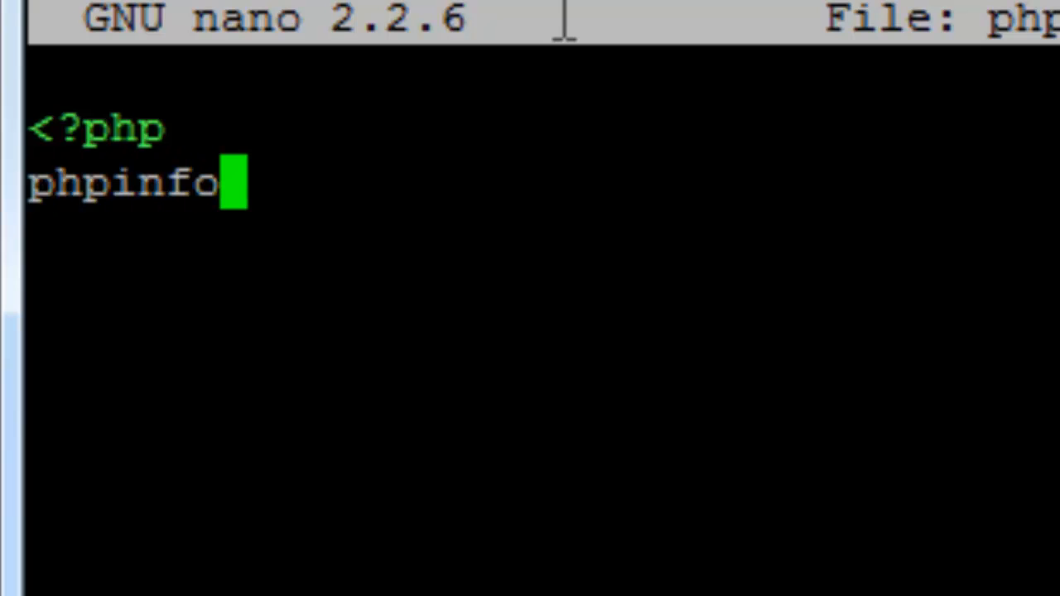
{"action": "type", "text": "()"}
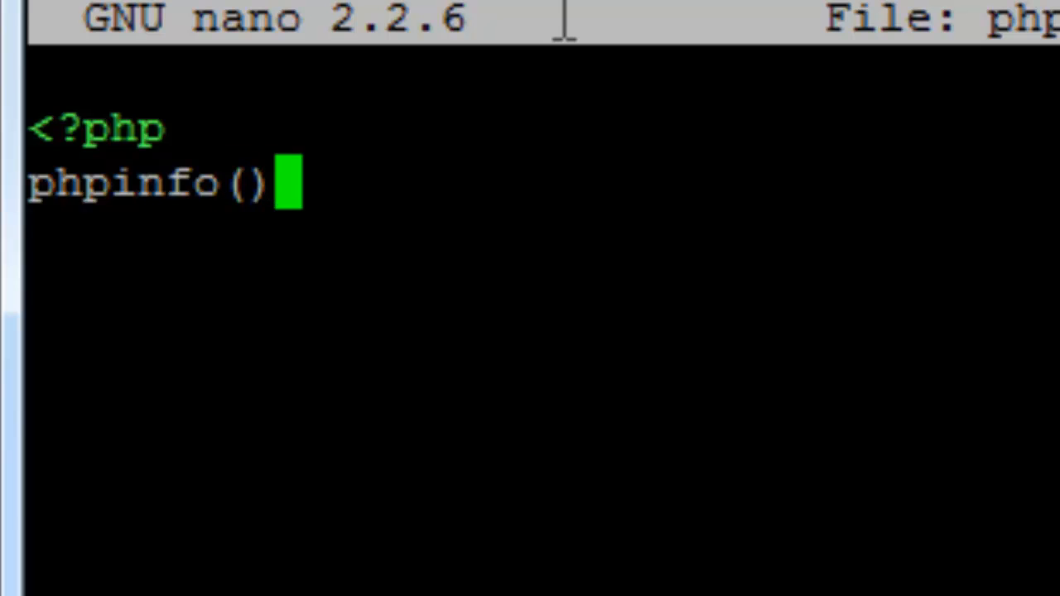
{"action": "type", "text": ";"}
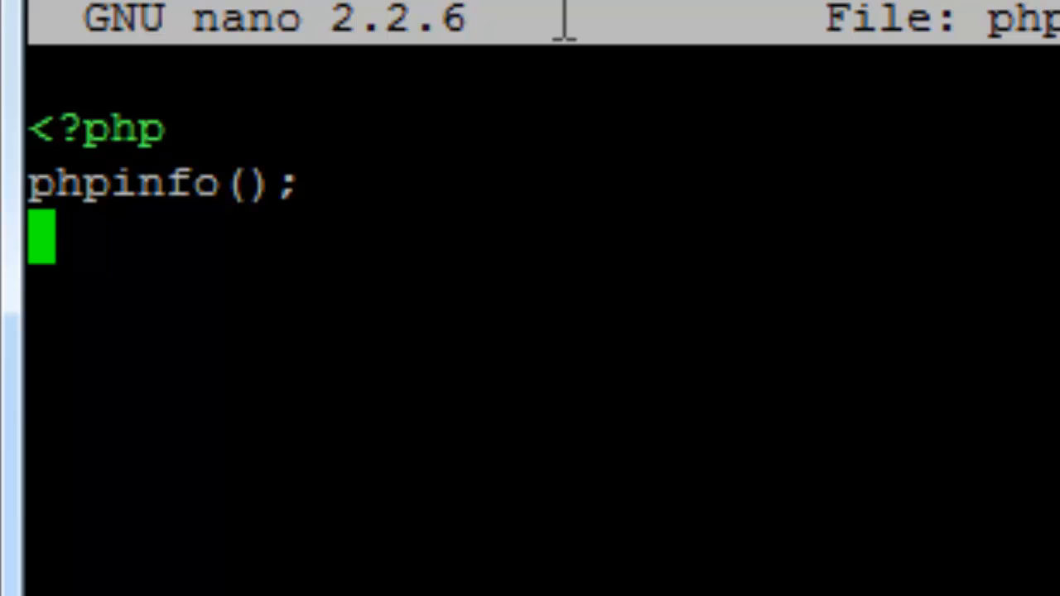
{"action": "type", "text": "?>"}
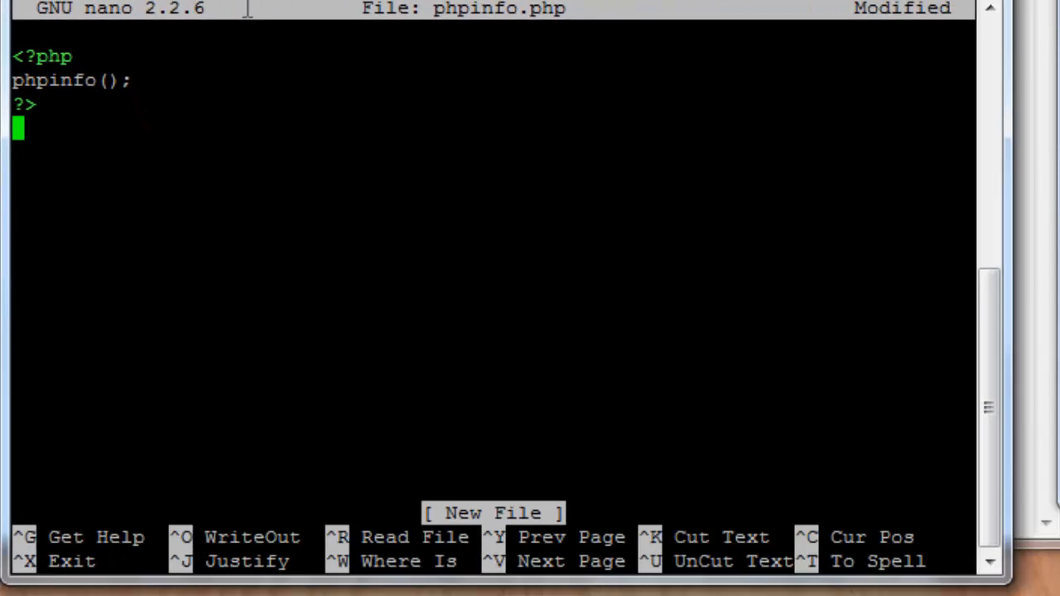
{"action": "key", "text": "ctrl+x"}
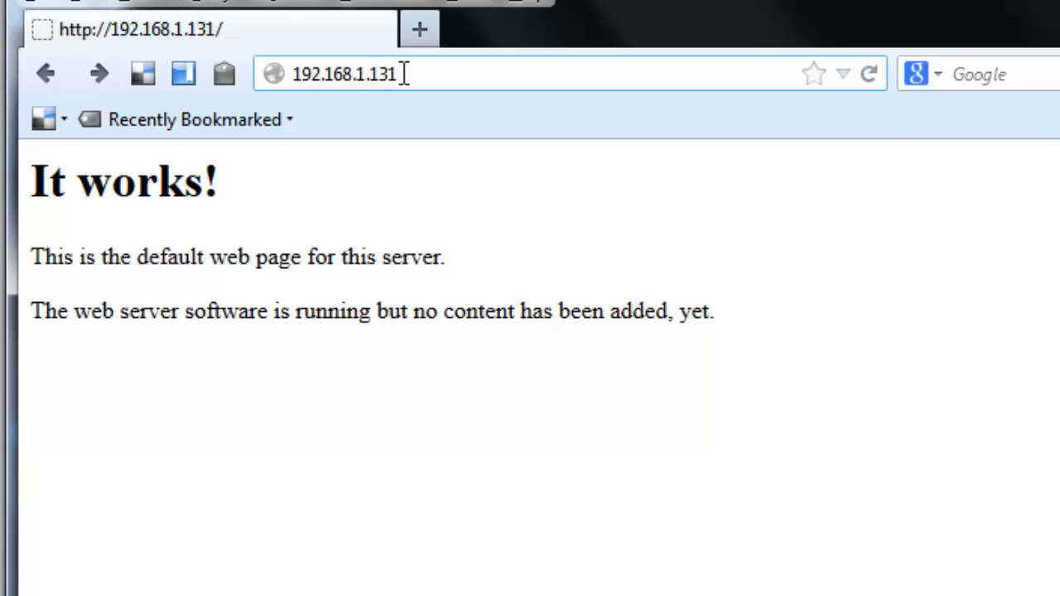
- Load 192.168.1.131/phpinfo.php and scroll through the PHP Version 5.4.4-14 report
{"action": "type", "text": "/phpinfo.p"}
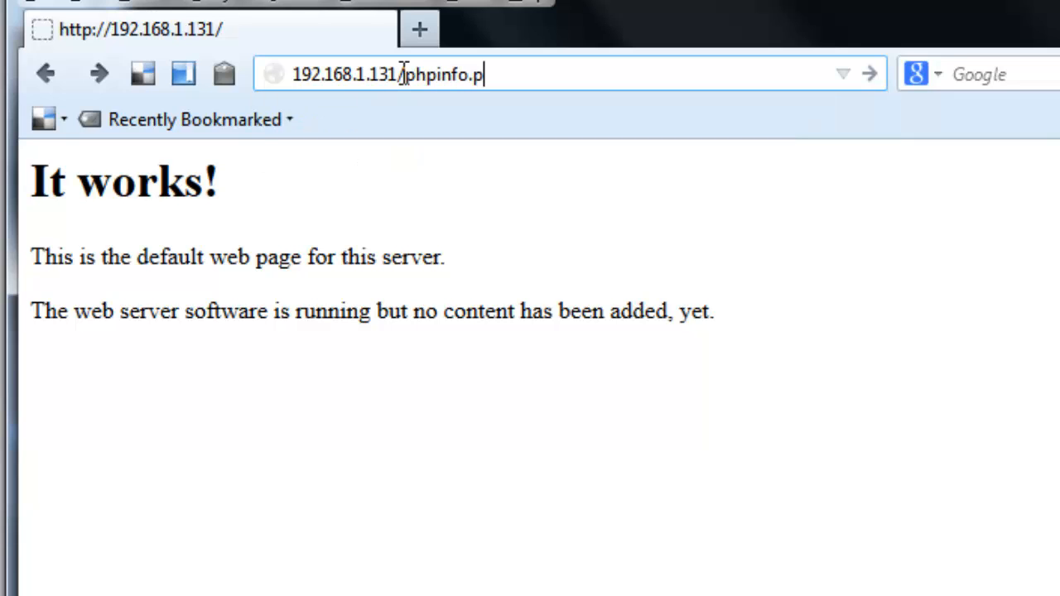
{"action": "key", "text": "Return"}
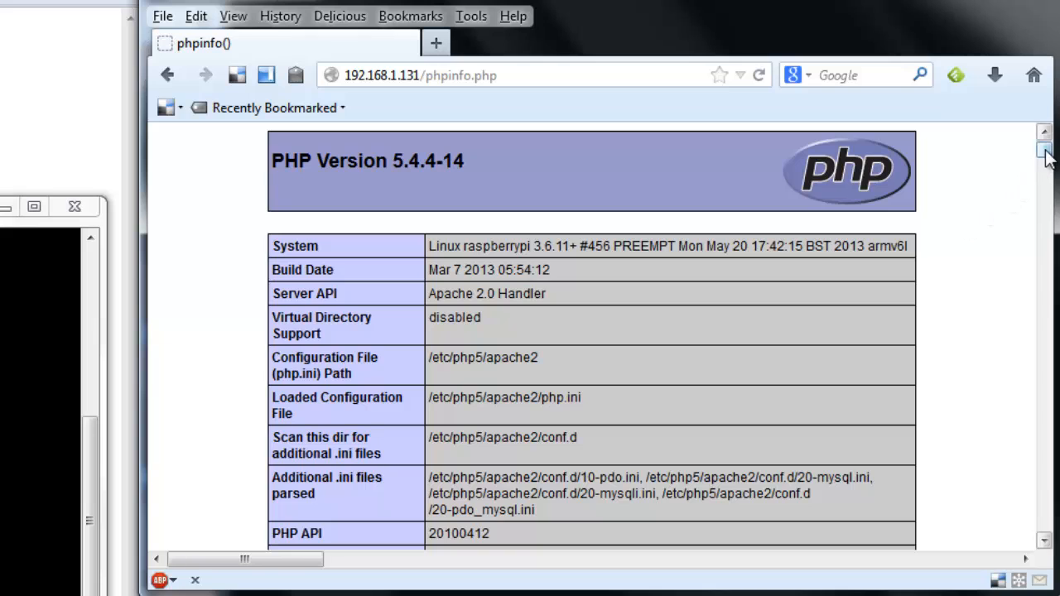
{"action": "scroll", "scroll_direction": "down", "scroll_amount": 3}
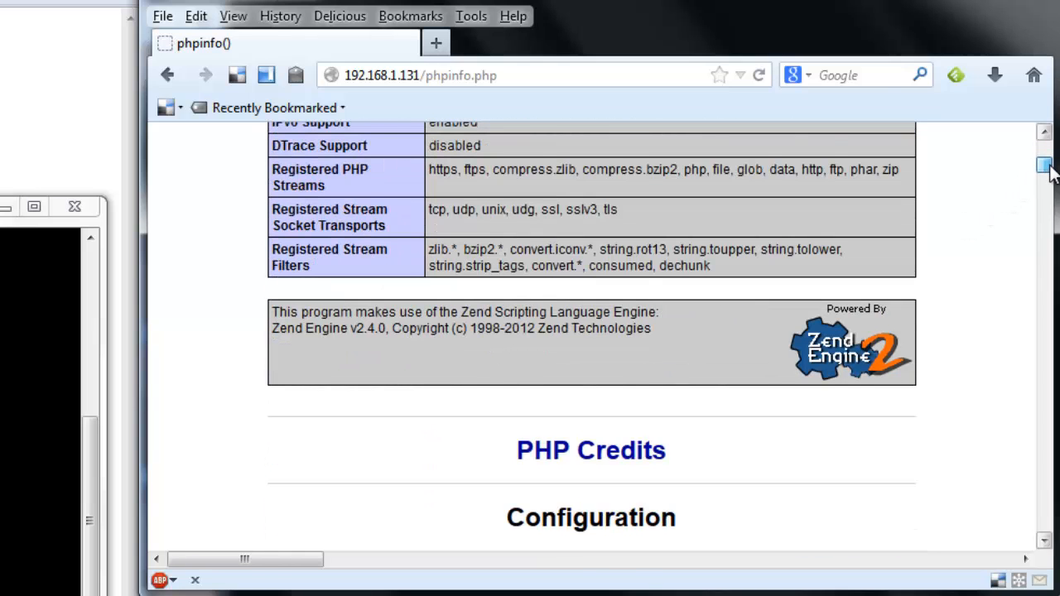
{"action": "scroll", "scroll_direction": "down", "scroll_amount": 3}
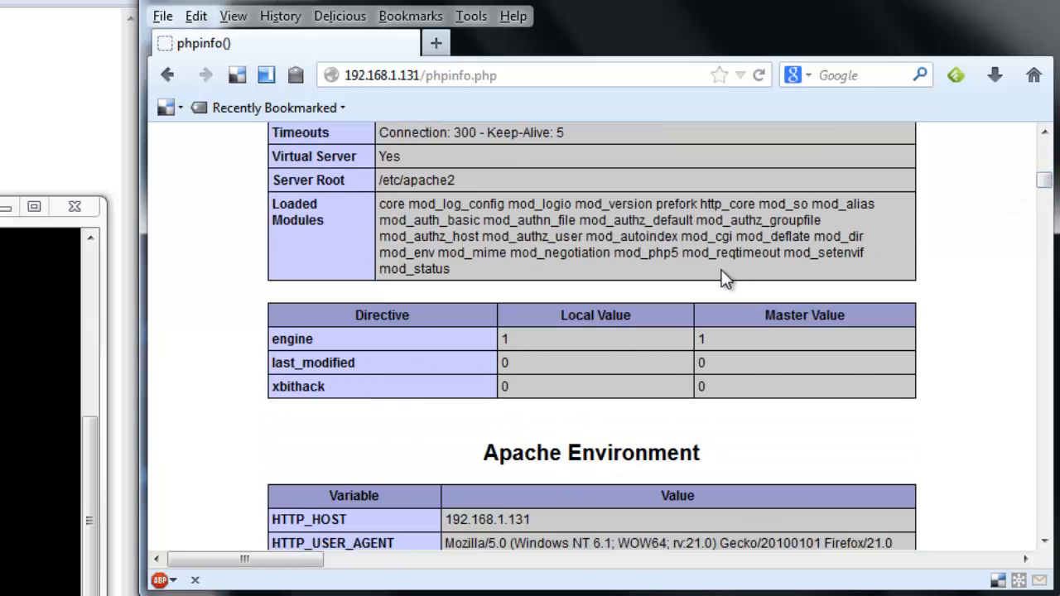
{"action": "scroll", "scroll_direction": "down", "scroll_amount": 3}
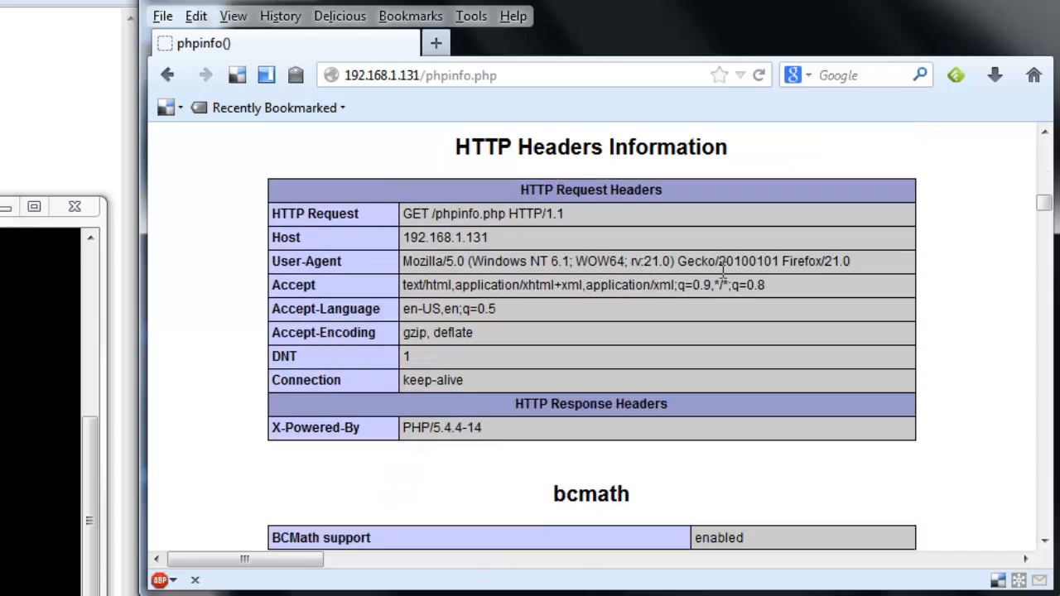
{"action": "scroll", "scroll_direction": "up", "scroll_amount": 3}
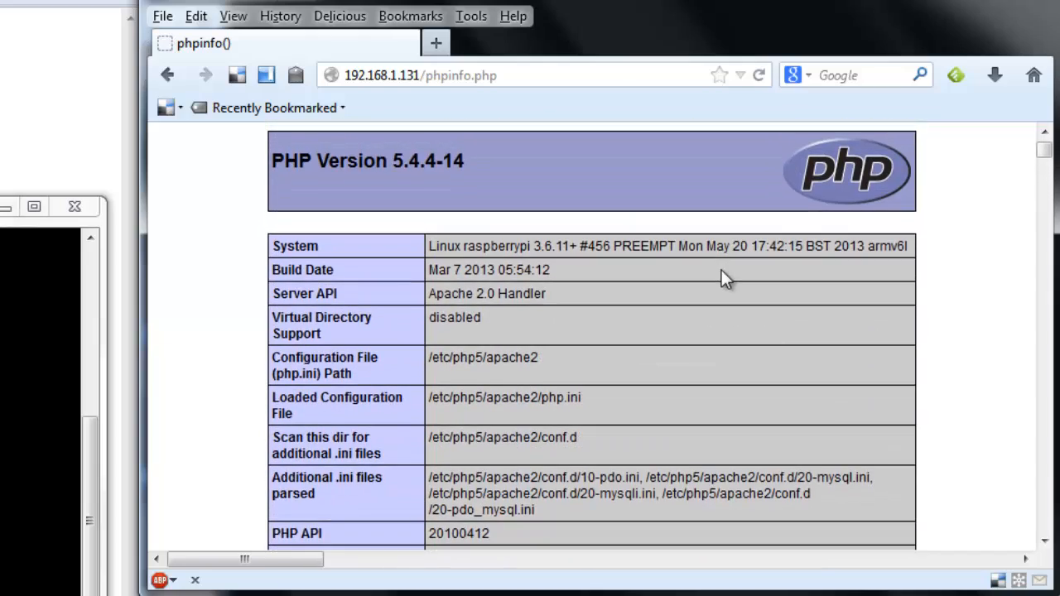